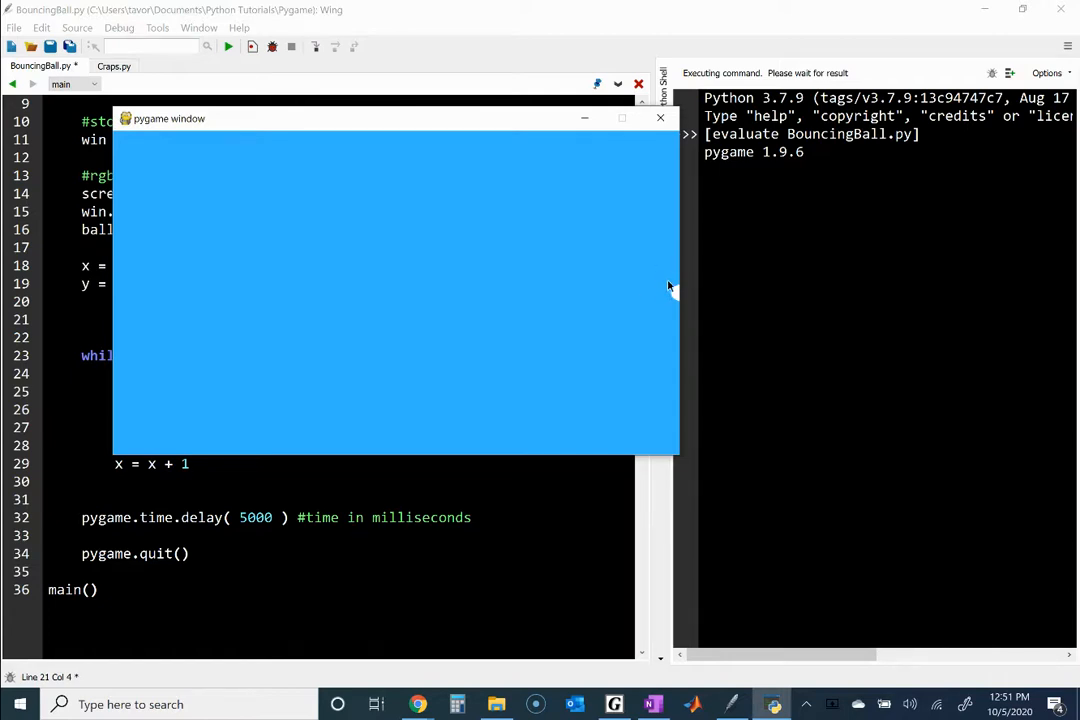
- Change the final pygame.time.delay from 5000 to 1000 ms and re-run BouncingBall.py
click(660, 118)
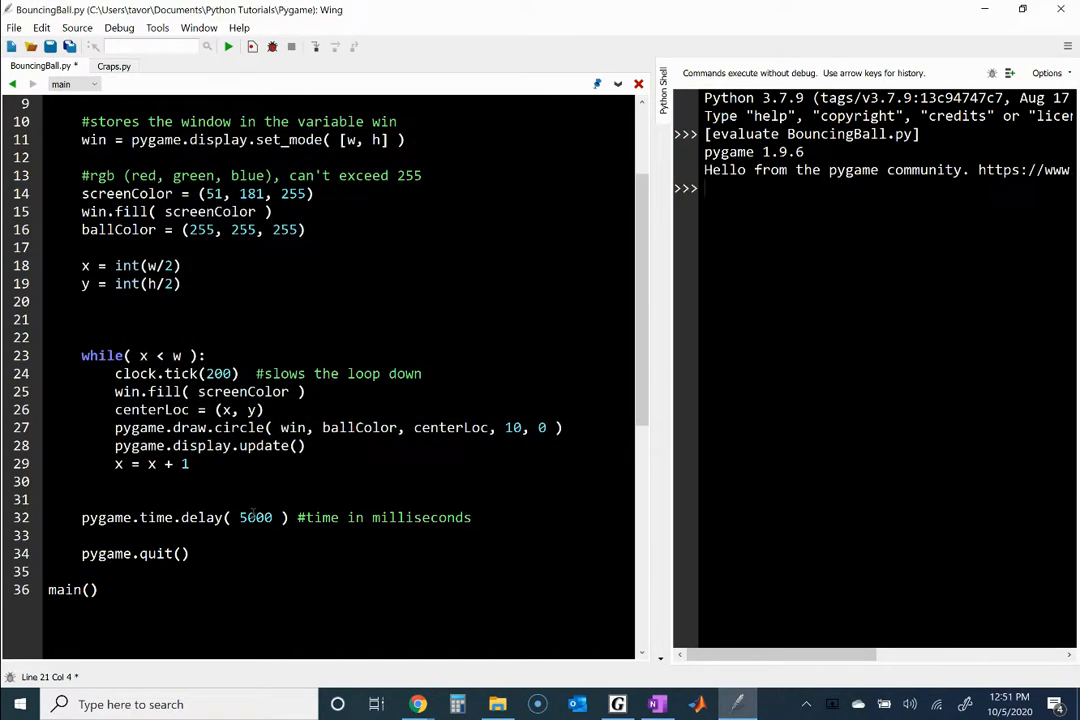
double_click(256, 516)
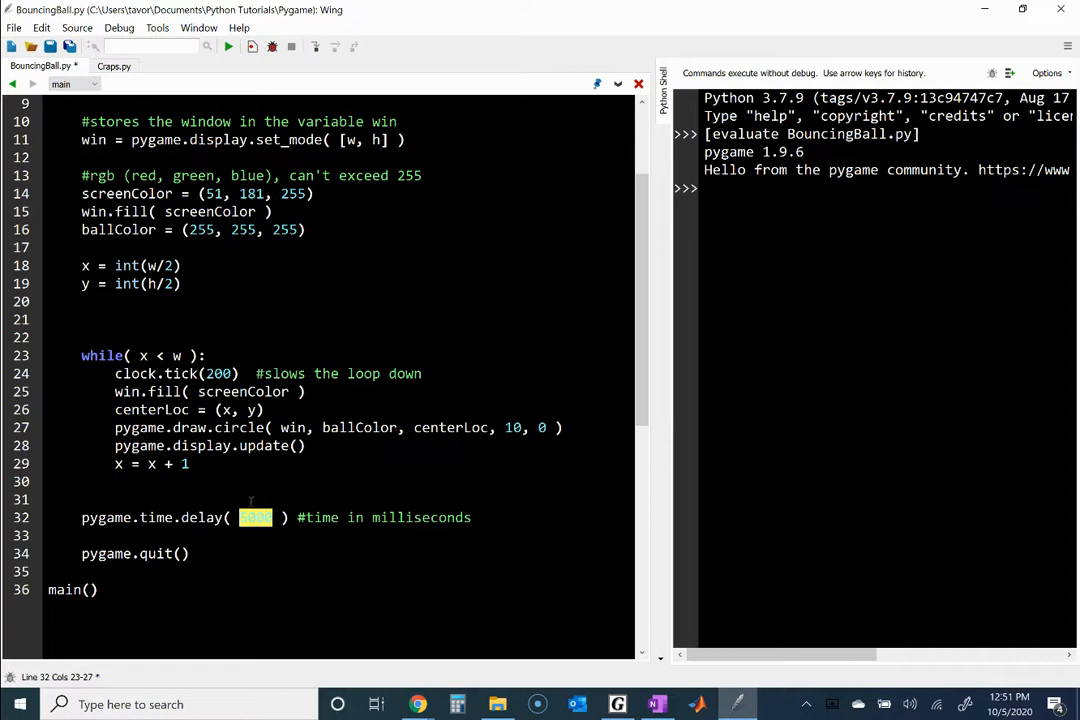
text(5000)
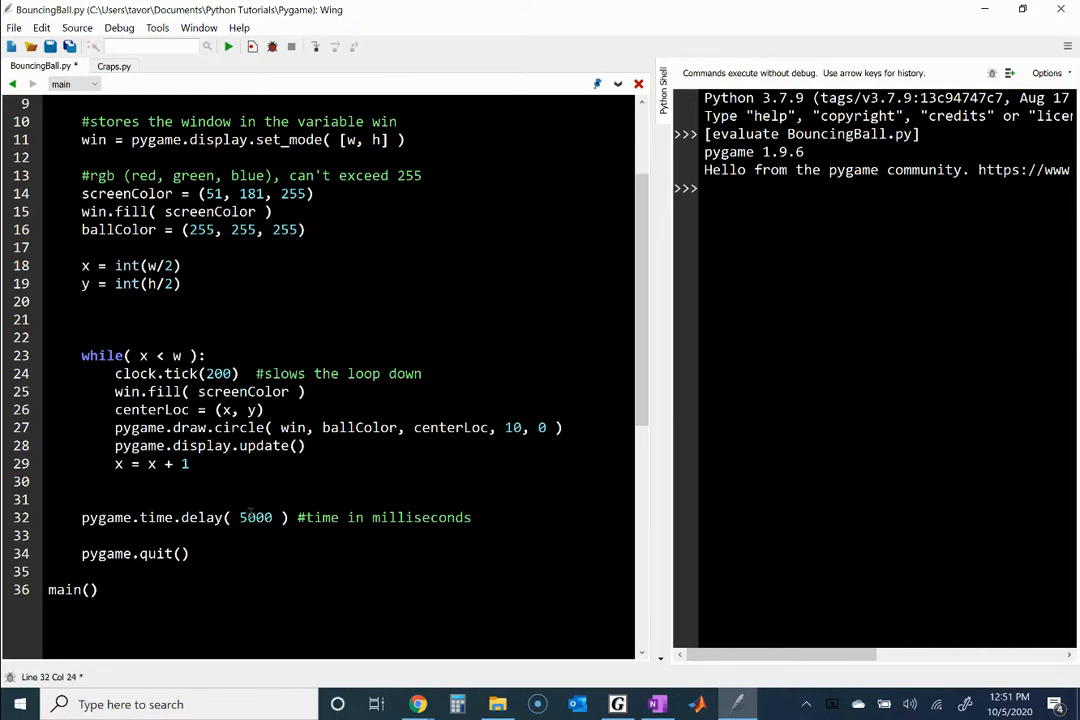
text(1000)
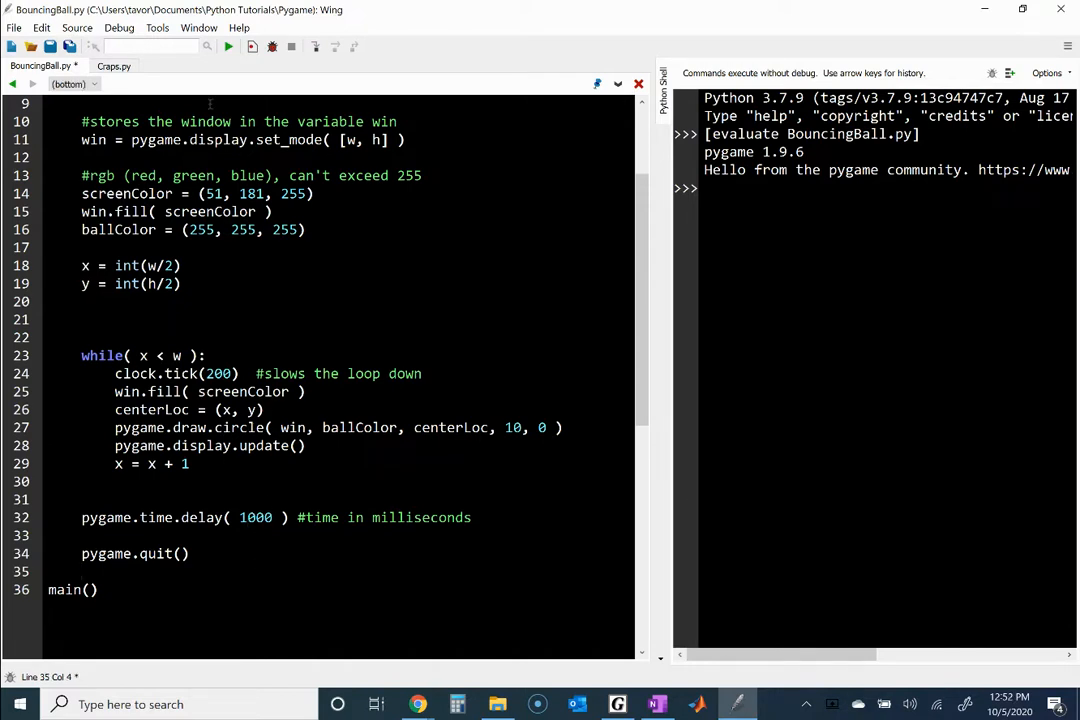
click(228, 48)
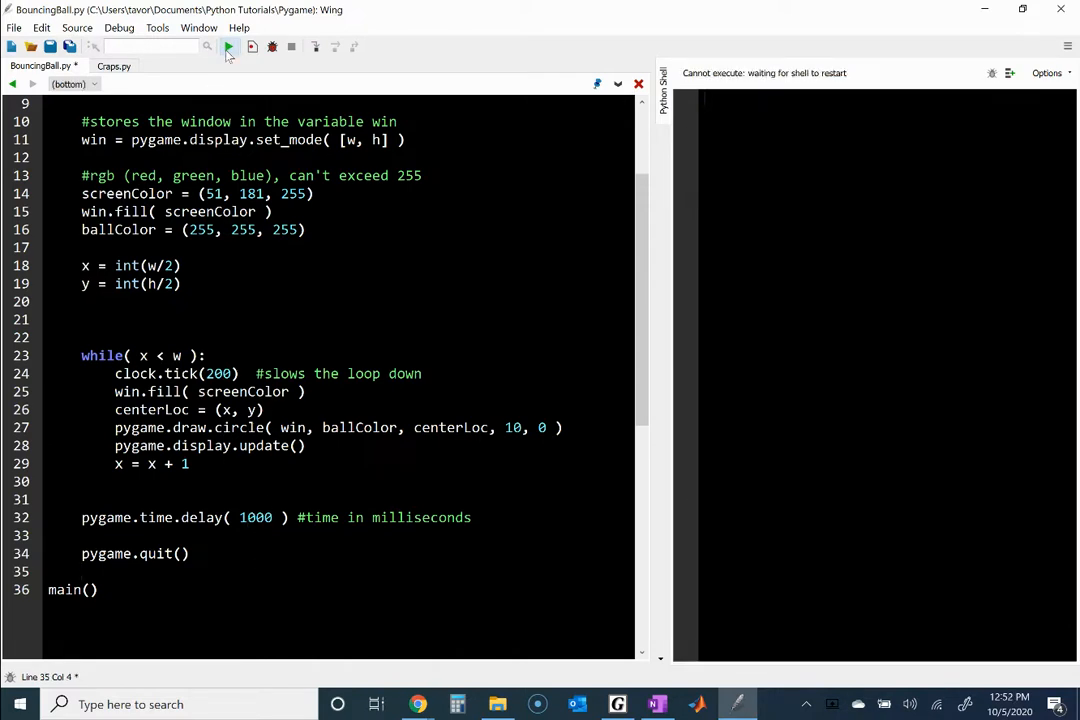
click(228, 48)
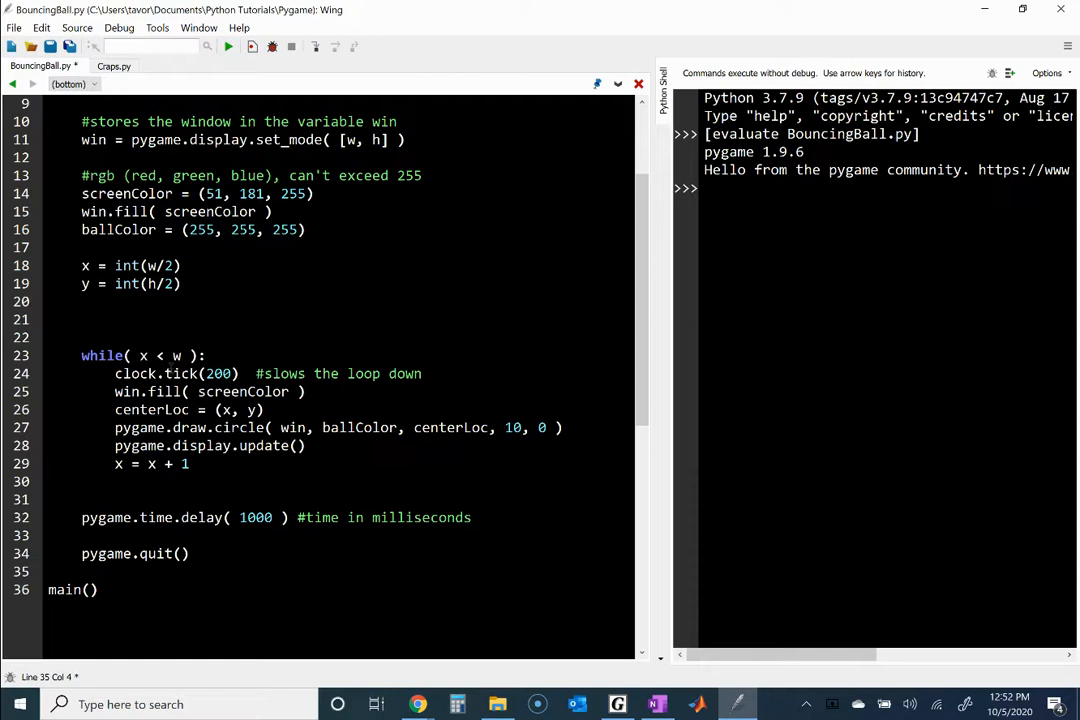
double_click(160, 356)
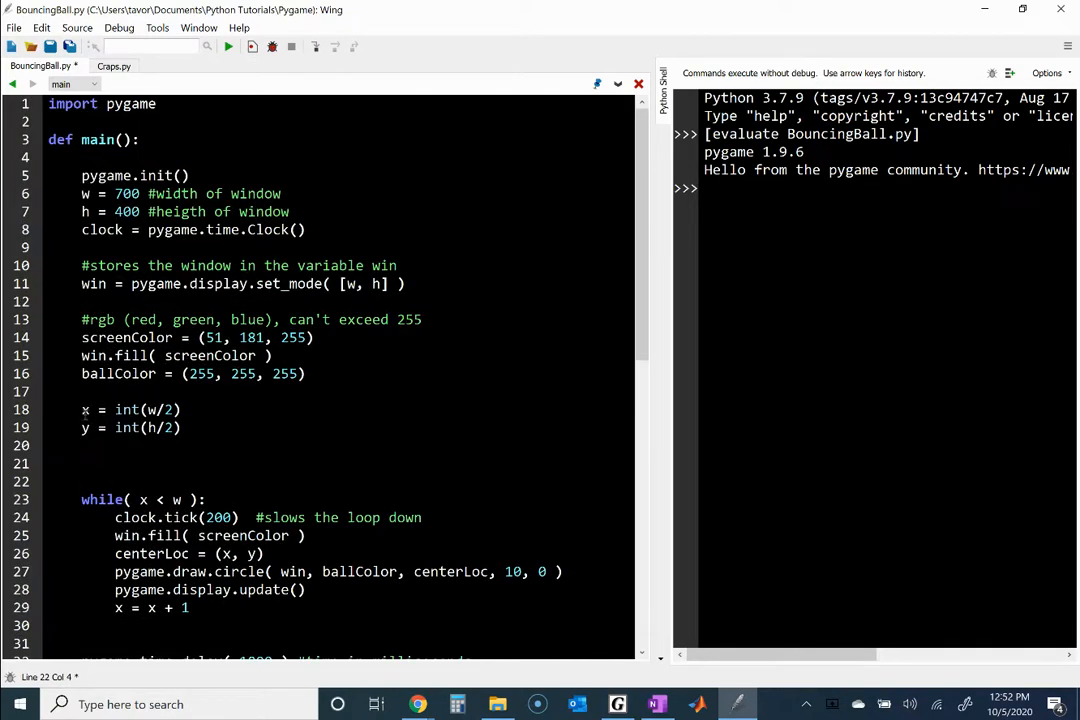
scroll(down, 3)
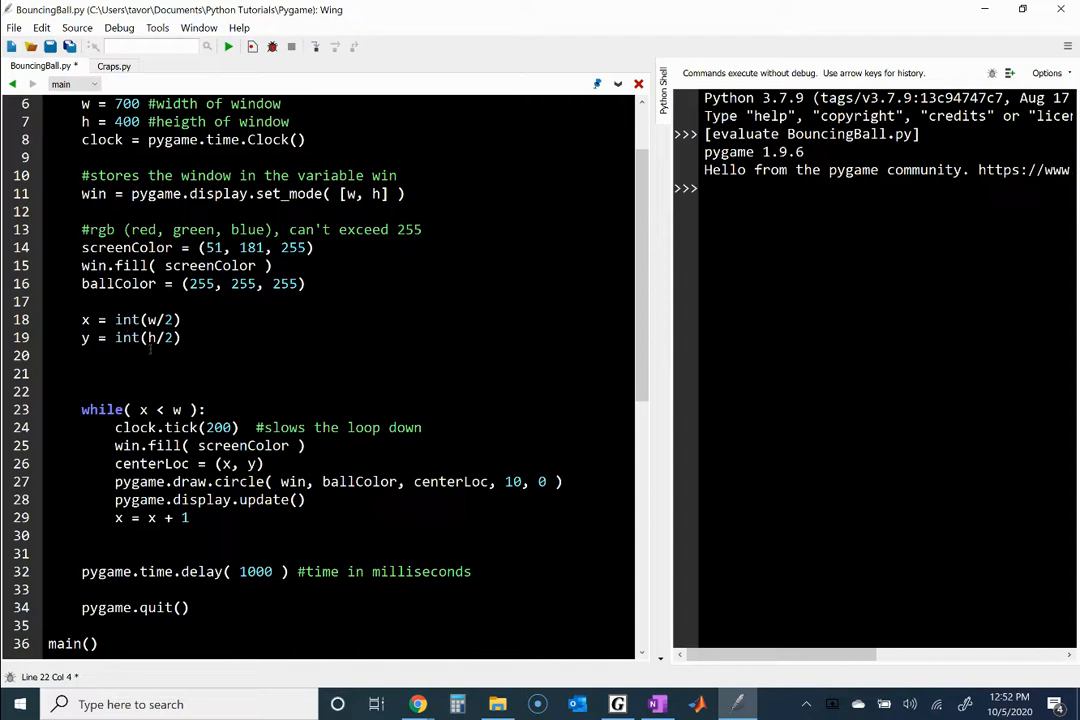
double_click(152, 464)
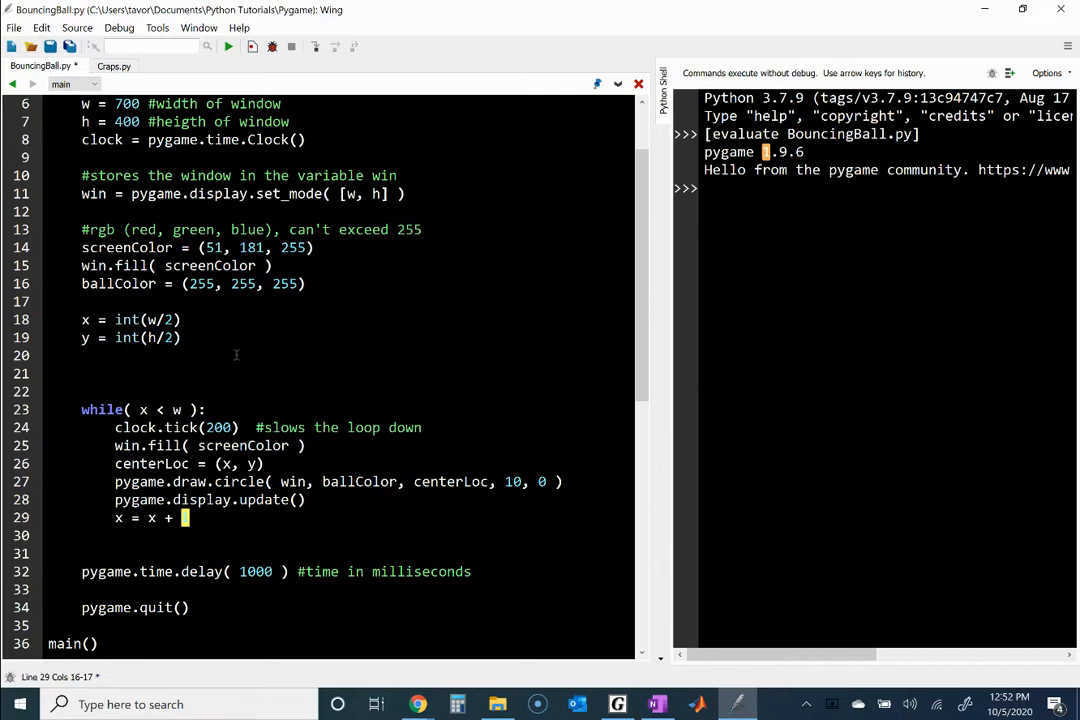
mouse_move(418, 464)
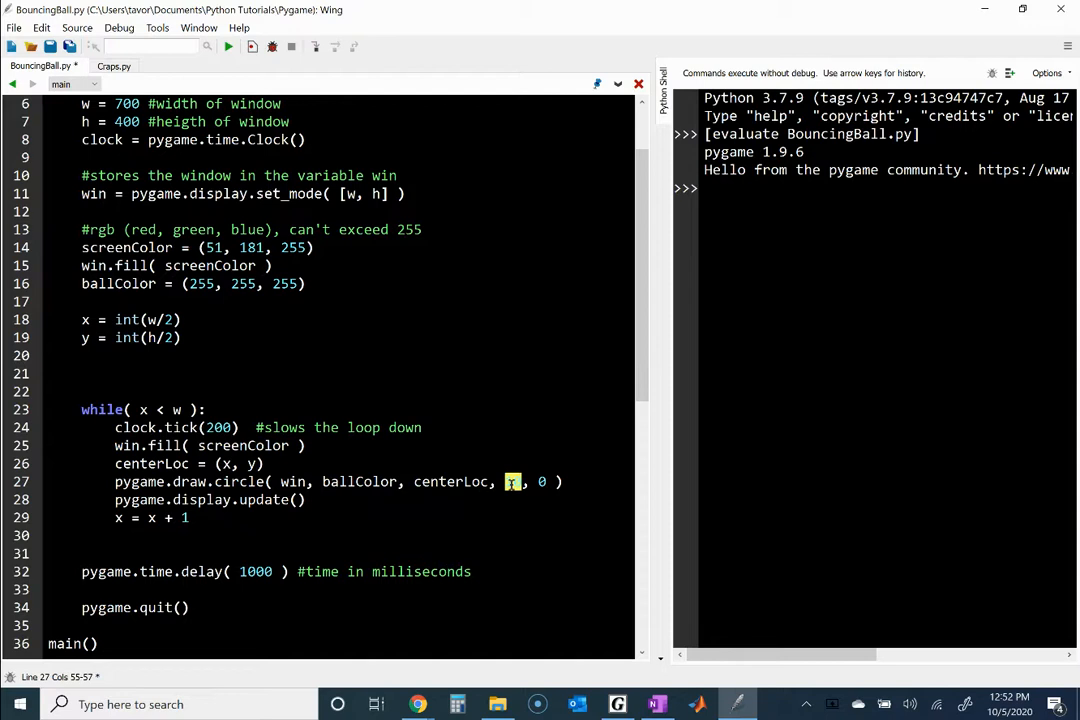
- Retype the circle radius and add a rad = 10 line below ballColor
text(10)
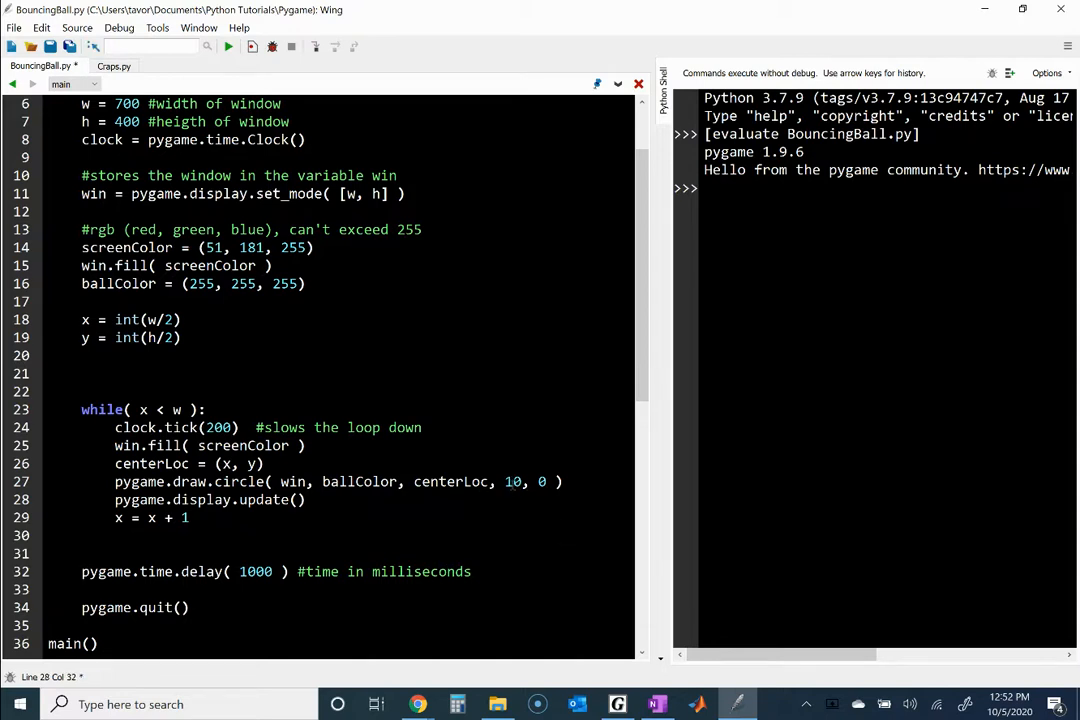
double_click(512, 480)
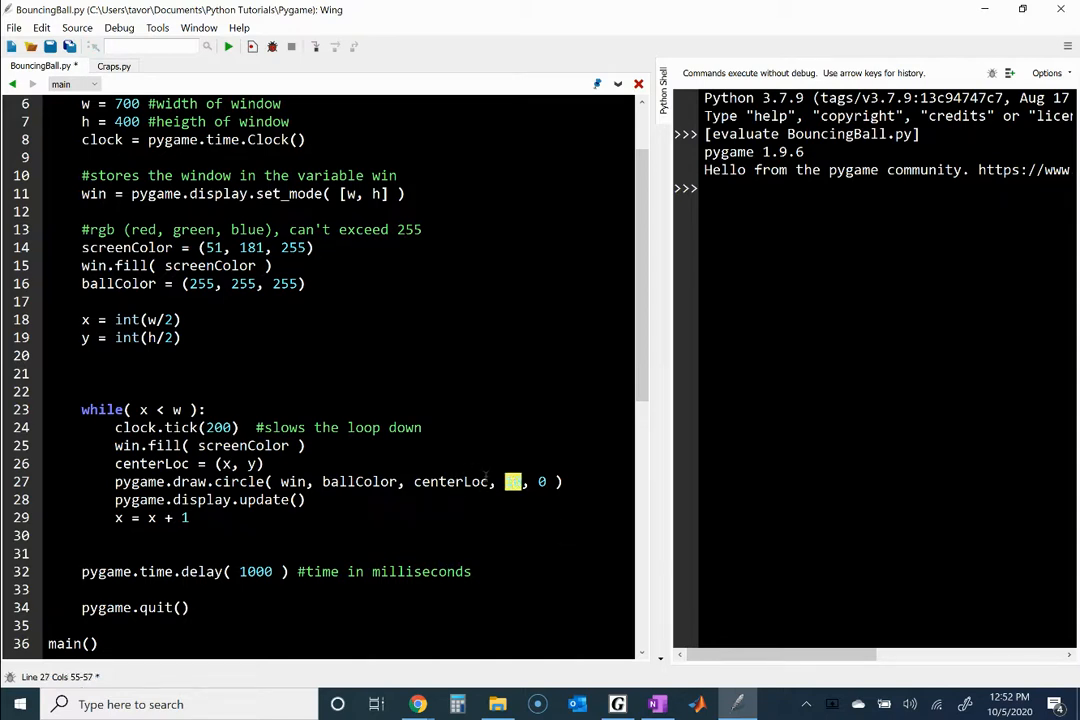
text(1)
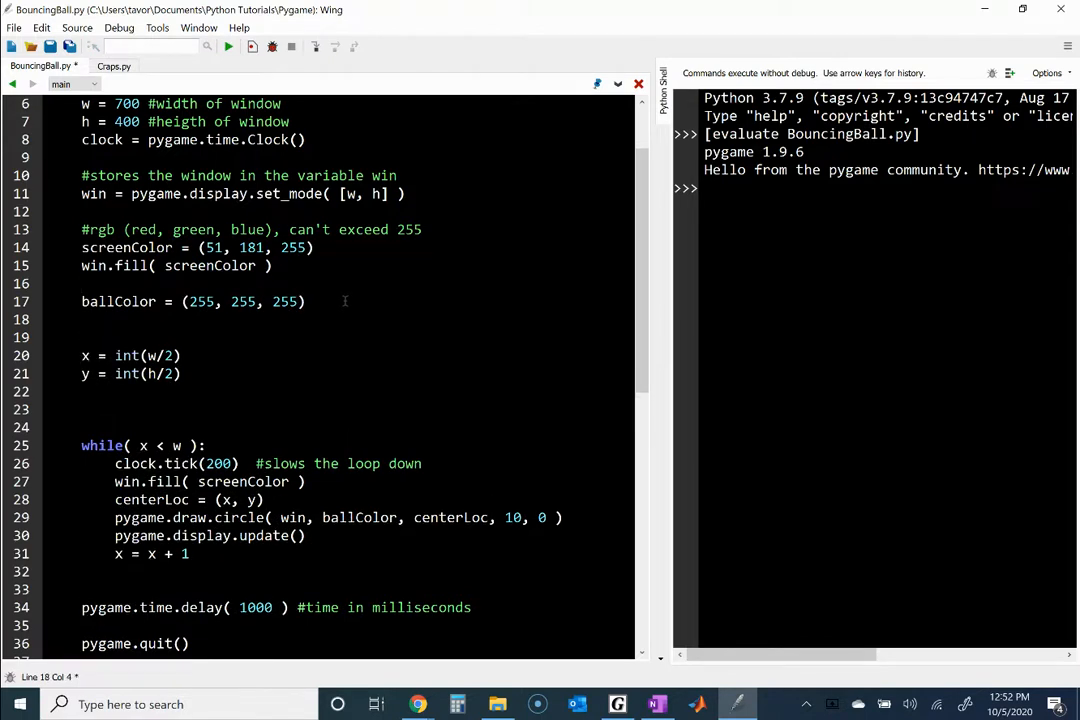
text(rad =)
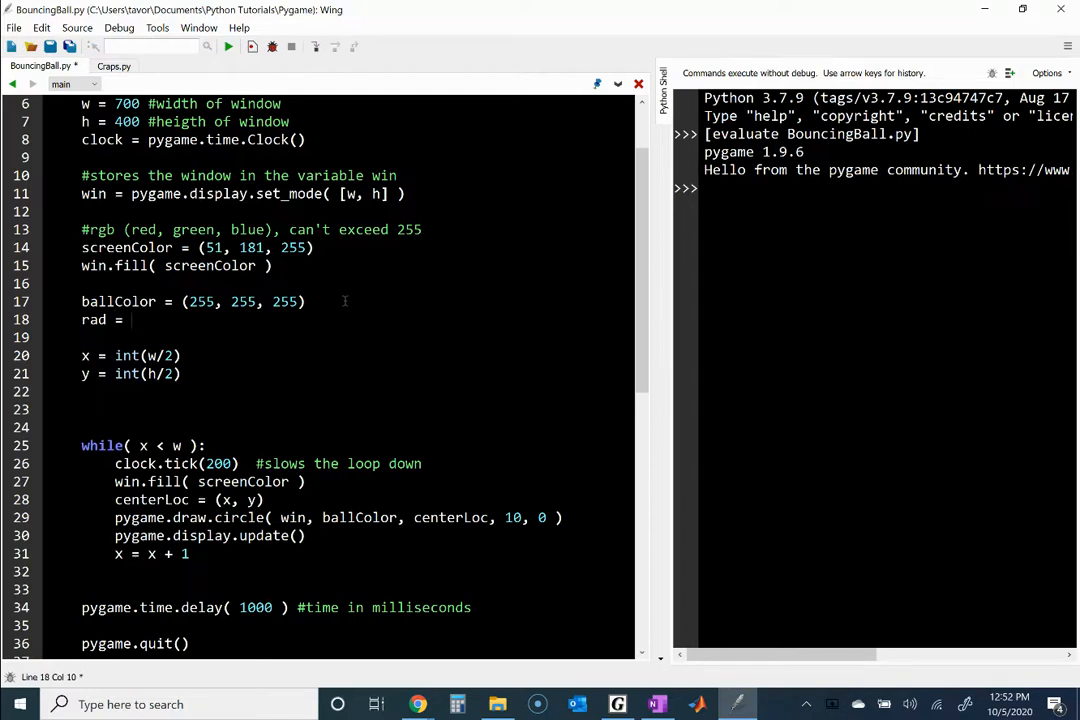
text(10)
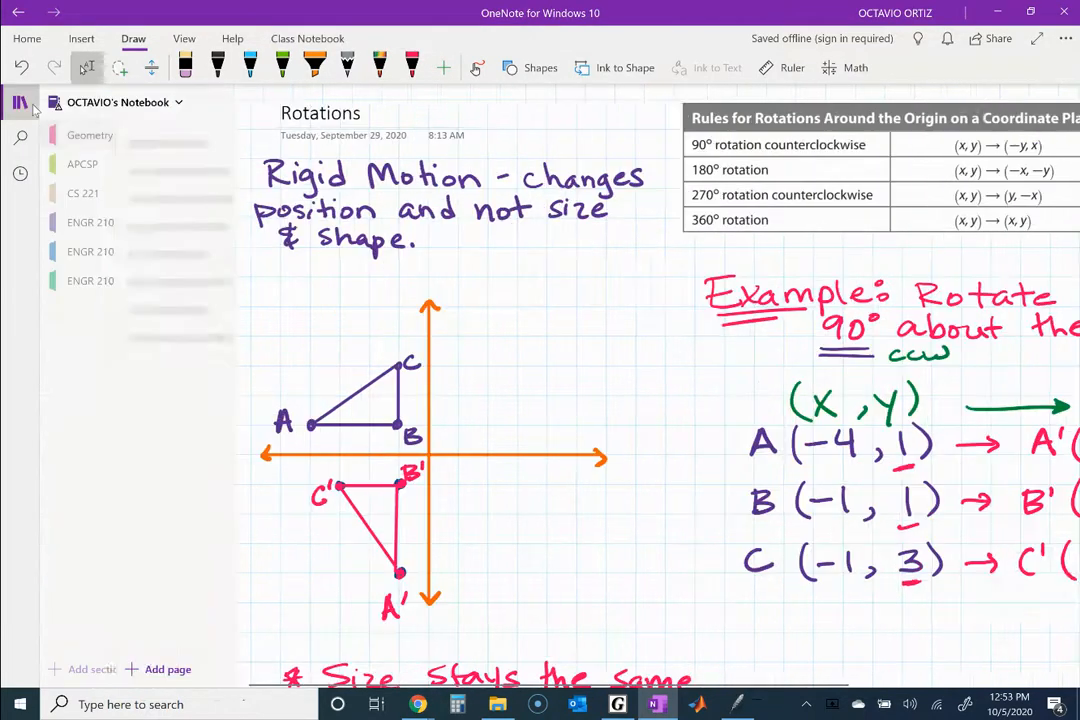
- Switch from the Rotations page to the Pygame Display page via the navigation pane
click(20, 102)
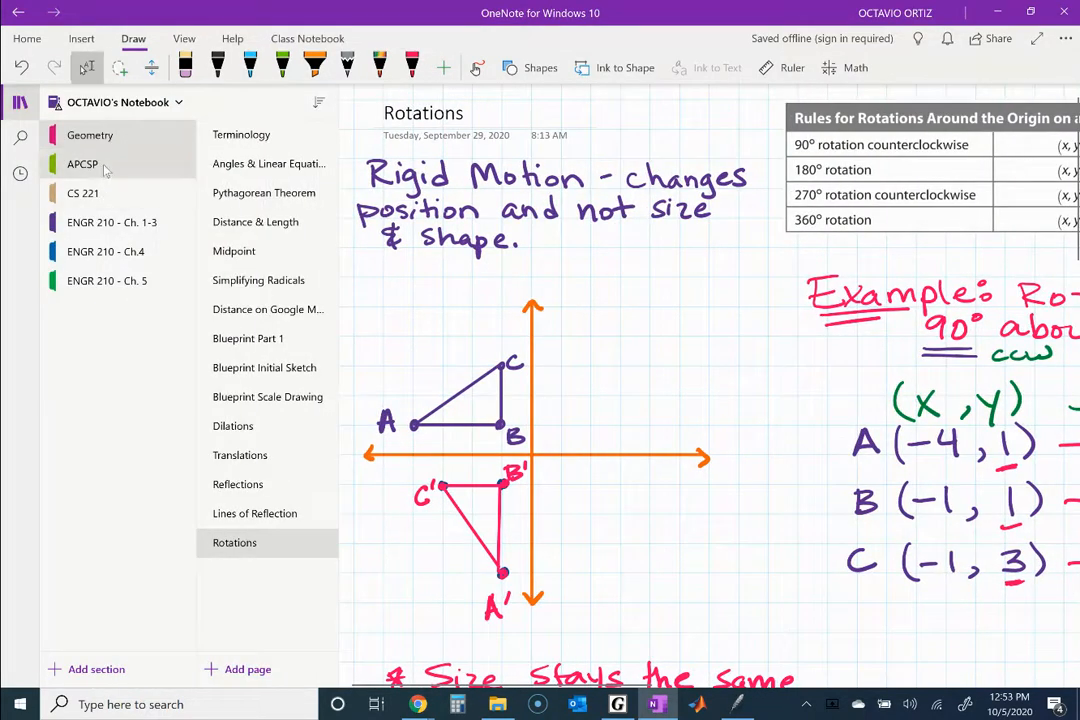
click(250, 164)
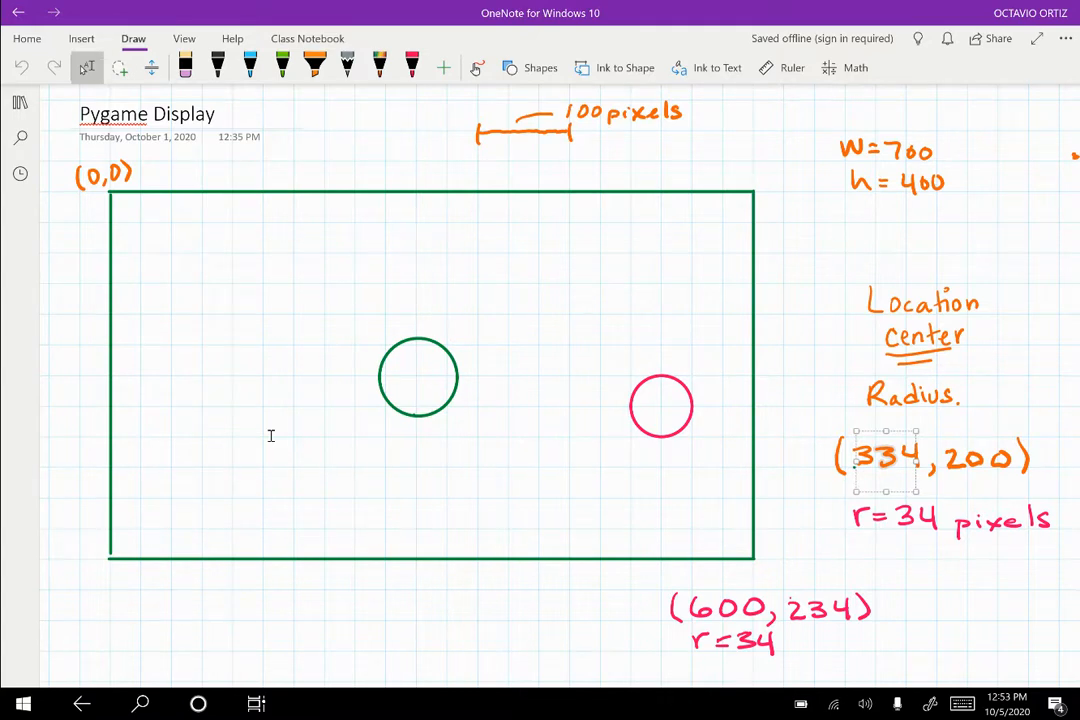
- With a dark blue pen, circle h = 400 and label the bottom-right corner (700,400)
click(444, 68)
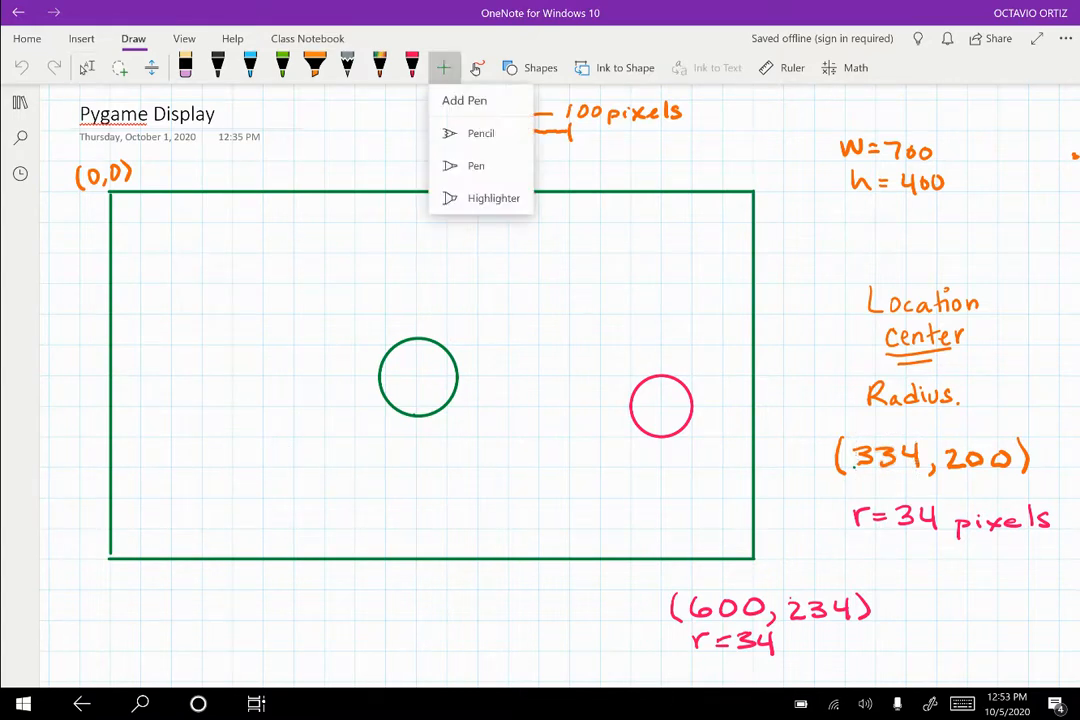
click(412, 68)
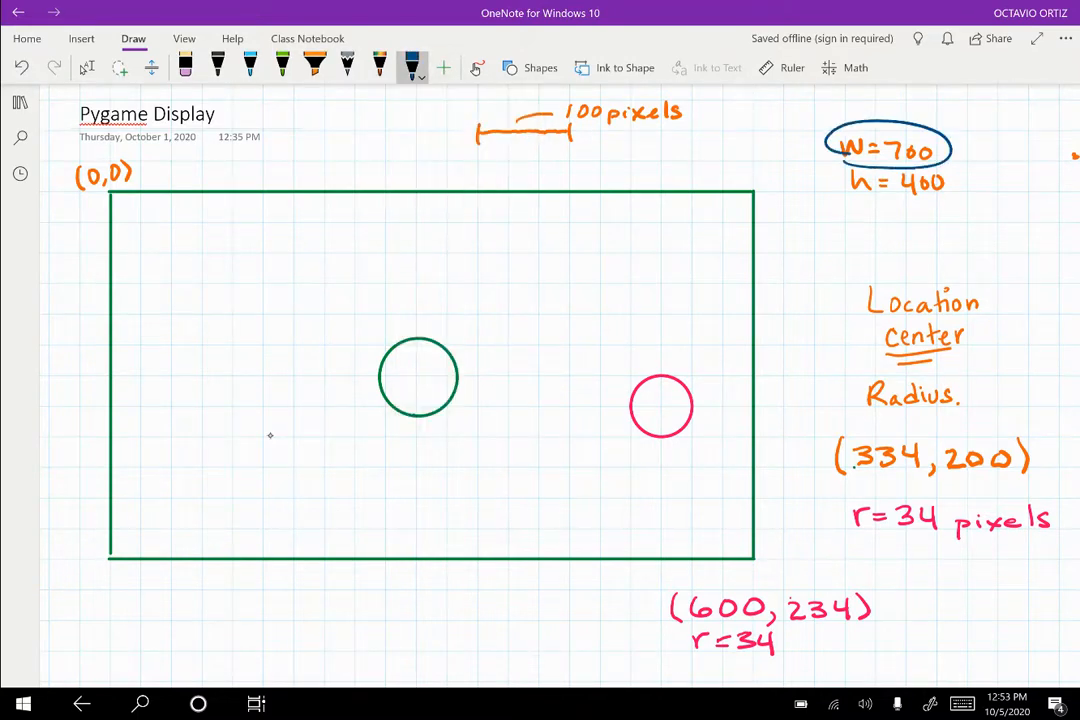
drag(830, 184, 960, 184)
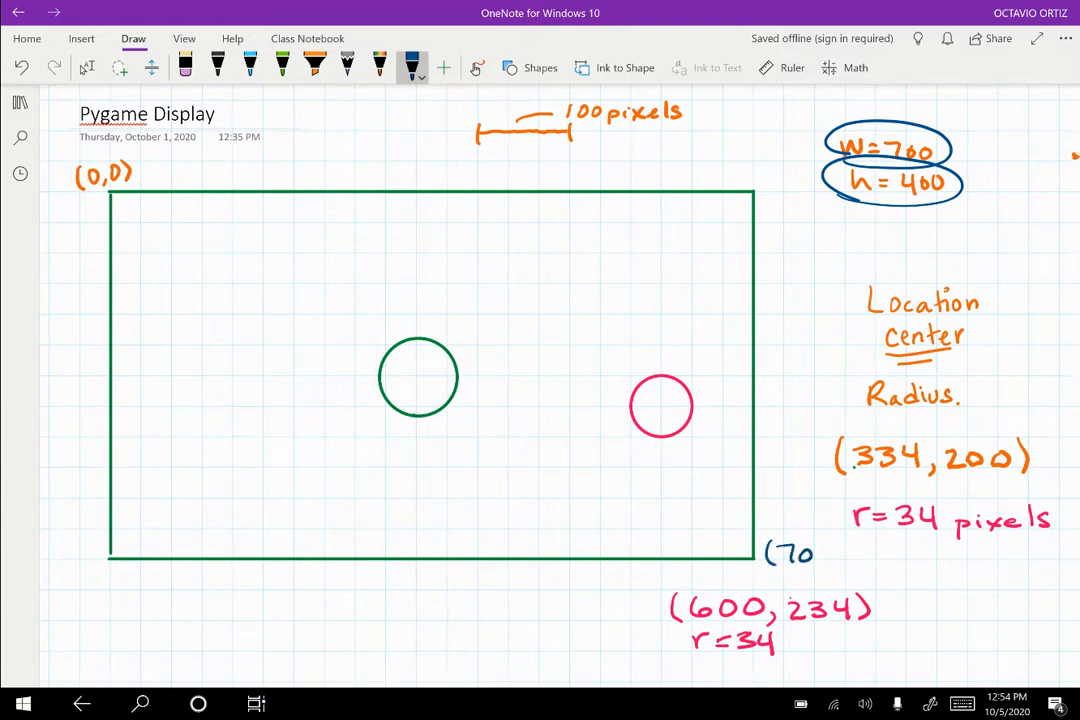
text(0,400))
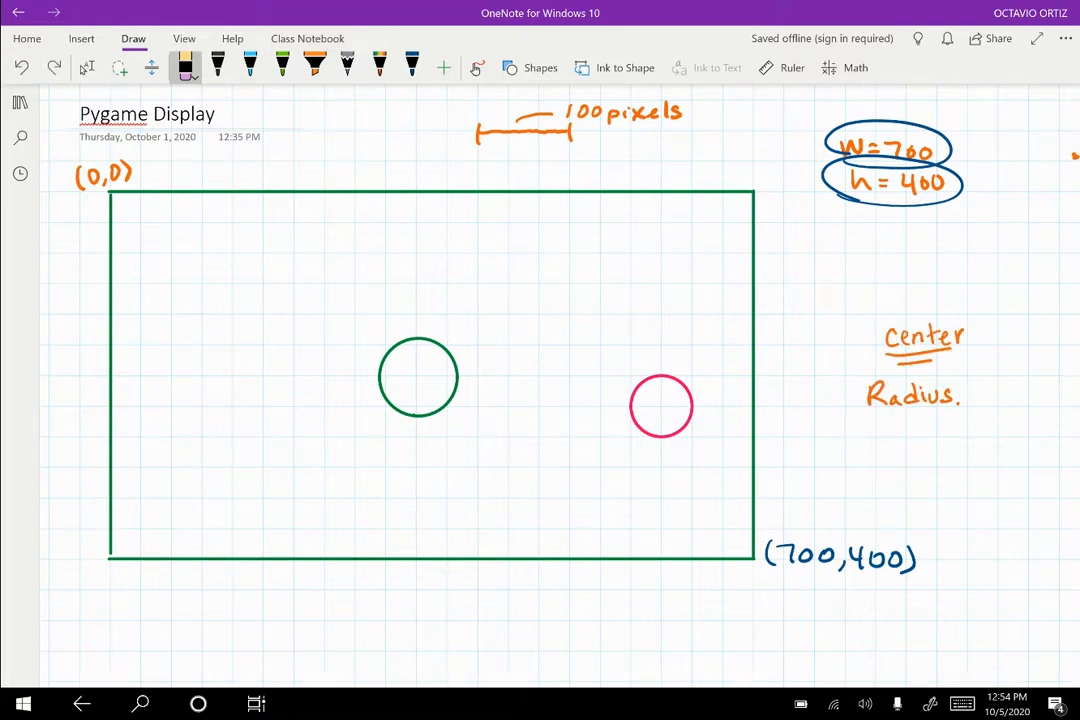
- Erase the green and pink ball circles and draw a small blue circle on the right edge
click(418, 378)
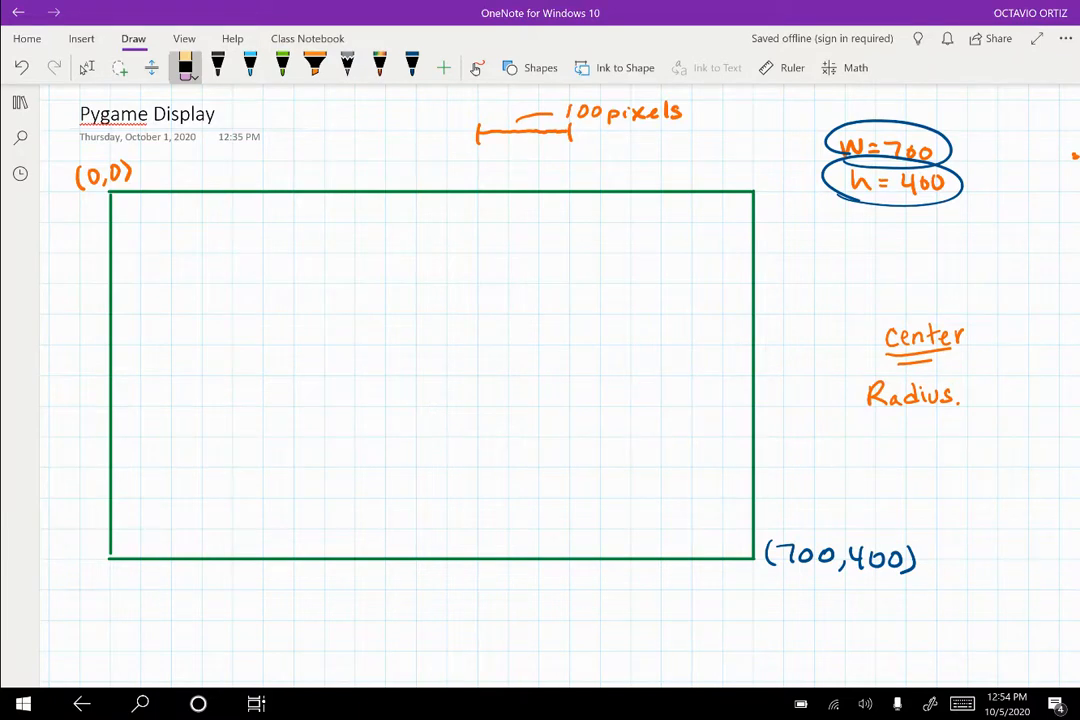
click(540, 68)
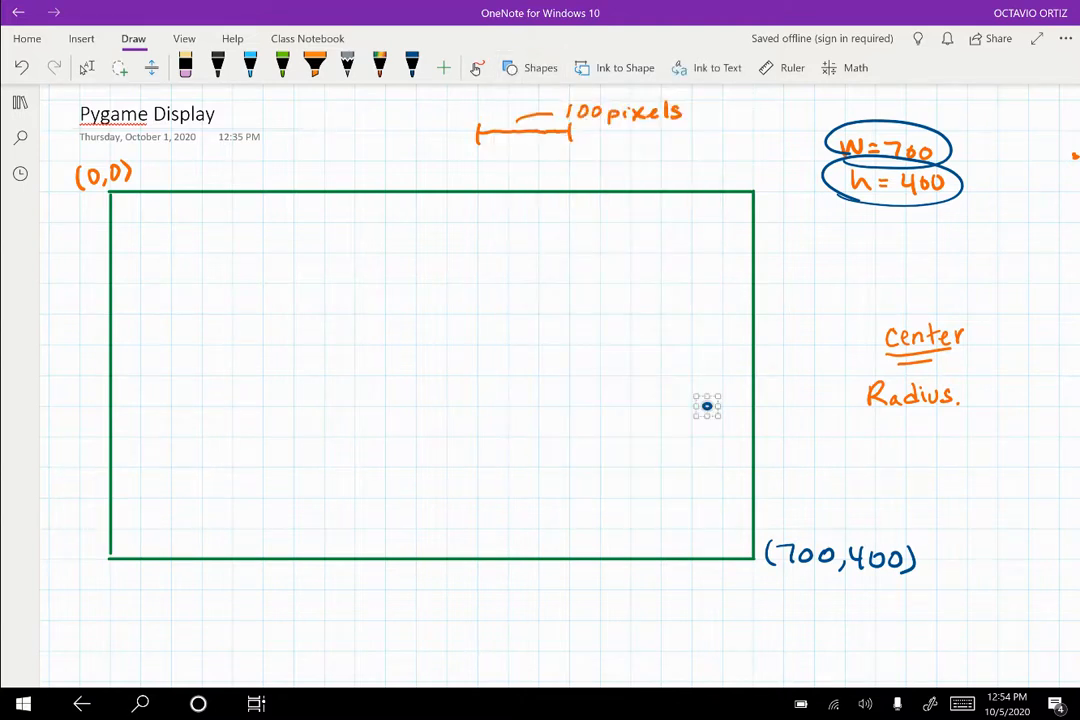
mouse_move(270, 436)
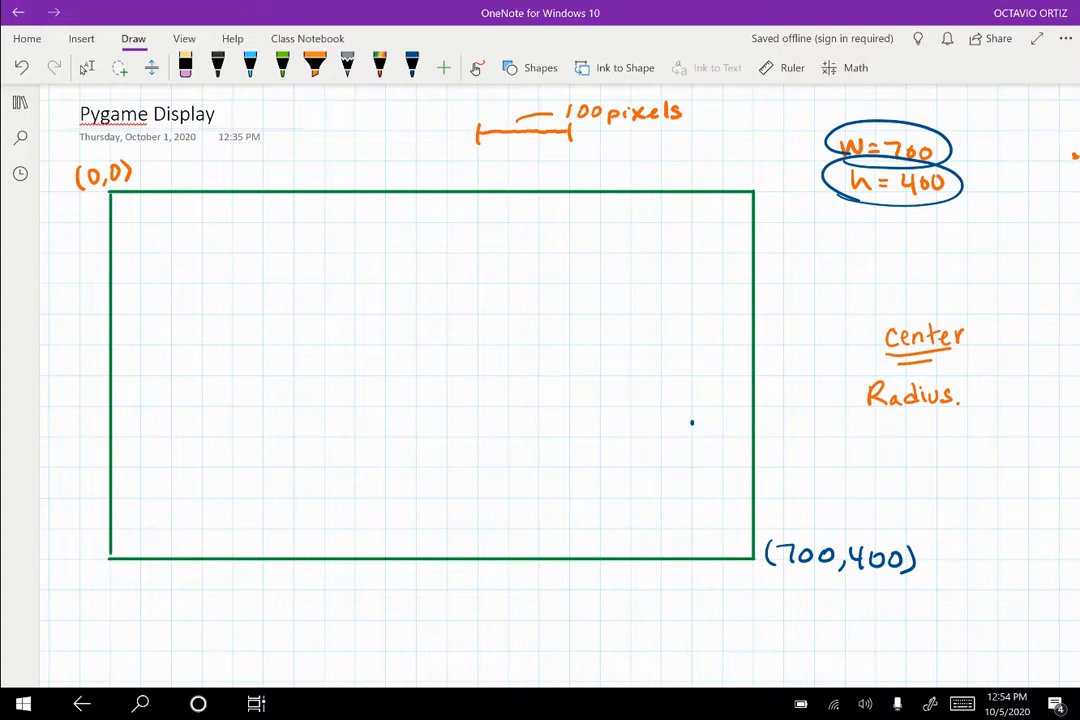
click(412, 68)
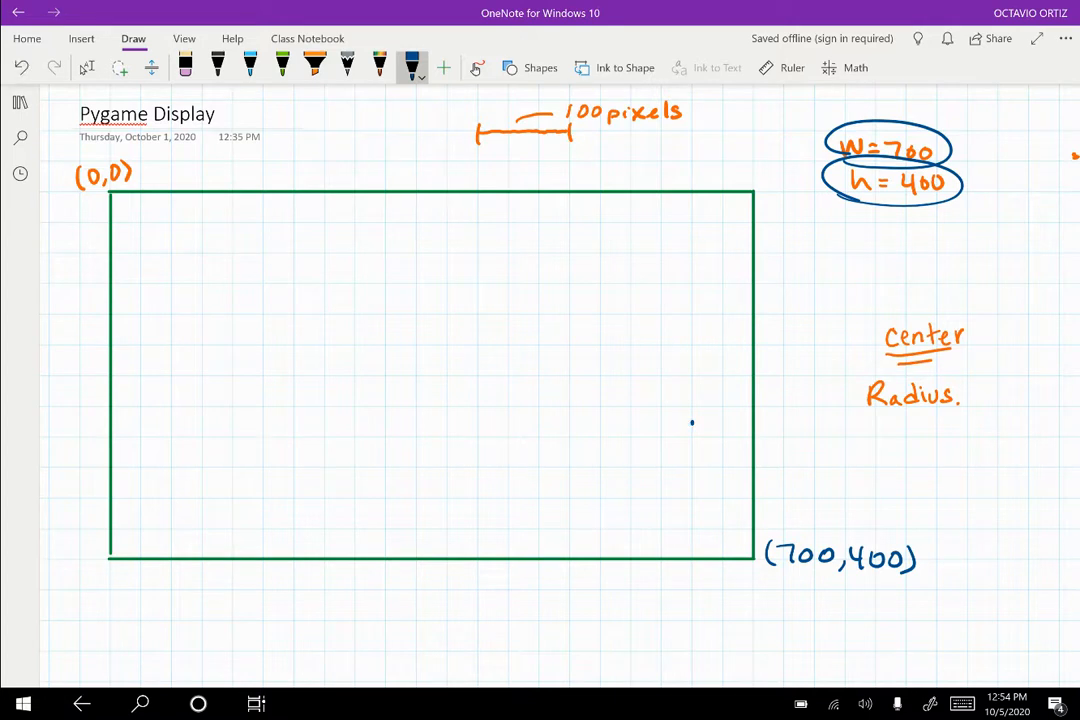
click(540, 68)
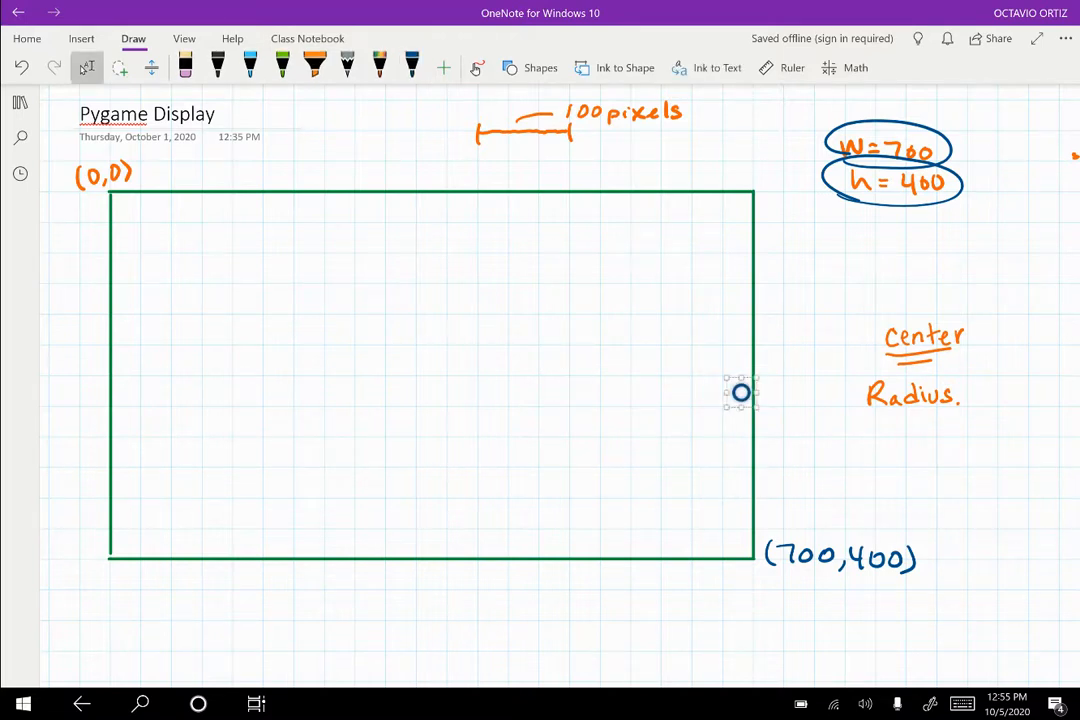
- Draw a magenta ball circle just inside the rectangle's right edge, replacing the blue one
scroll(down, 3)
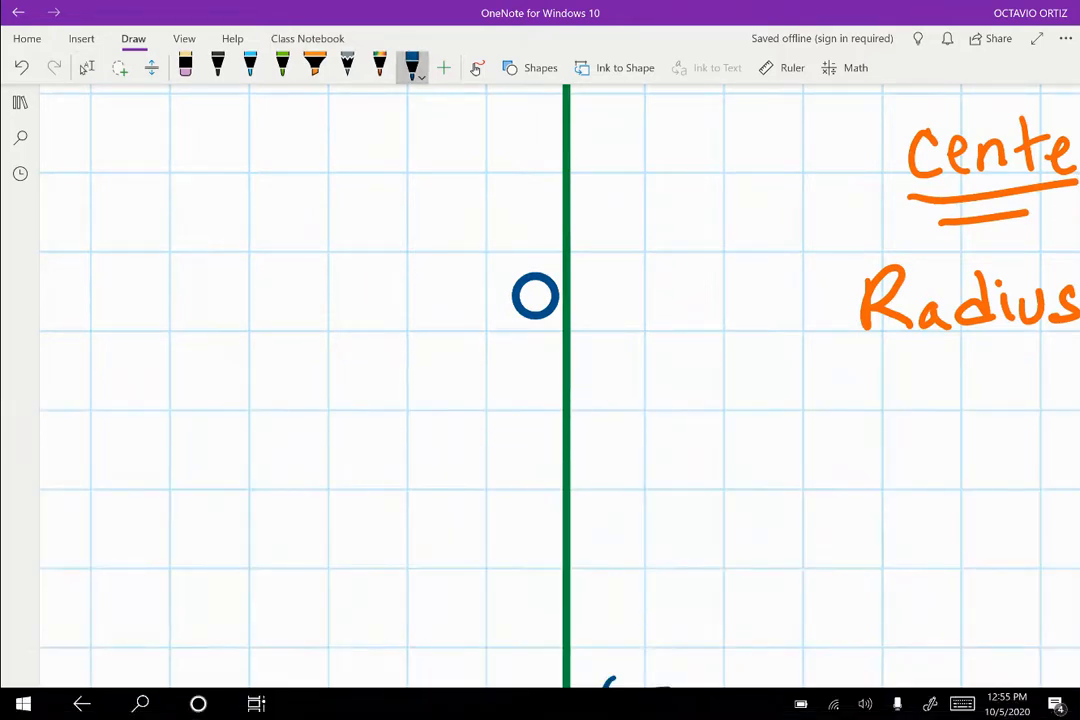
click(412, 68)
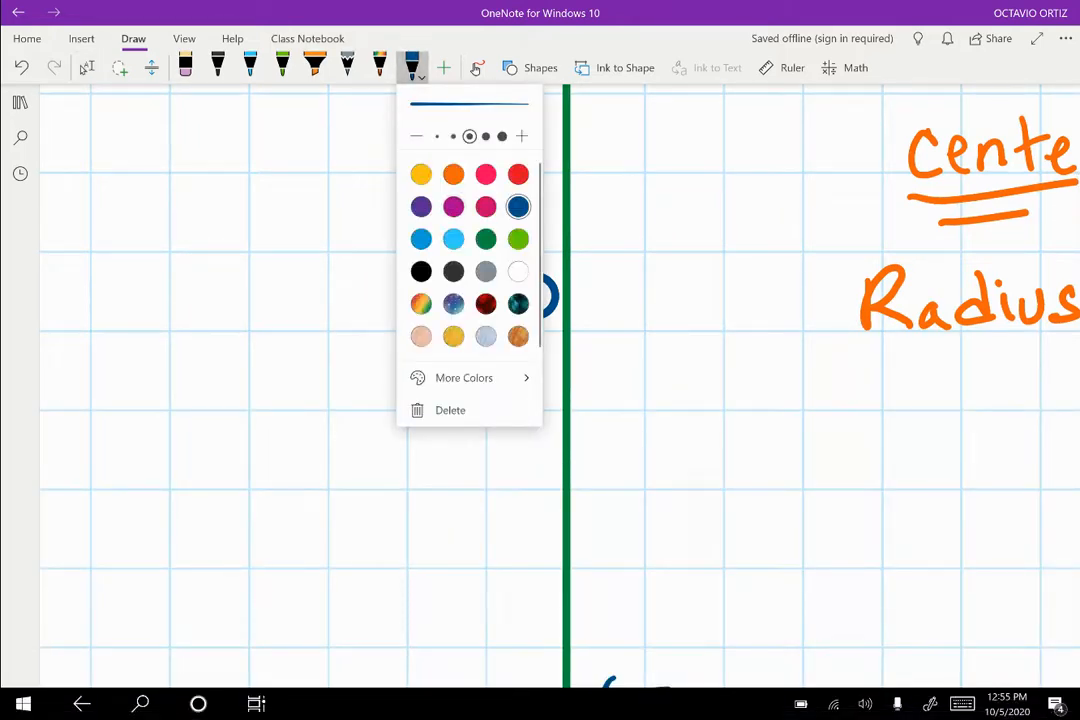
click(452, 206)
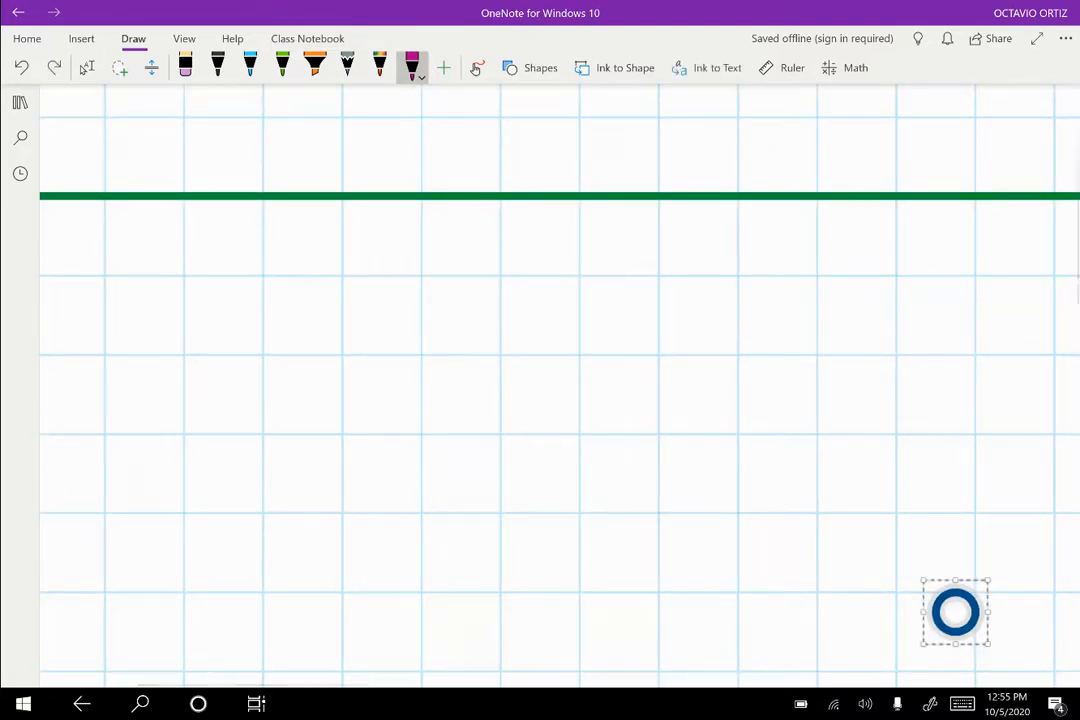
drag(956, 612, 654, 630)
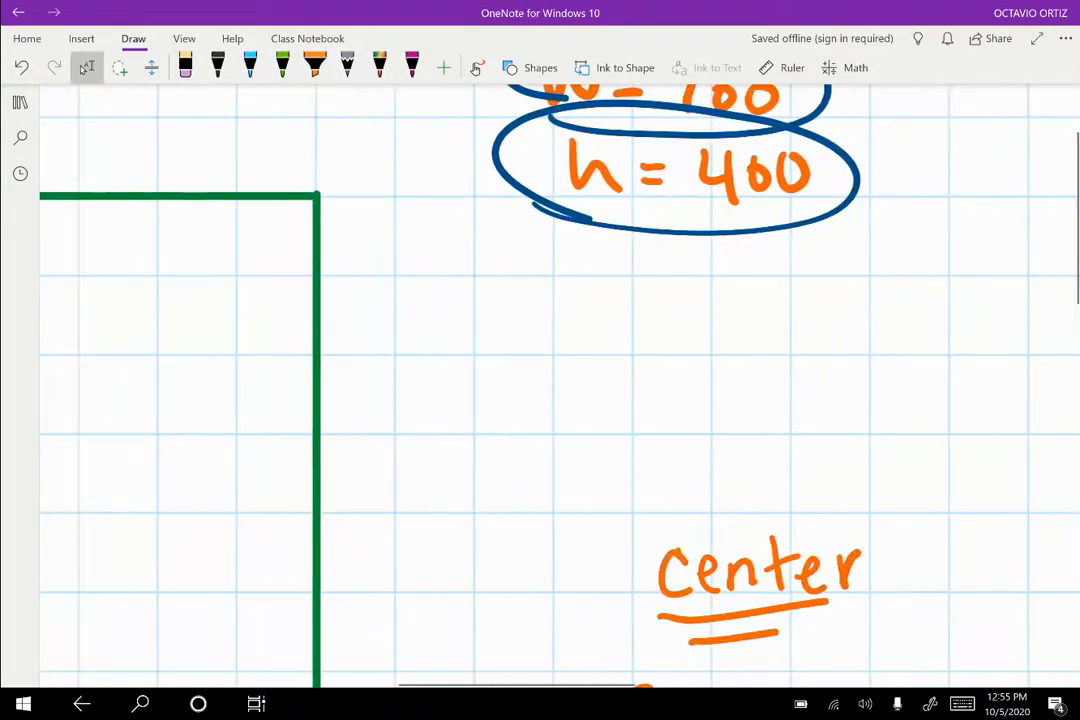
click(540, 68)
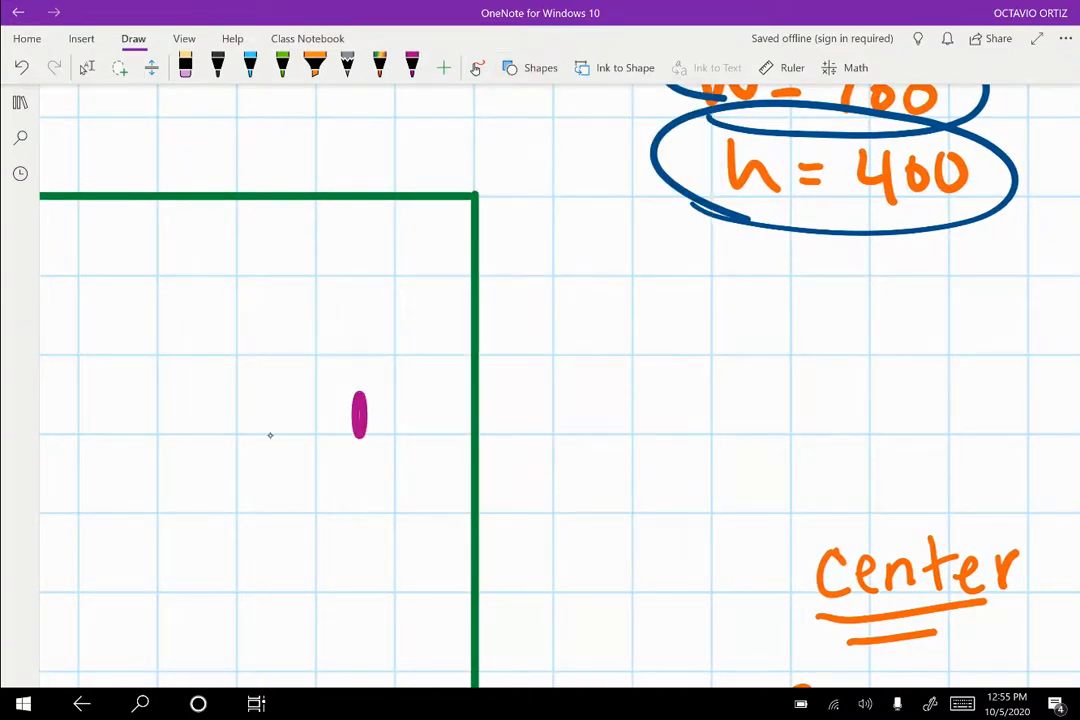
click(86, 68)
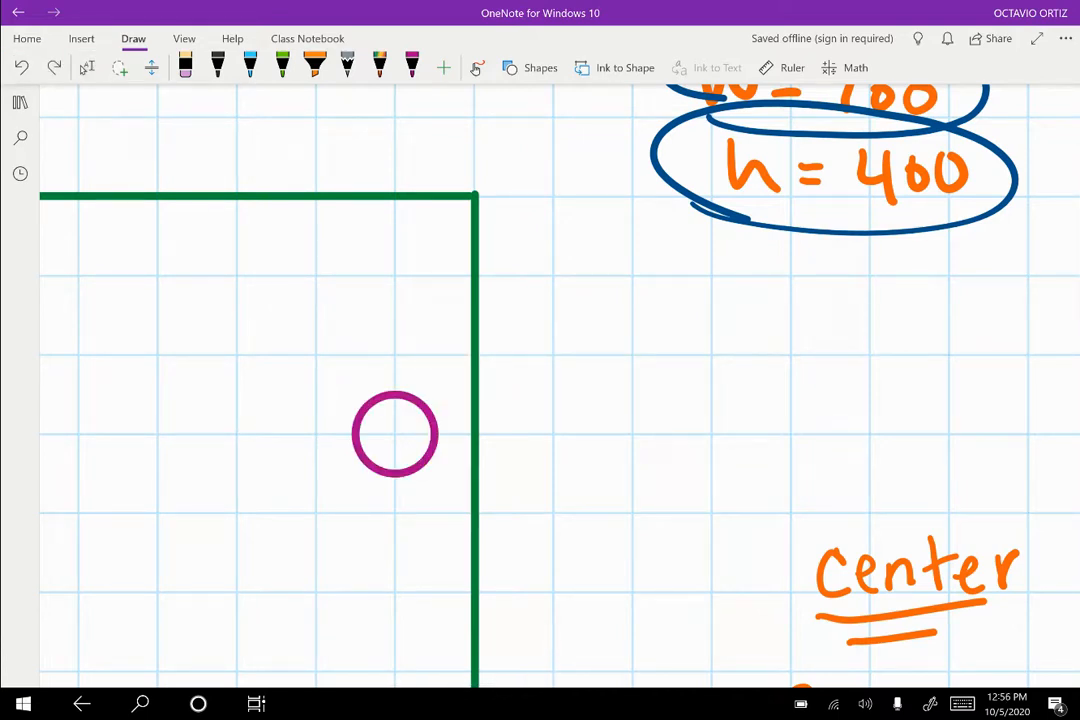
- In green, dot the ball's centre and write (x, y) and (x+rad, y) beside it
click(412, 68)
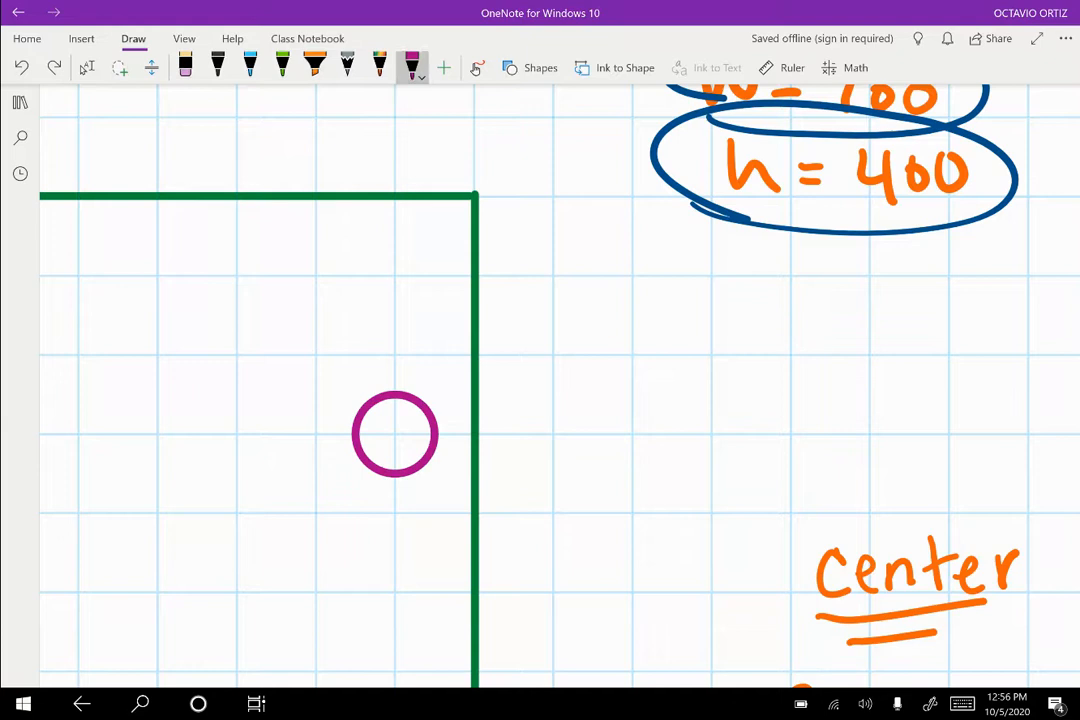
click(412, 68)
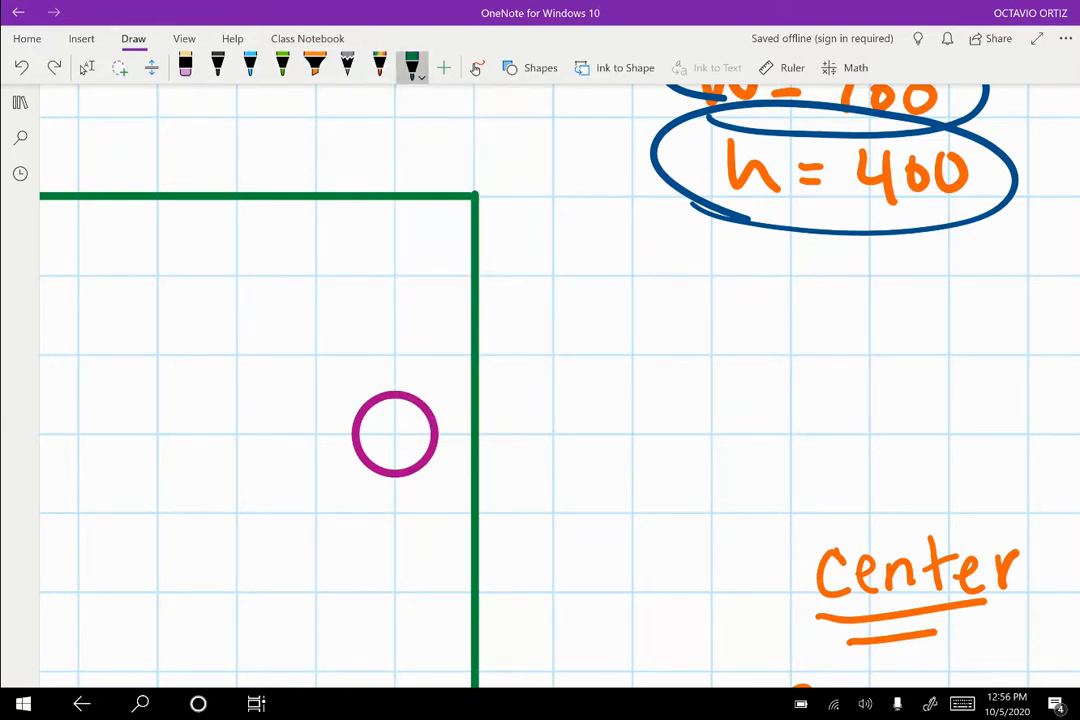
click(396, 432)
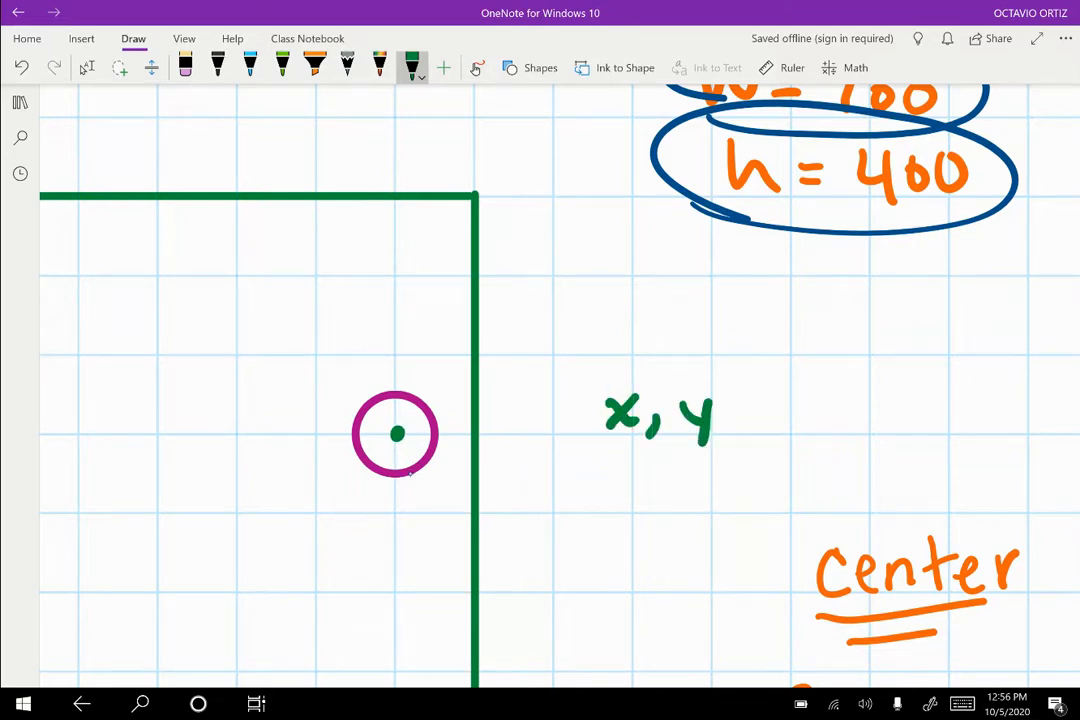
drag(580, 410, 744, 444)
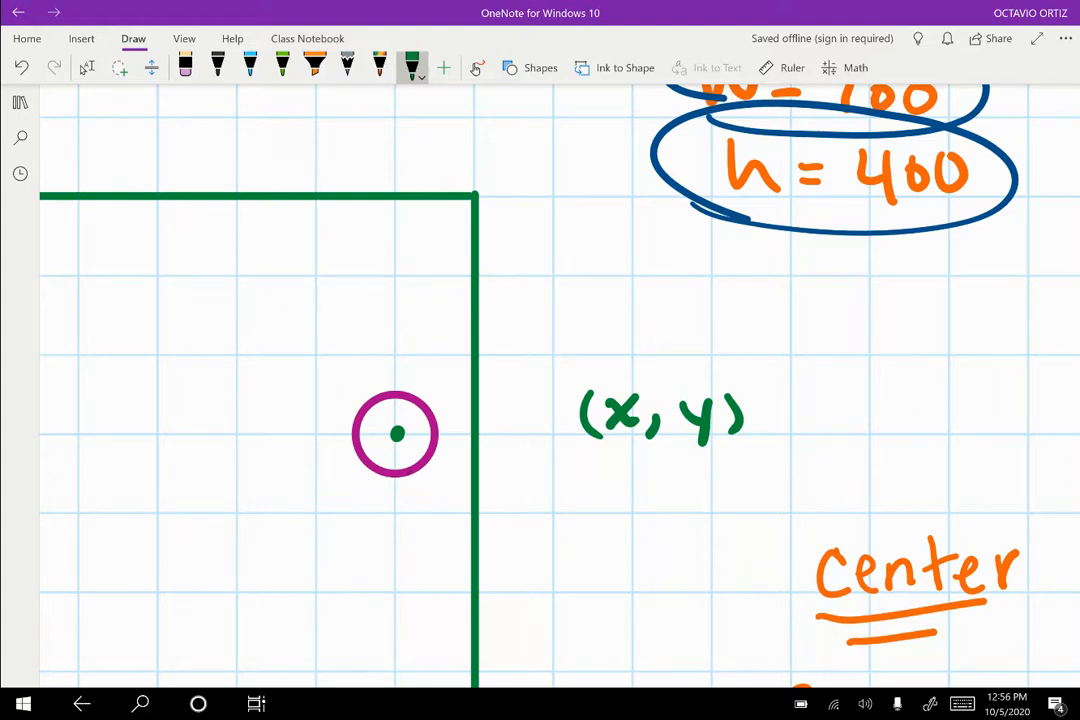
drag(438, 384, 456, 486)
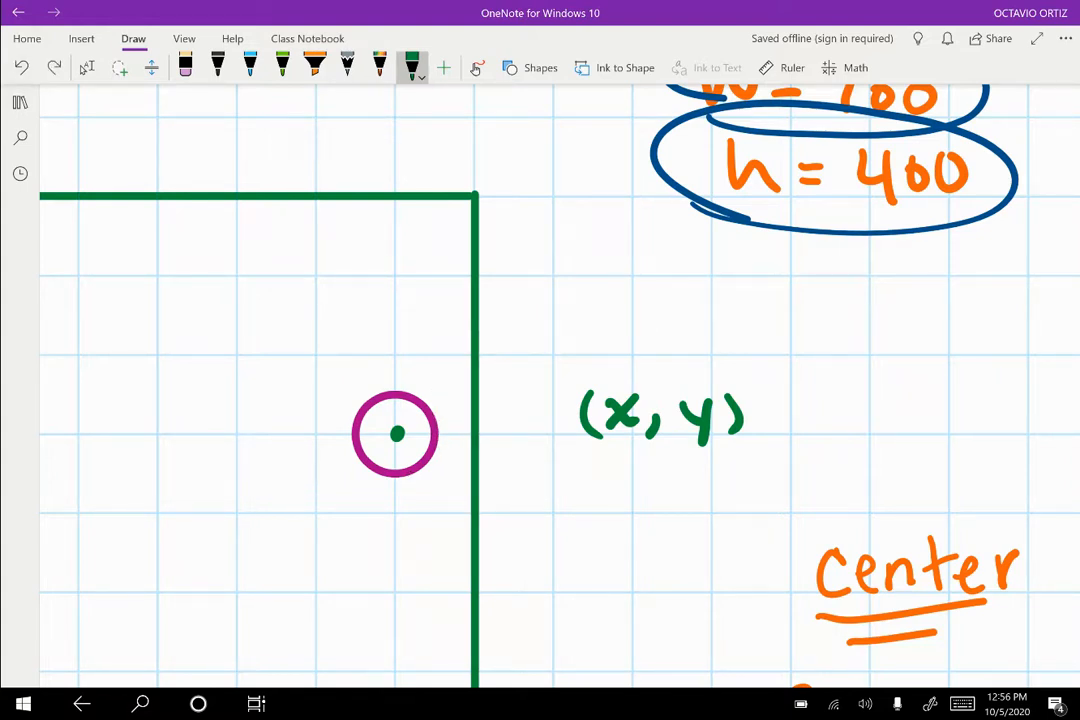
drag(590, 490, 700, 490)
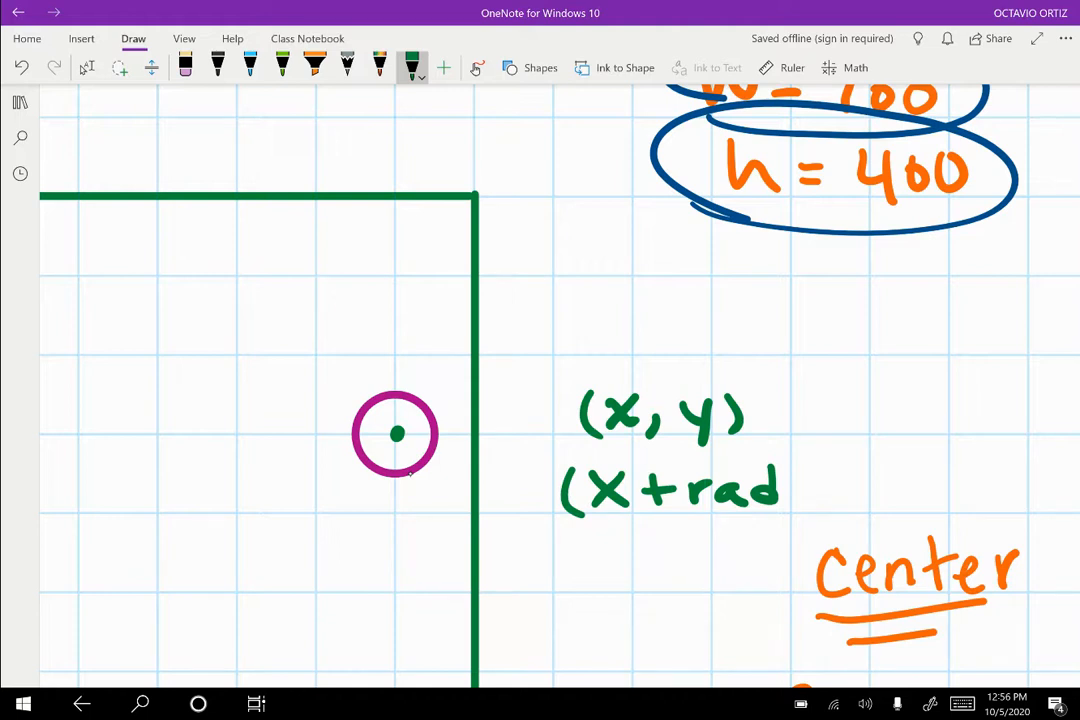
drag(810, 490, 820, 520)
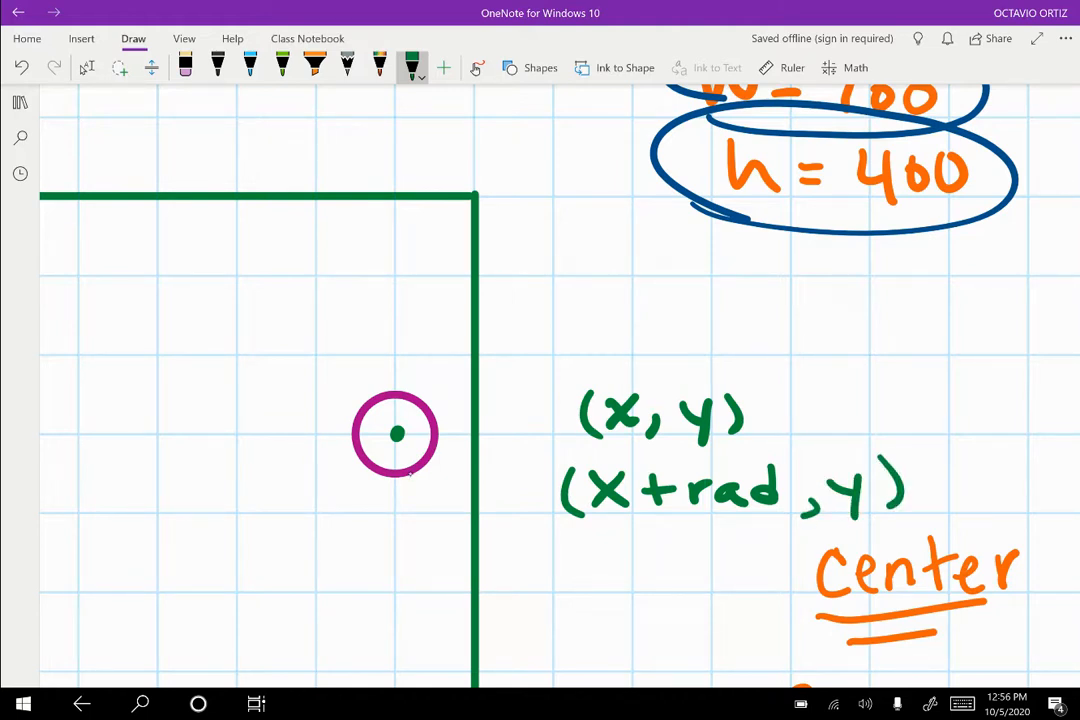
- Mark the left and right edge points in yellow and write (x-rad, y) in green
click(412, 68)
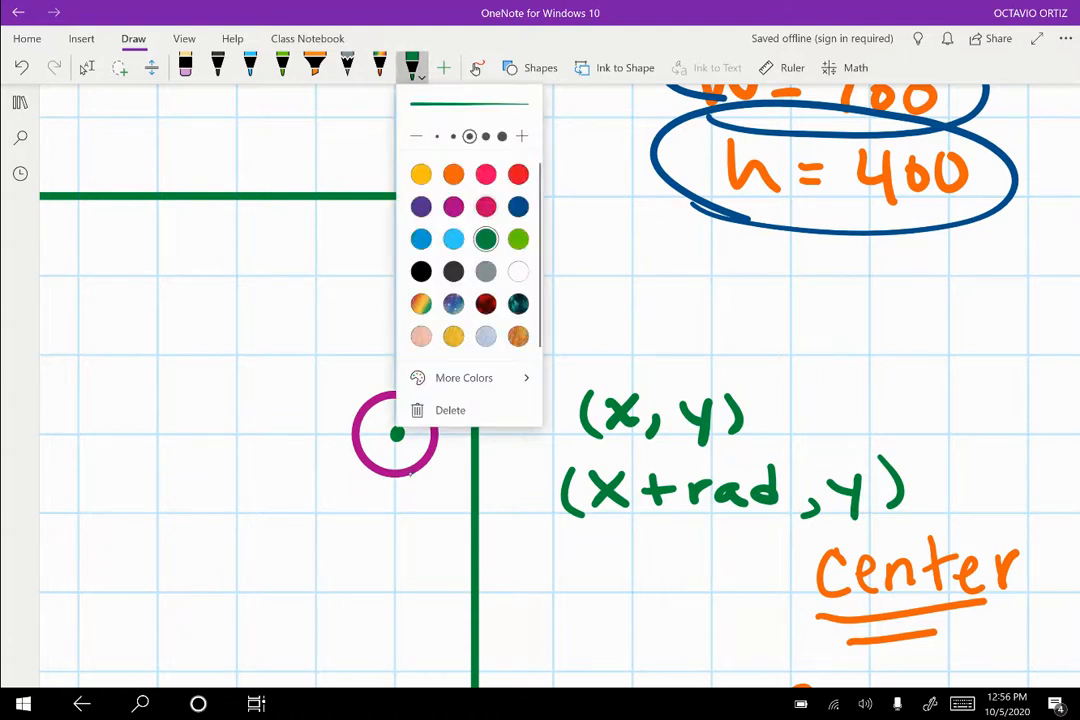
click(484, 238)
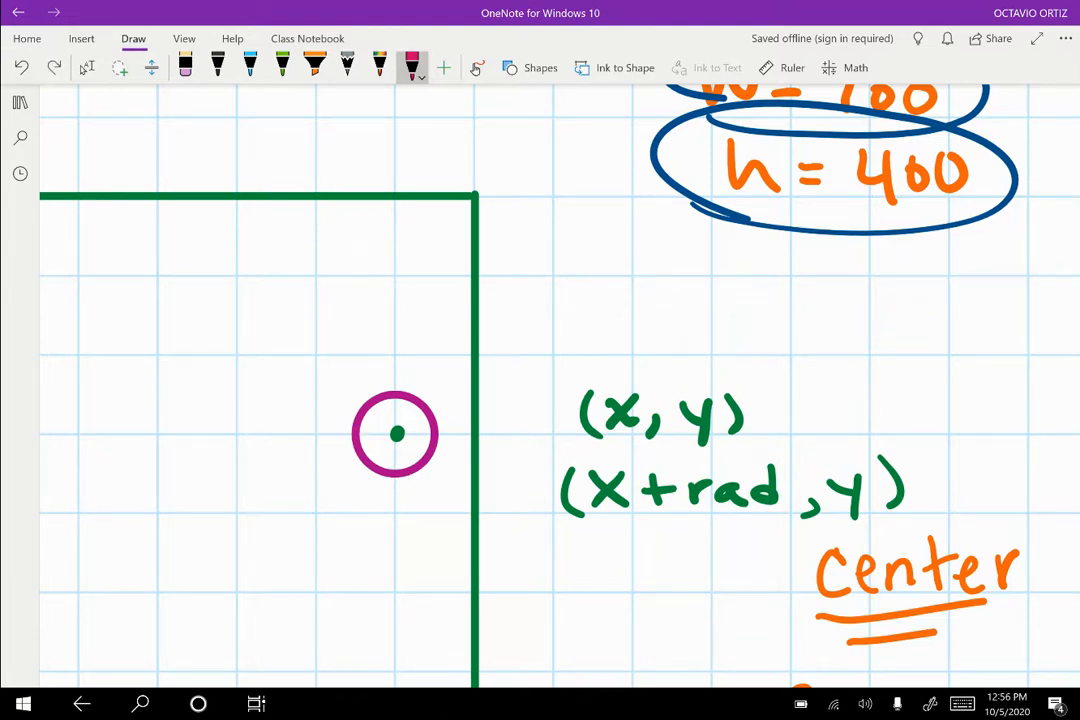
click(420, 68)
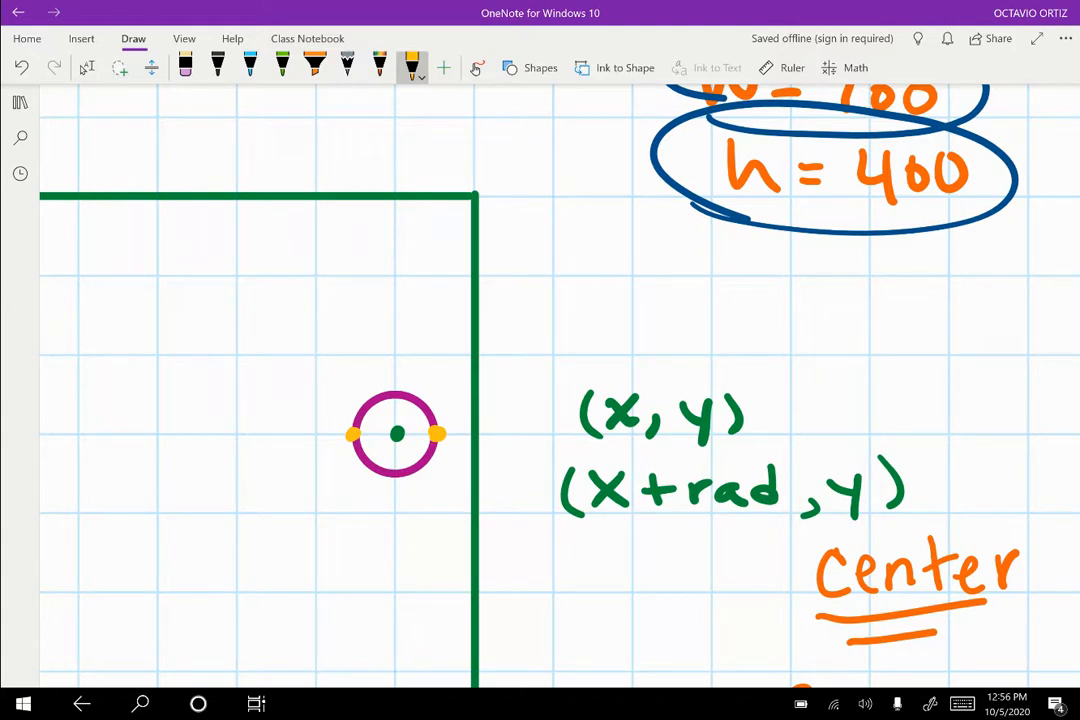
click(184, 68)
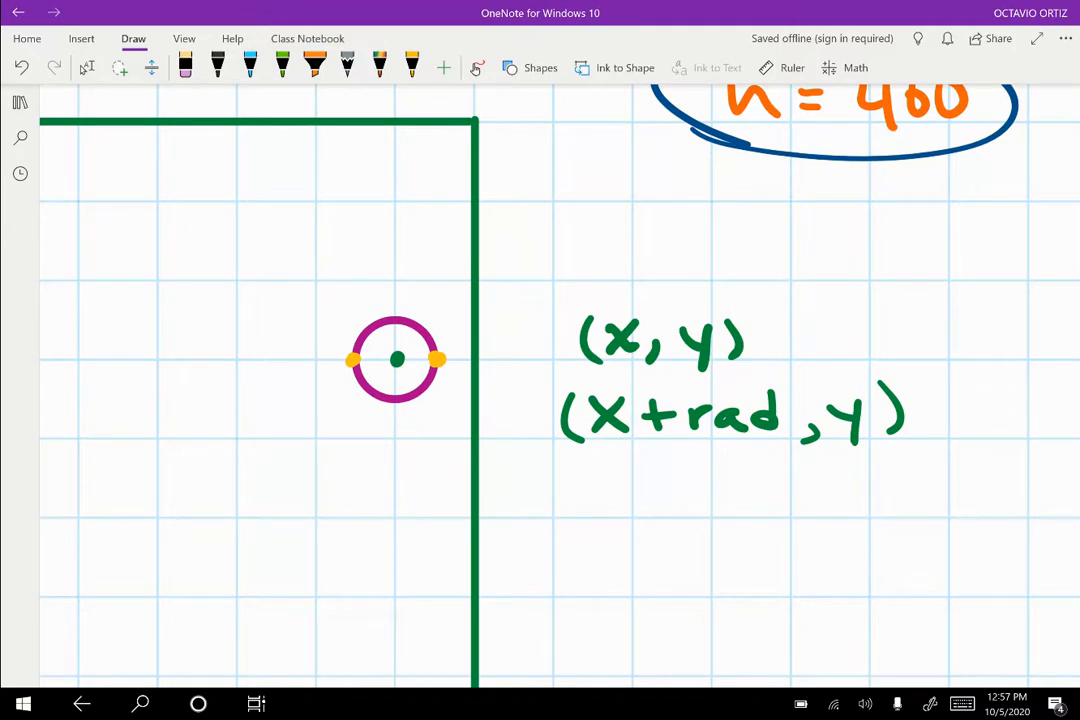
click(412, 68)
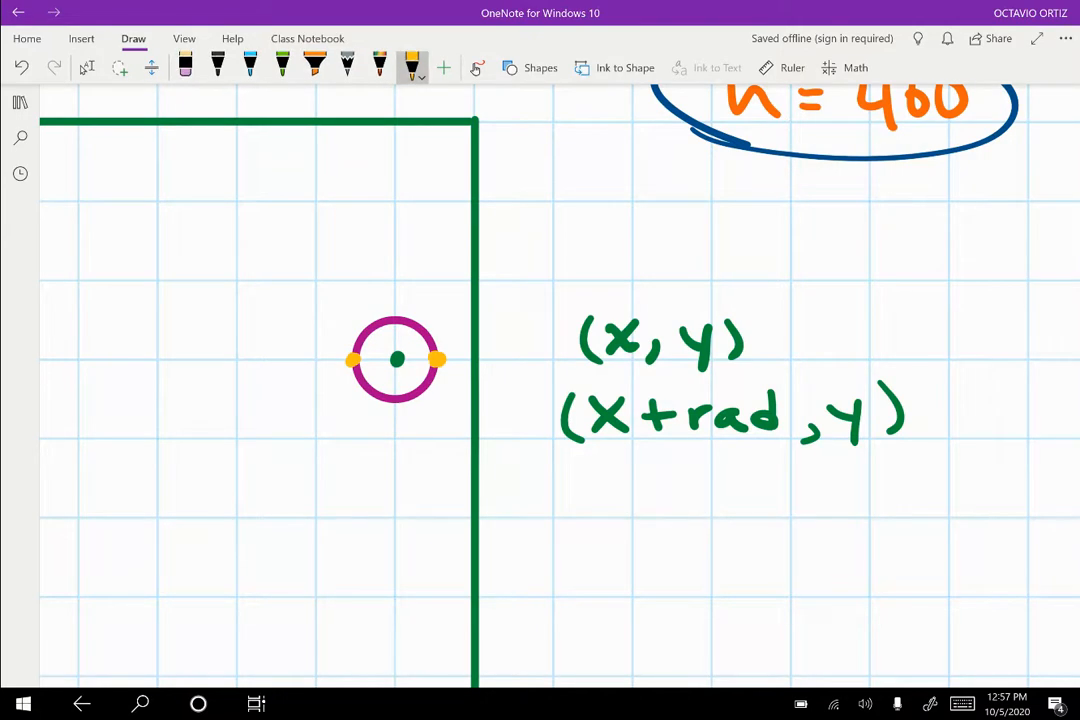
click(412, 68)
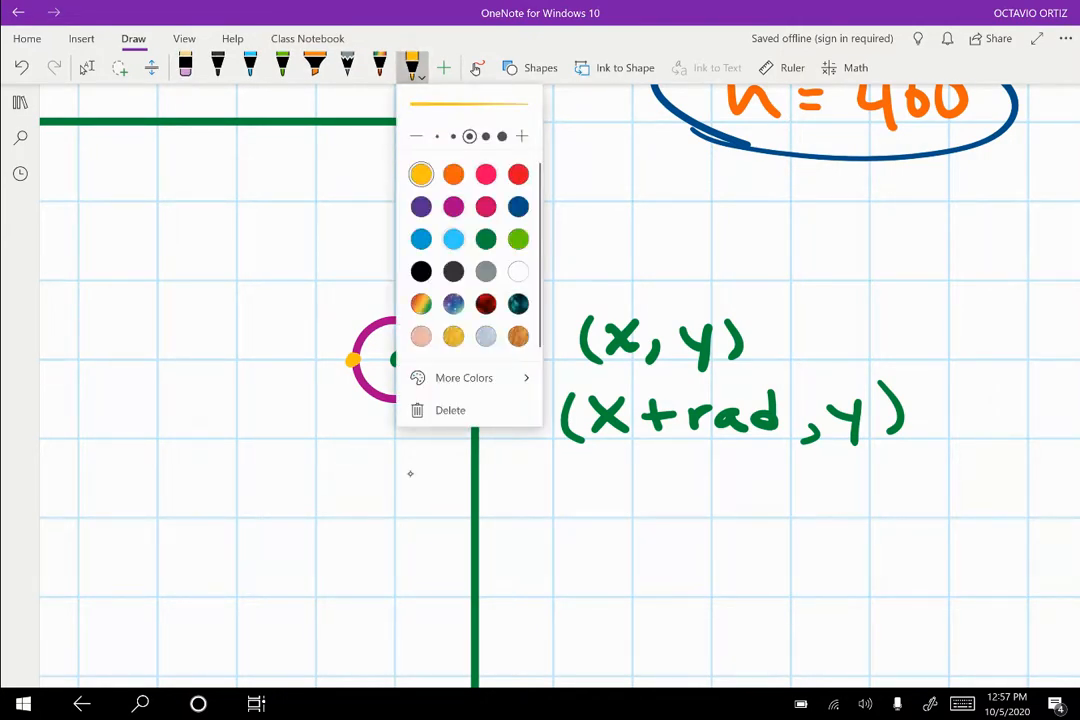
click(516, 238)
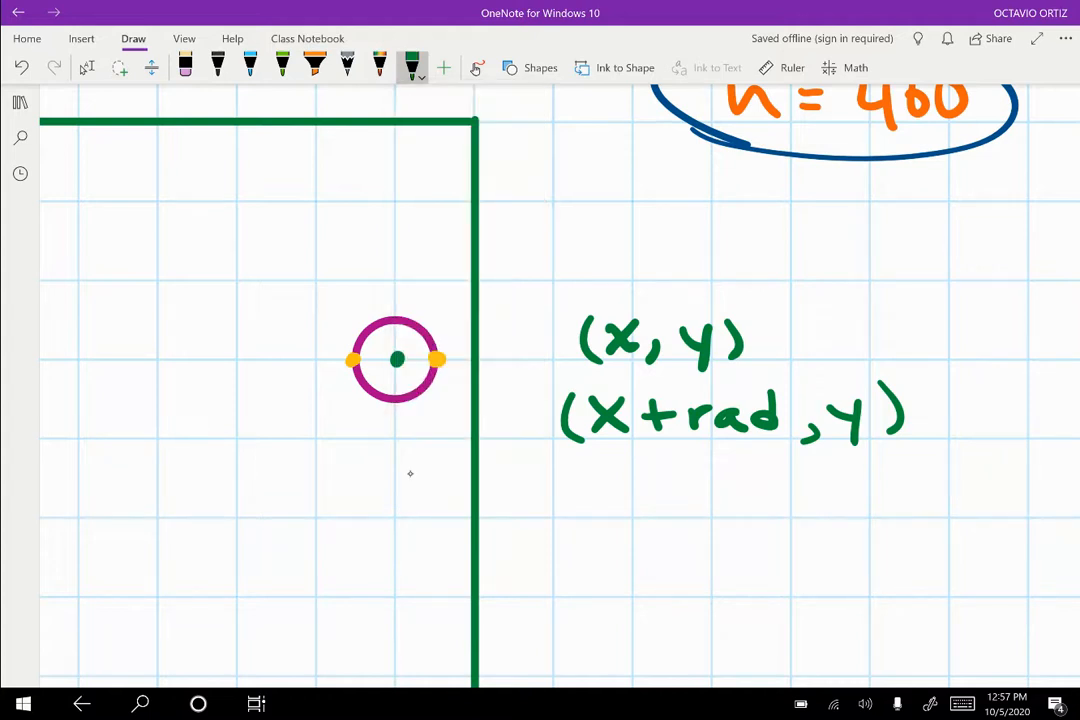
drag(576, 490, 716, 490)
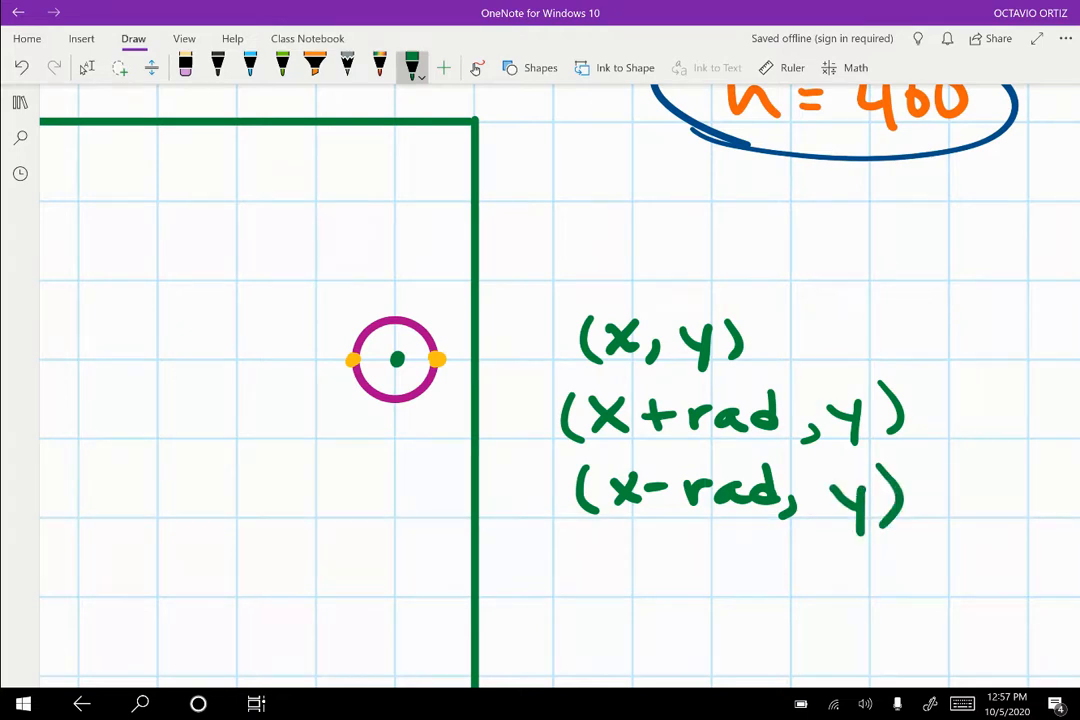
- Add yellow top and bottom dots and write (x, y-rad) and (x, y+rad) in magenta
click(412, 68)
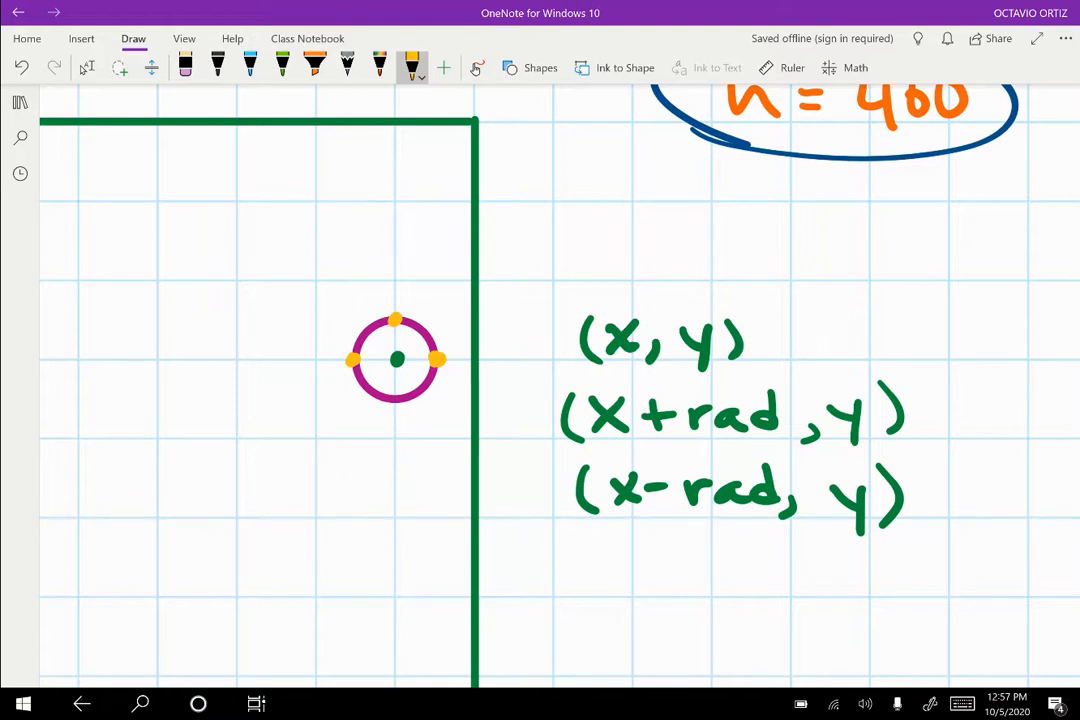
click(412, 68)
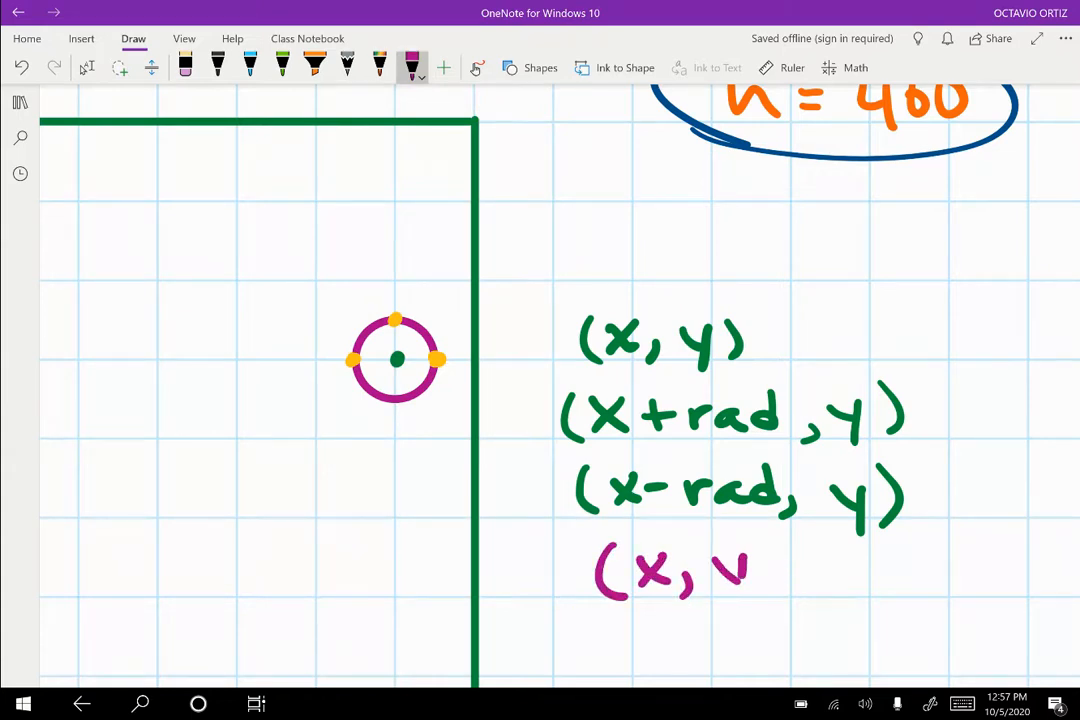
drag(740, 576, 890, 576)
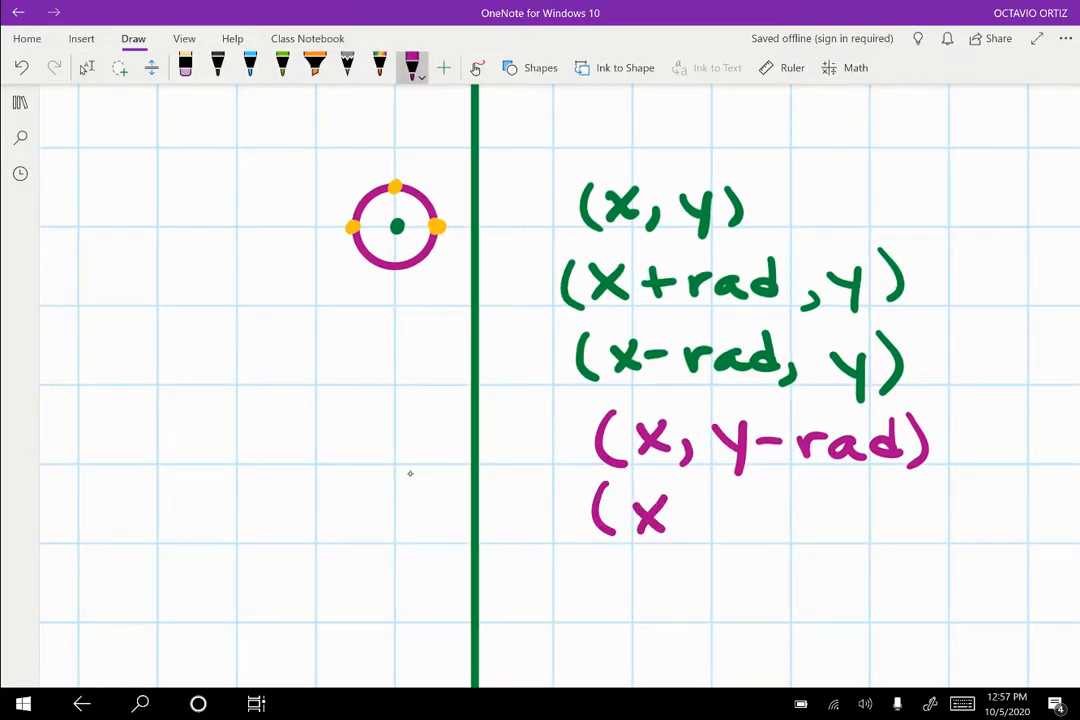
drag(664, 516, 890, 520)
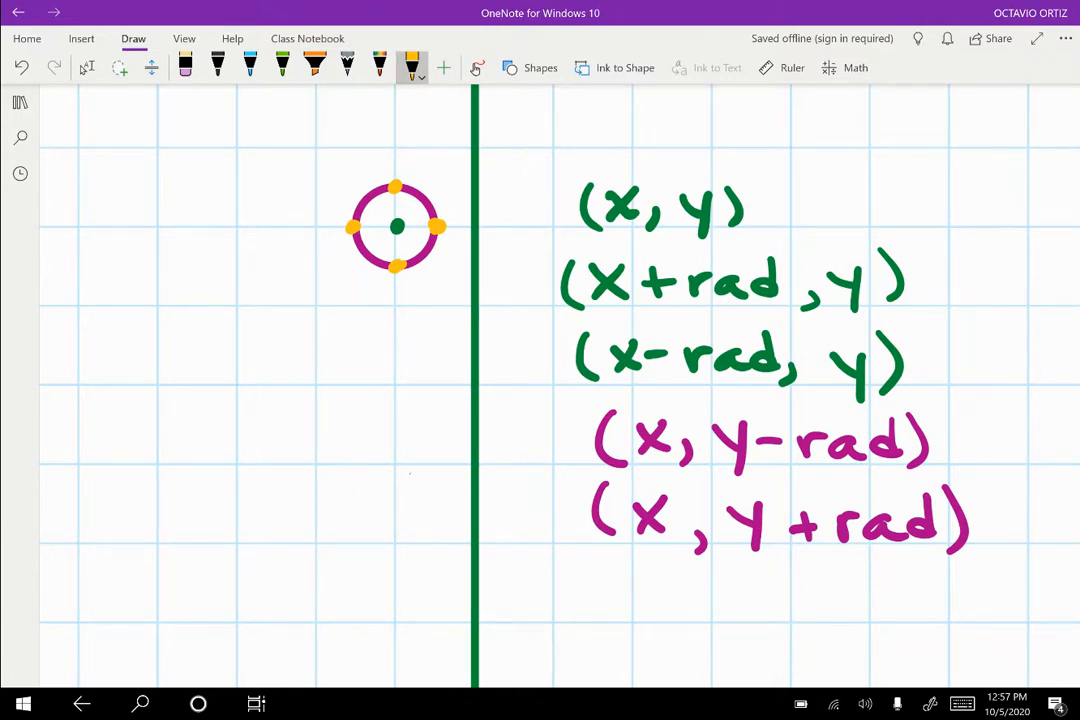
click(420, 68)
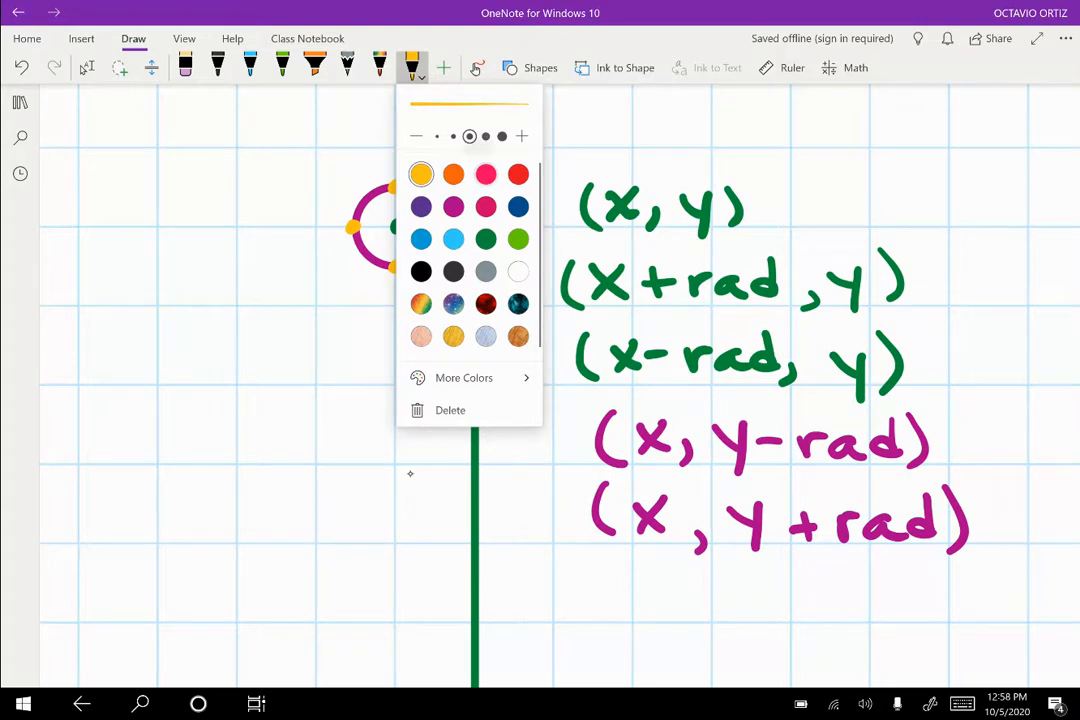
- Label the coordinate pairs right, left, top, bottom with magenta arrows, then show Task View
click(486, 174)
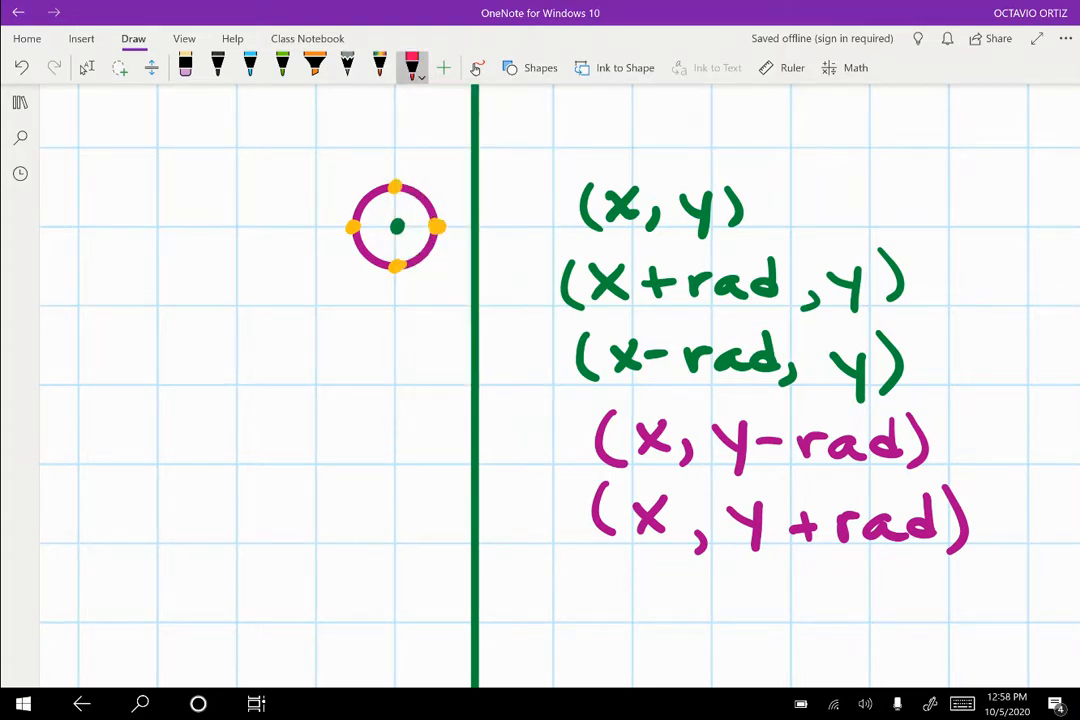
drag(896, 264, 936, 240)
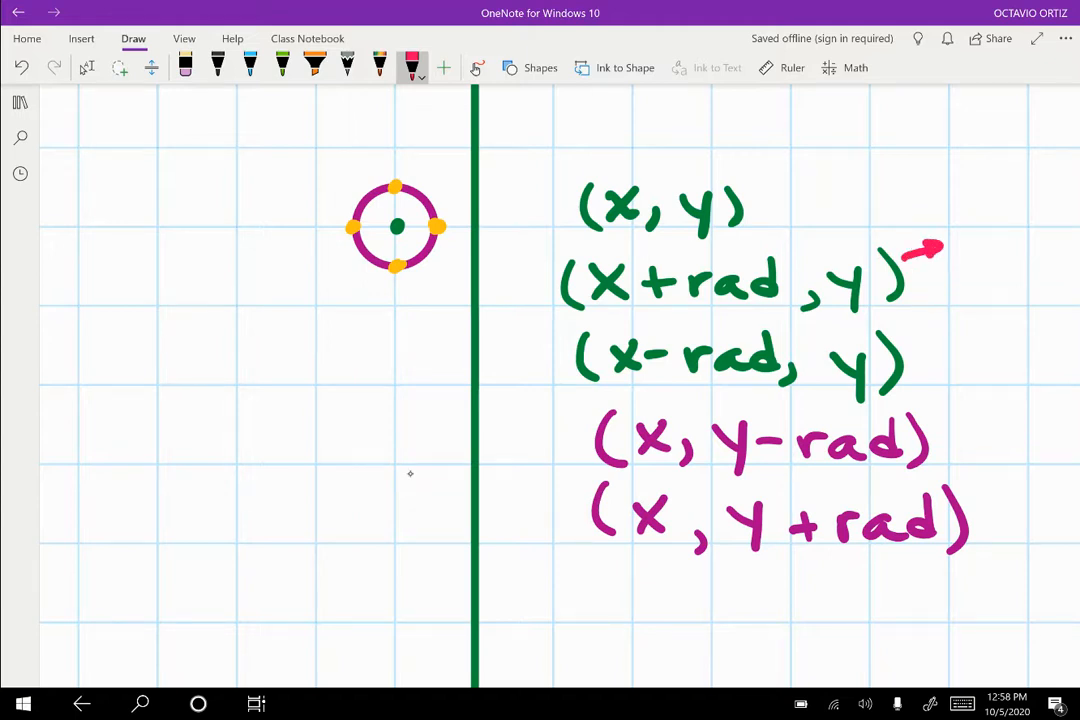
text(ri)
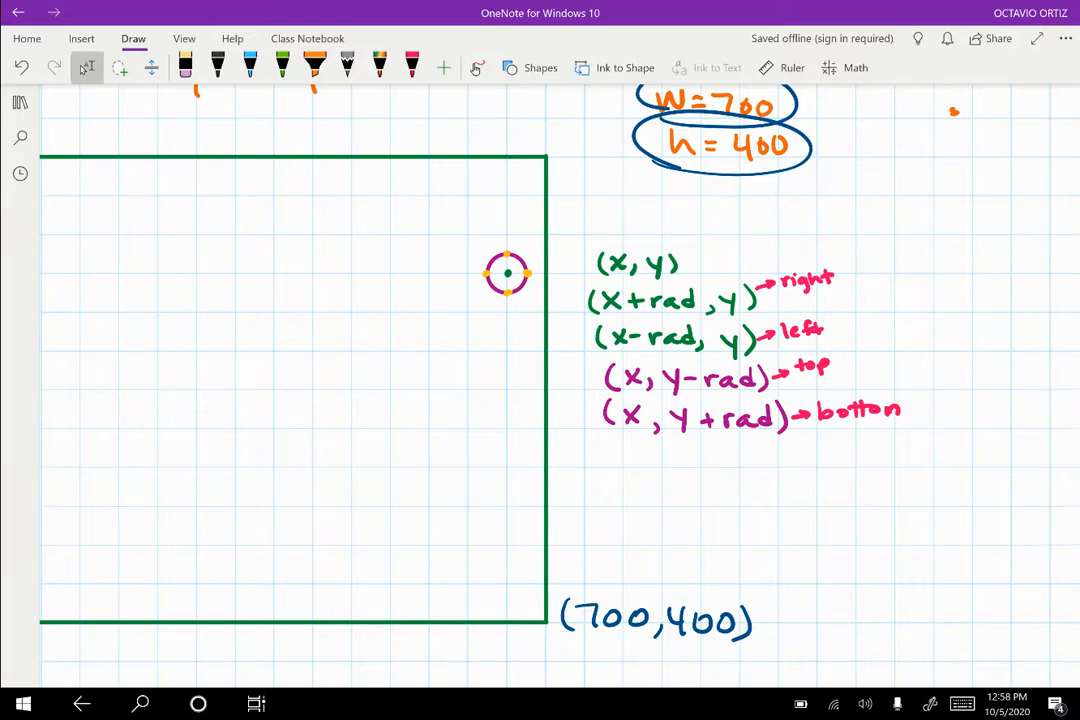
scroll(down, 3)
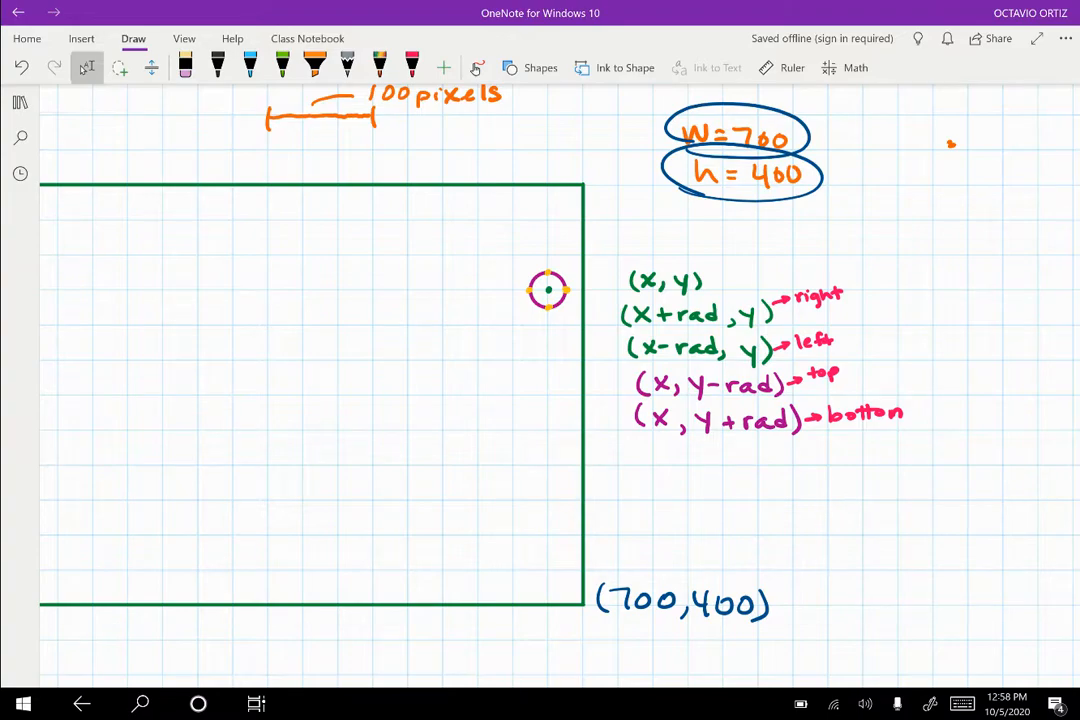
click(256, 704)
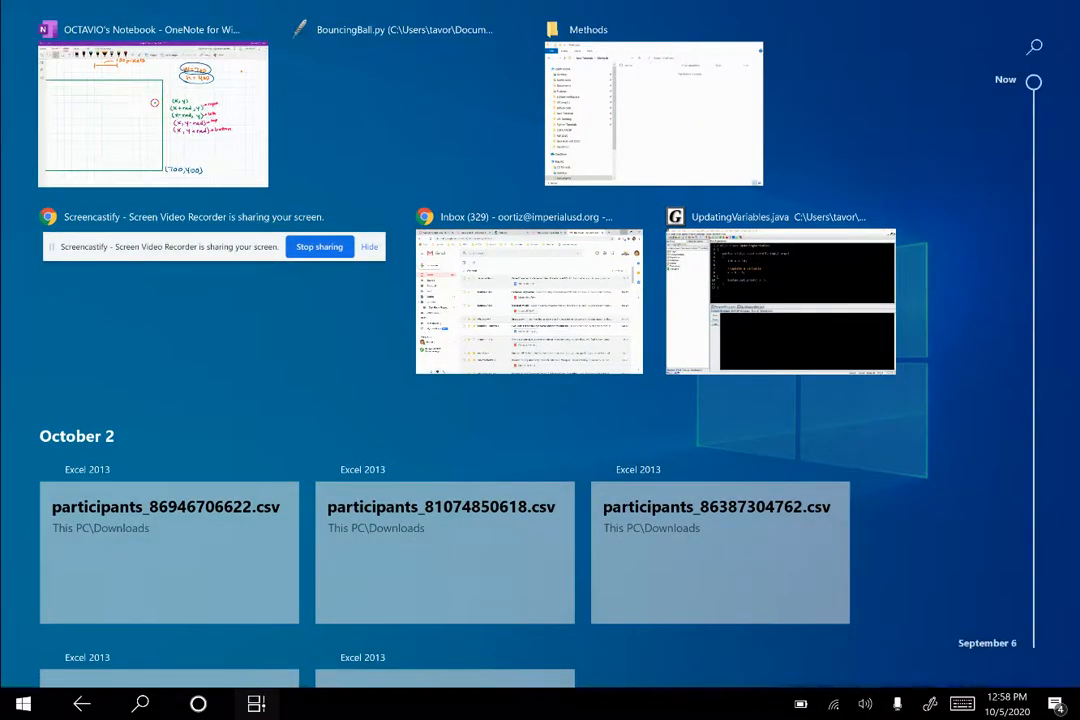
- Bring BouncingBall.py forward and start 'right' on a new line below the y assignment
click(152, 114)
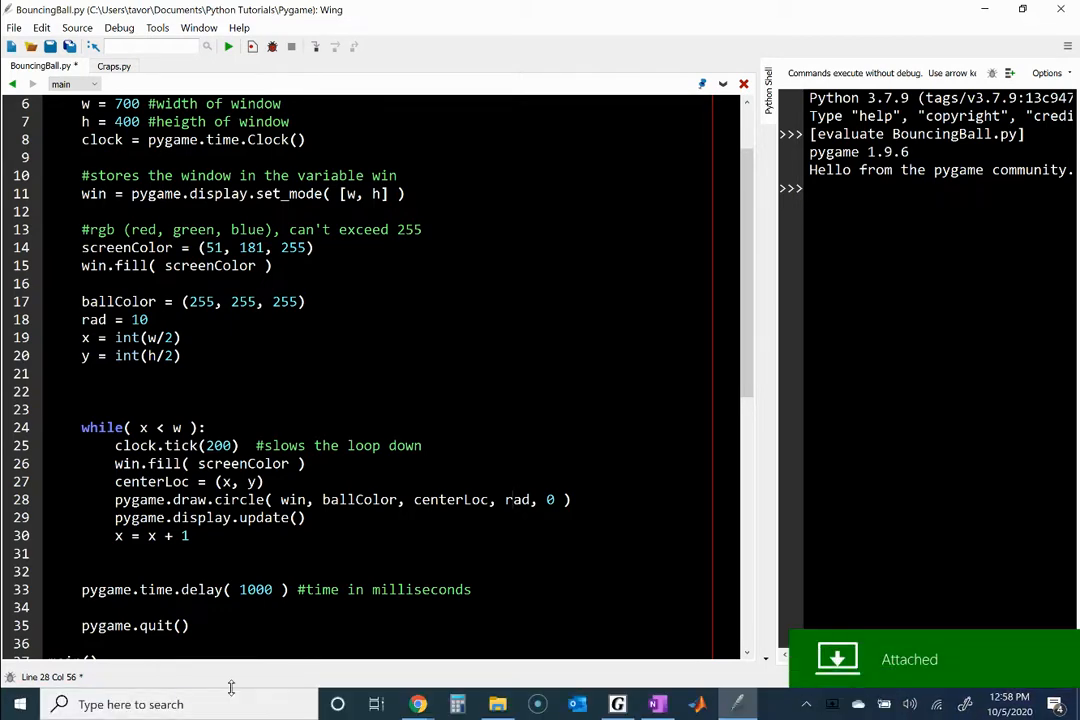
click(182, 356)
text(right)
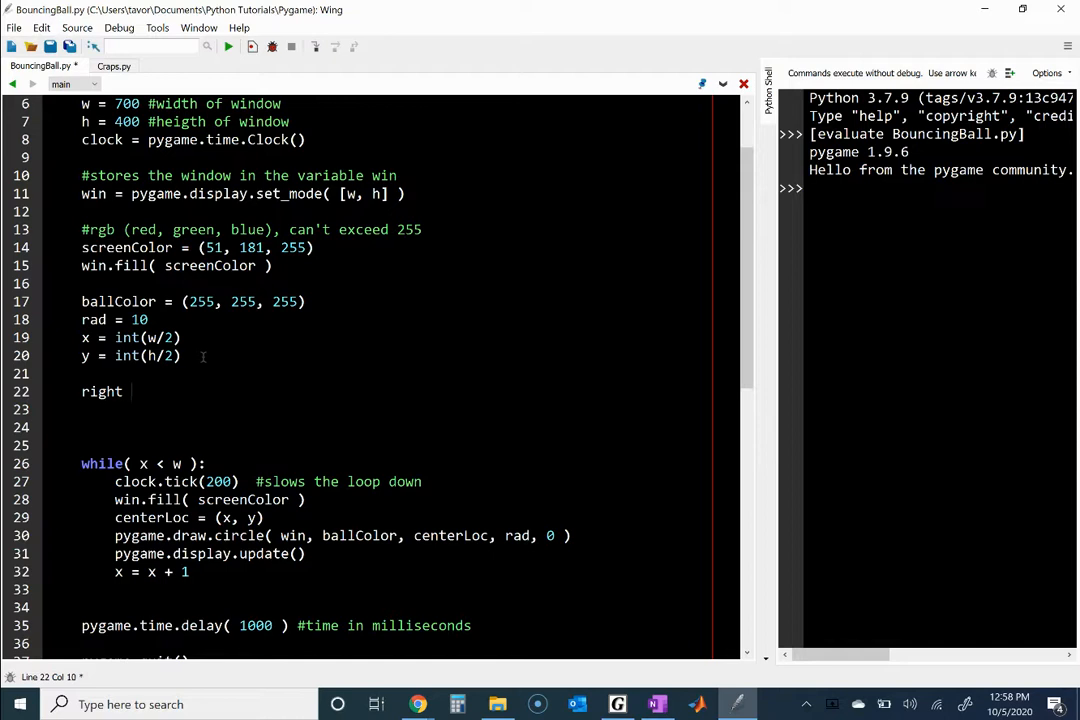
- Define right = ( x + rad, y ) and left = ( x - rad, y ) edge points
key(BackSpace)
text( = ()
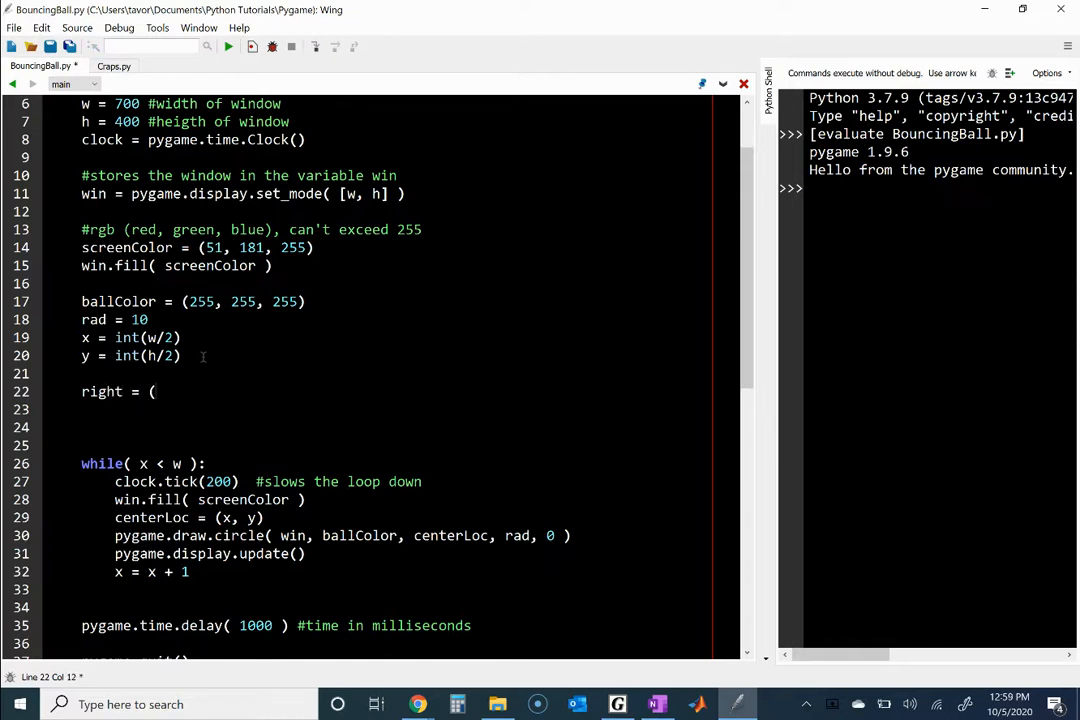
text(x)
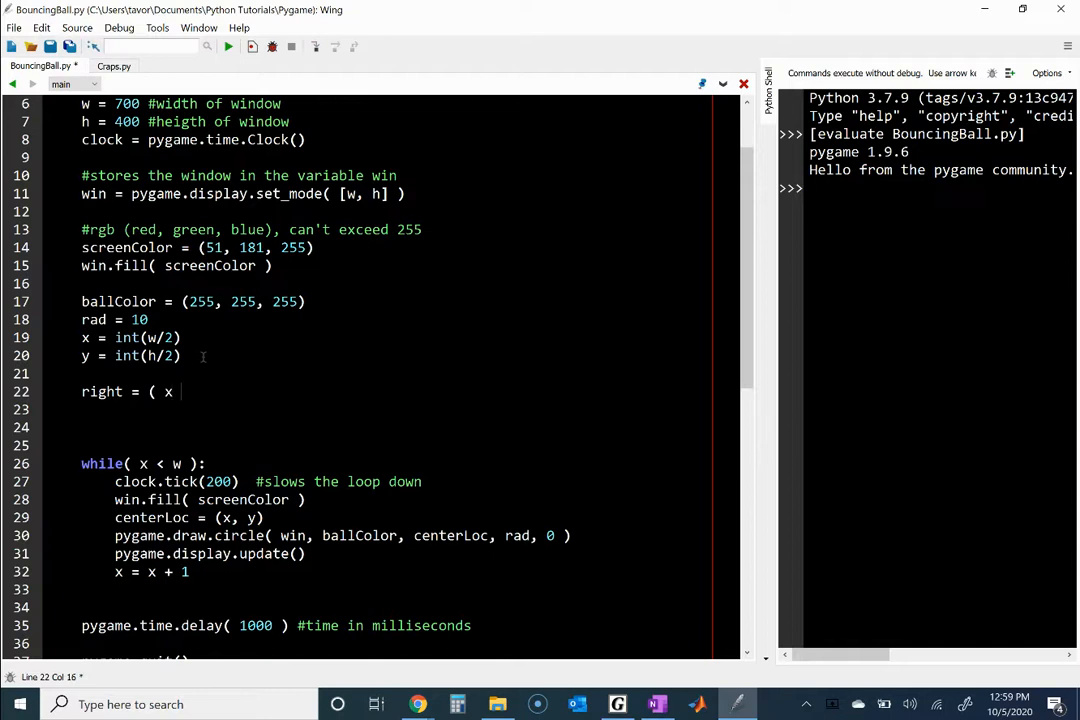
text(+ rad, y ))
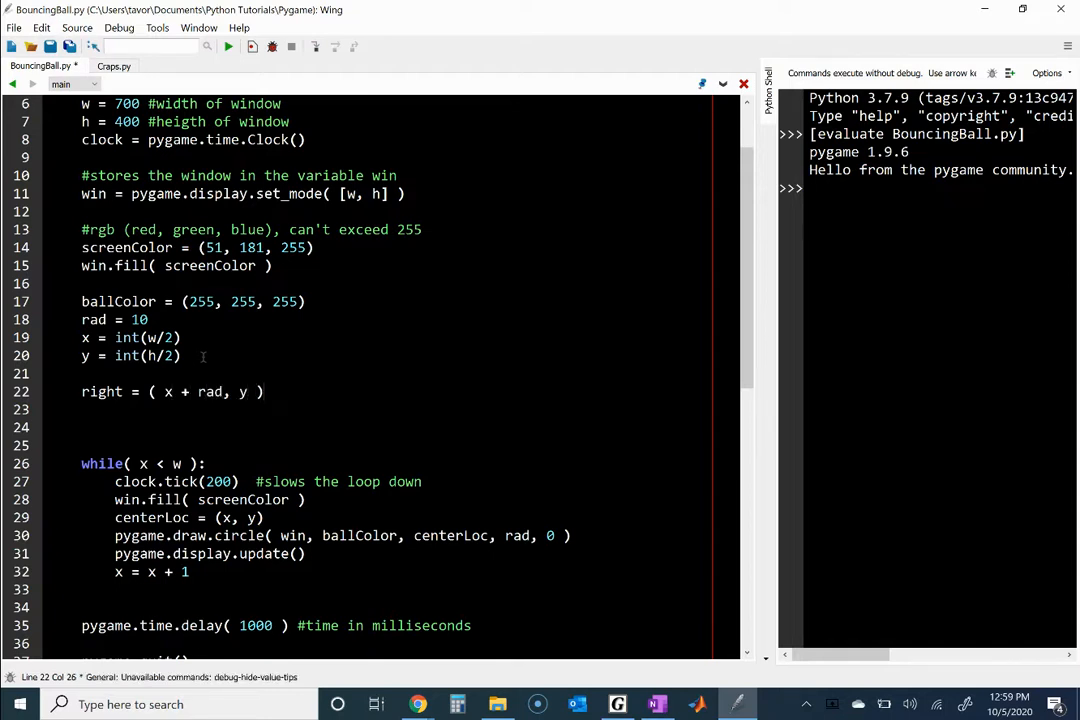
text(left = ()
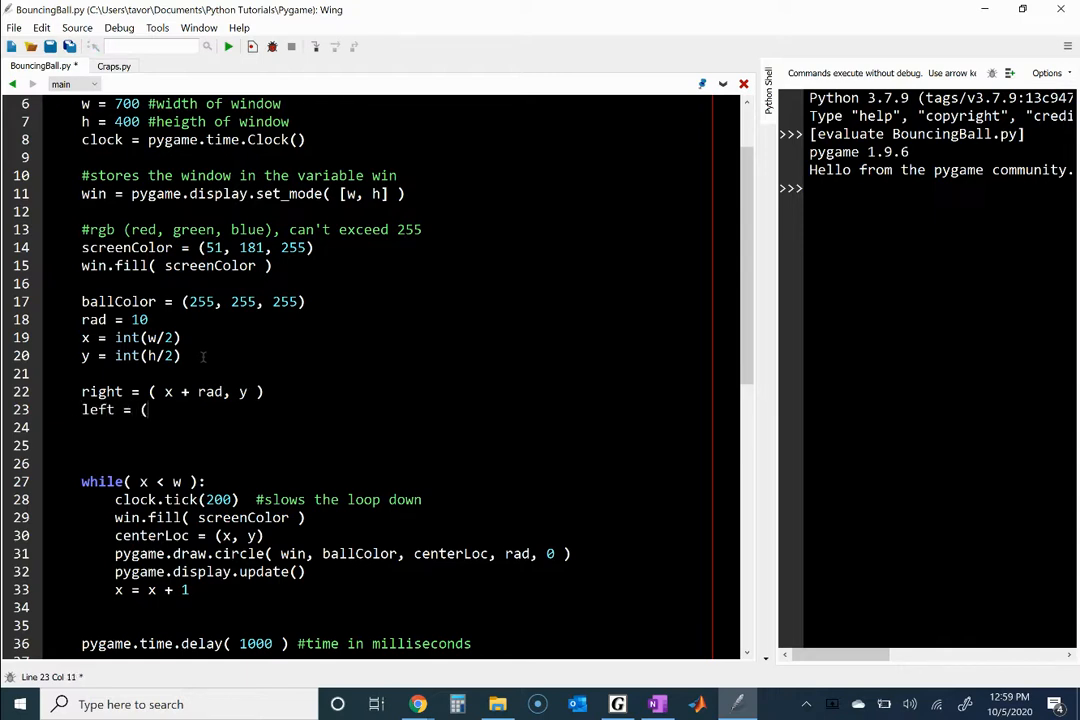
text(x -)
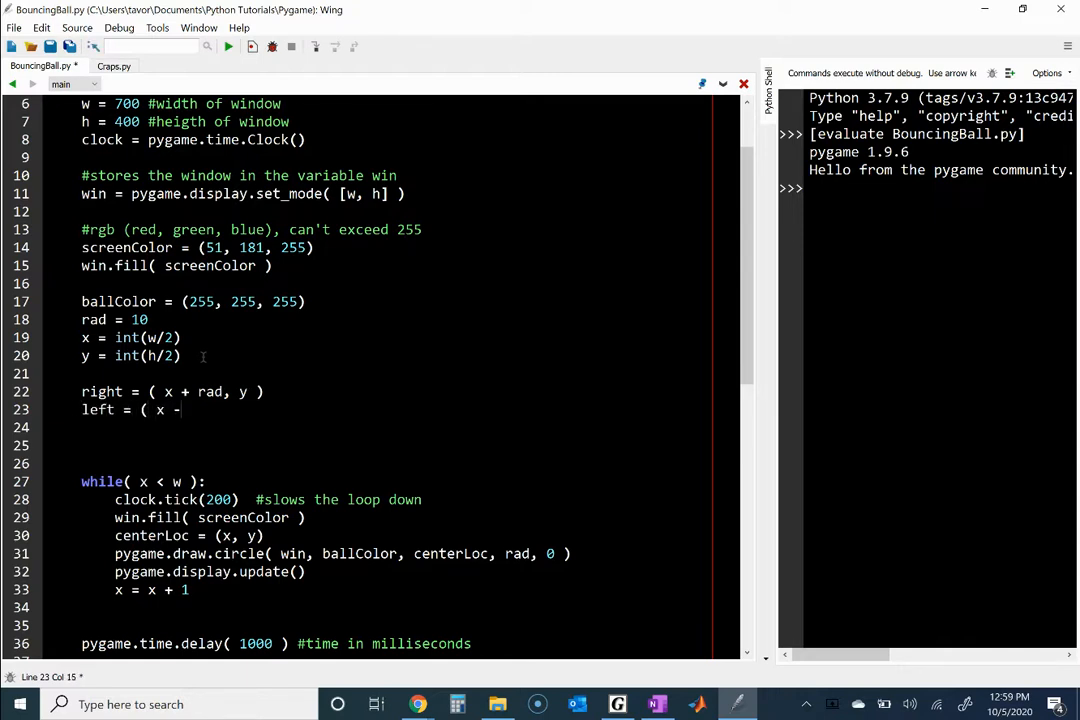
text(rad, y ))
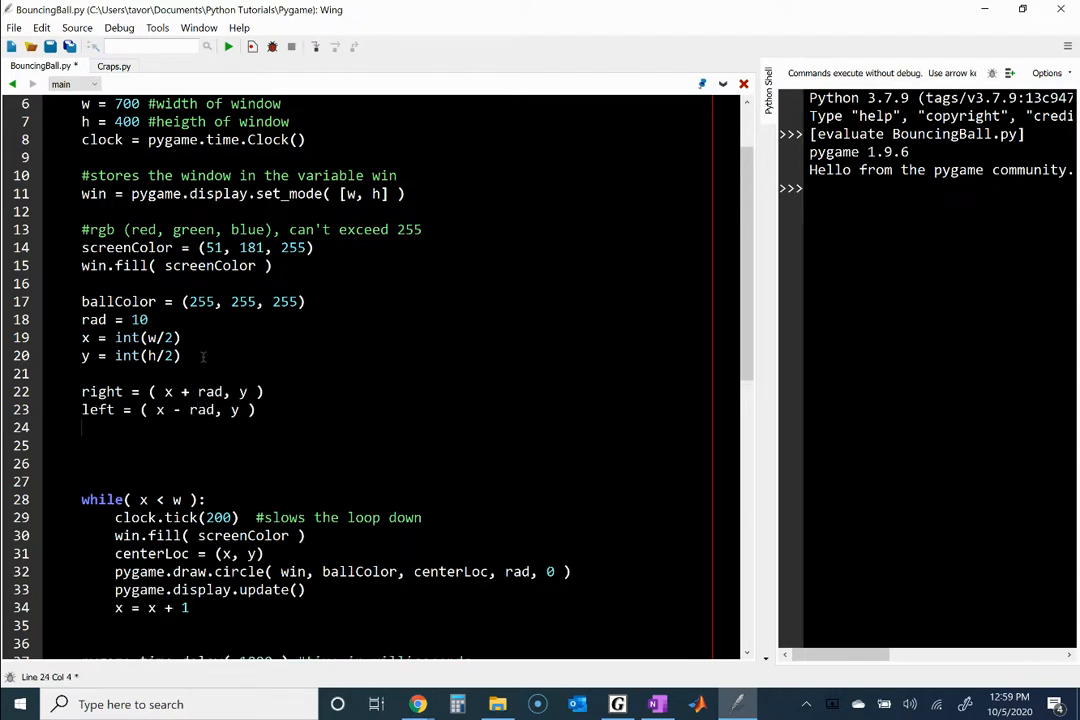
- Define top = ( x, y - rad ) and bott = ( x, y + rad ) edge points
text(top = (x)
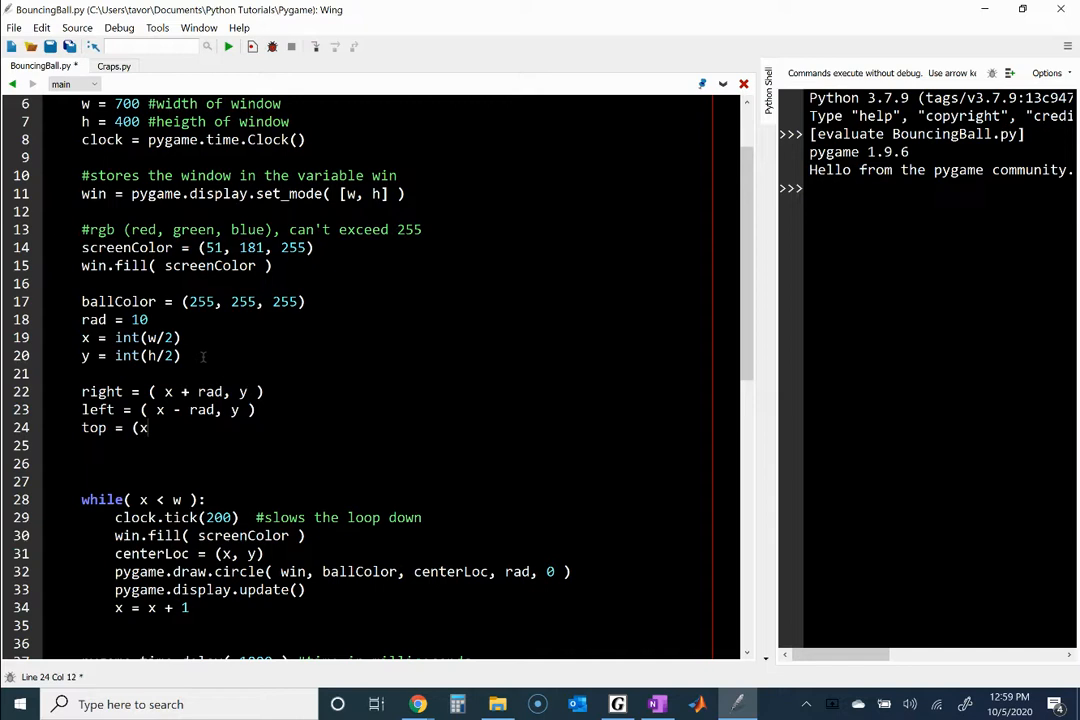
text(-)
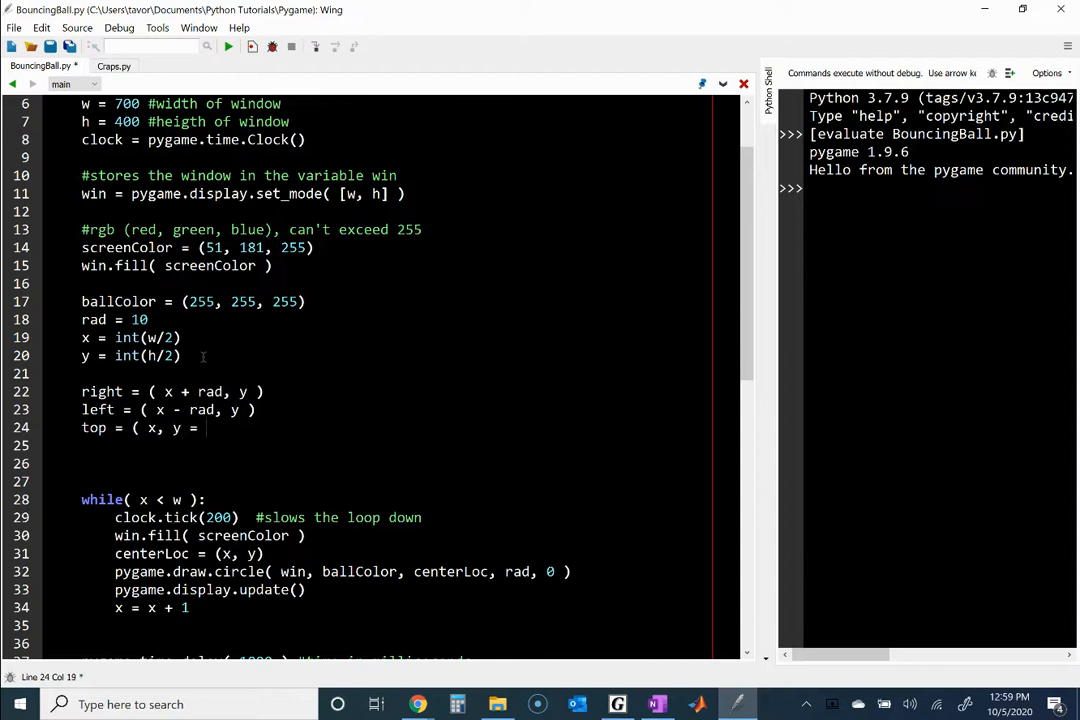
text(- rad)
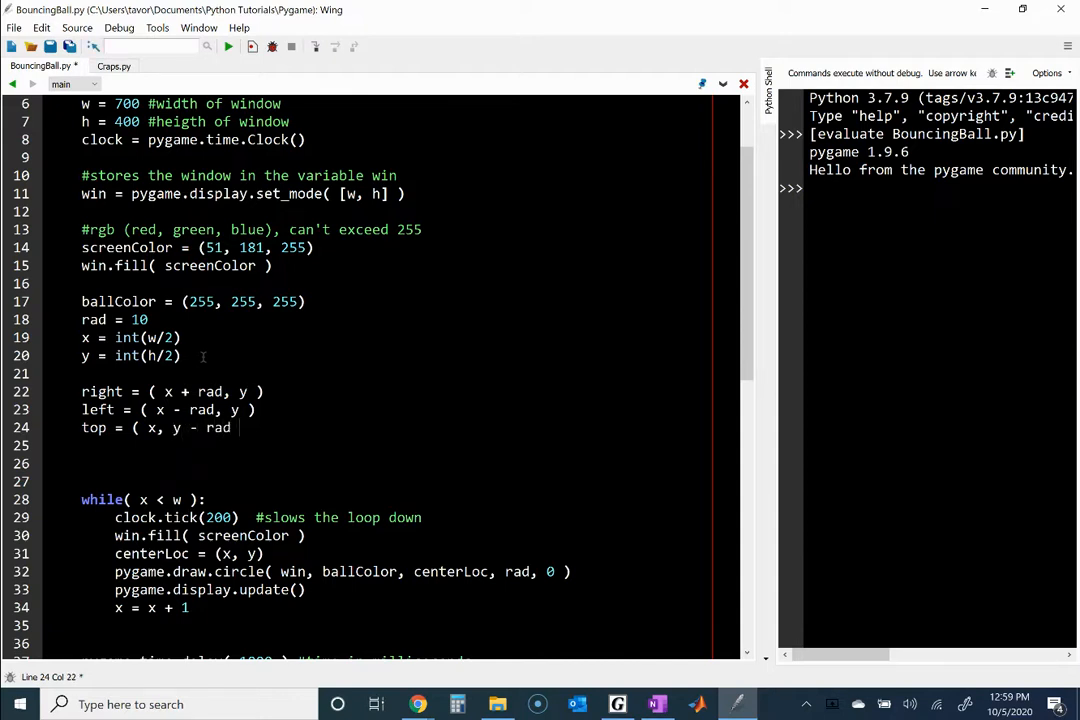
text(bott =)
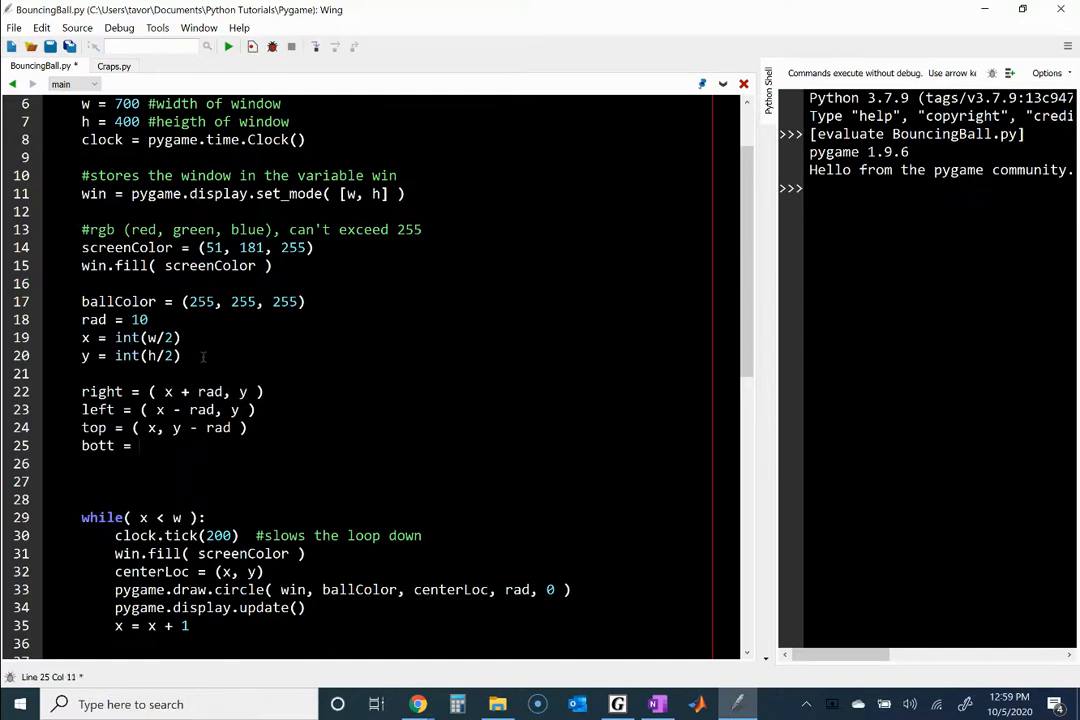
text((x)
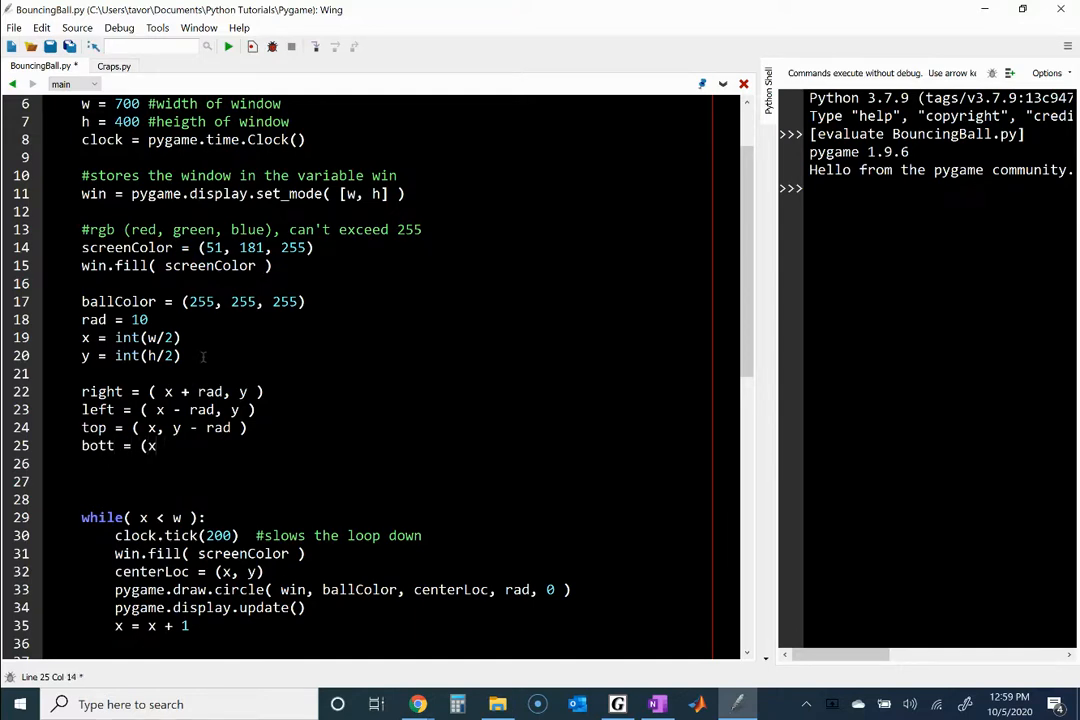
text(, y + rad)
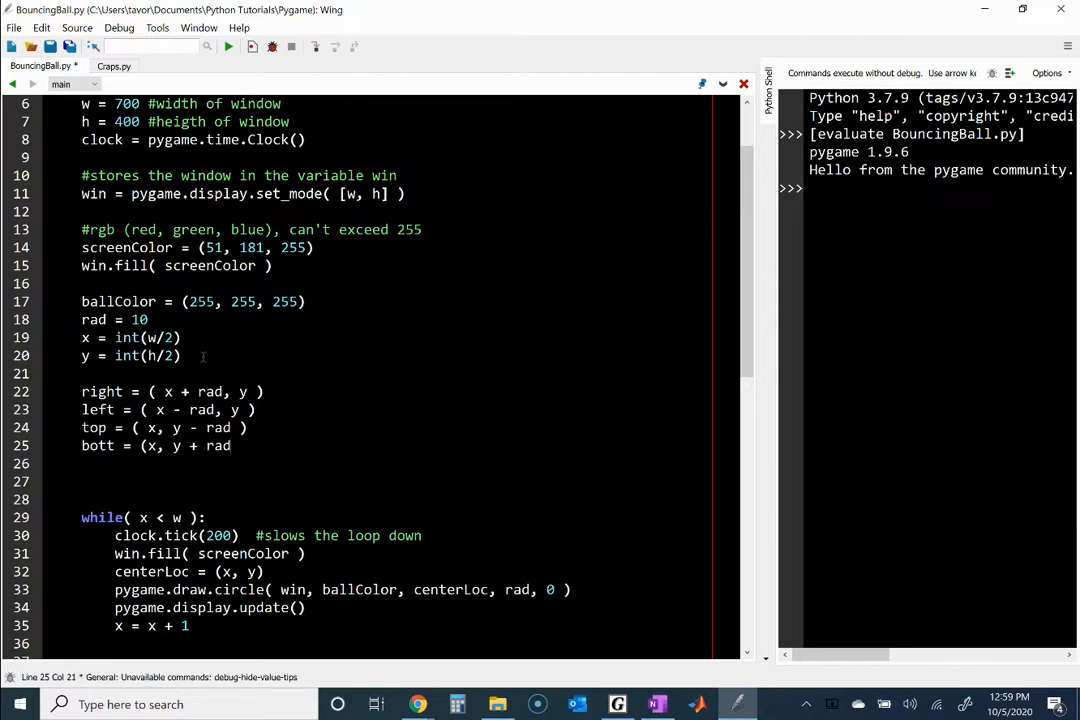
scroll(down, 3)
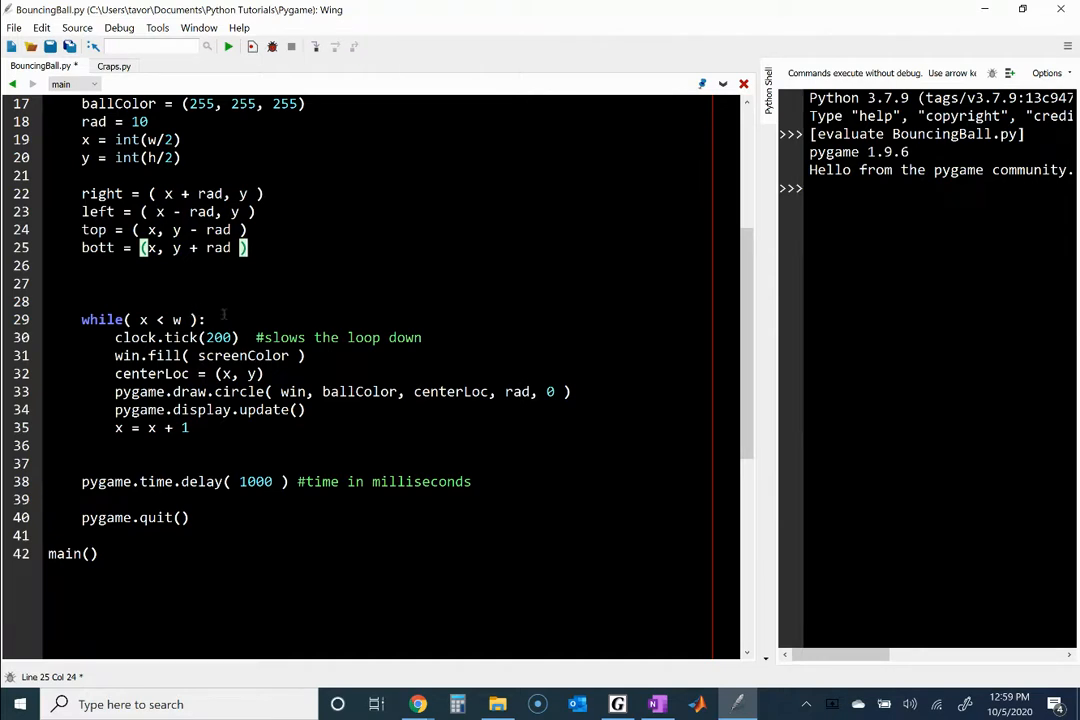
- Run BouncingBall.py to test the ball with the new edge-point tuples
click(228, 46)
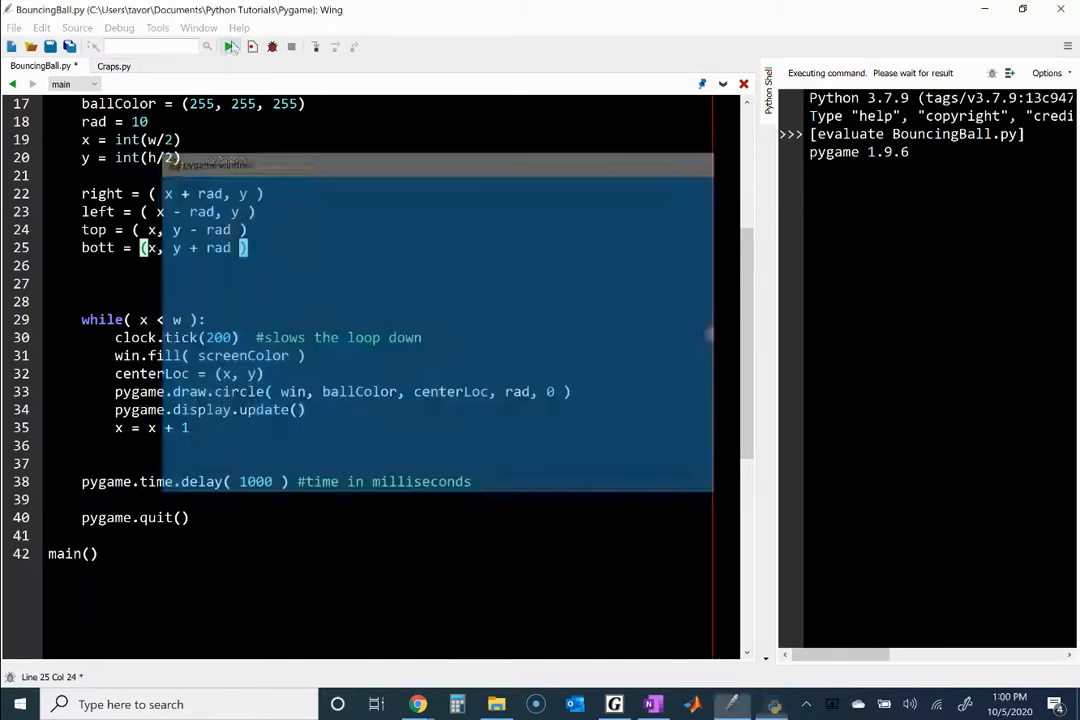
click(228, 46)
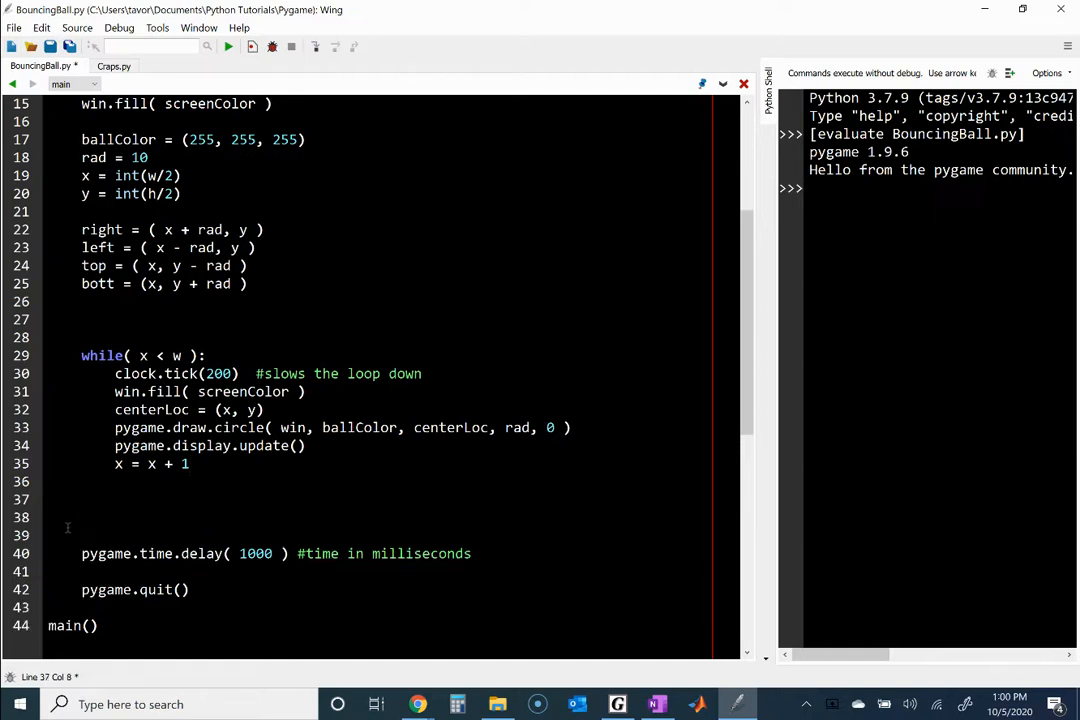
- Start the loop's if condition using right, checking how the right point is defined
text(if ()
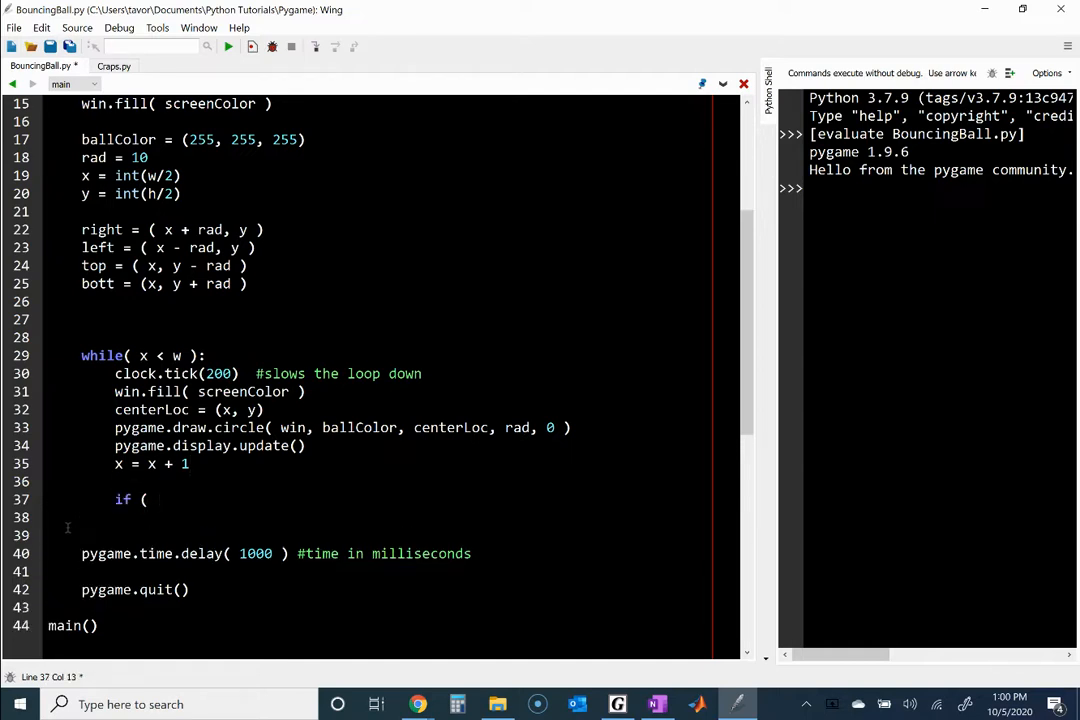
text(right)
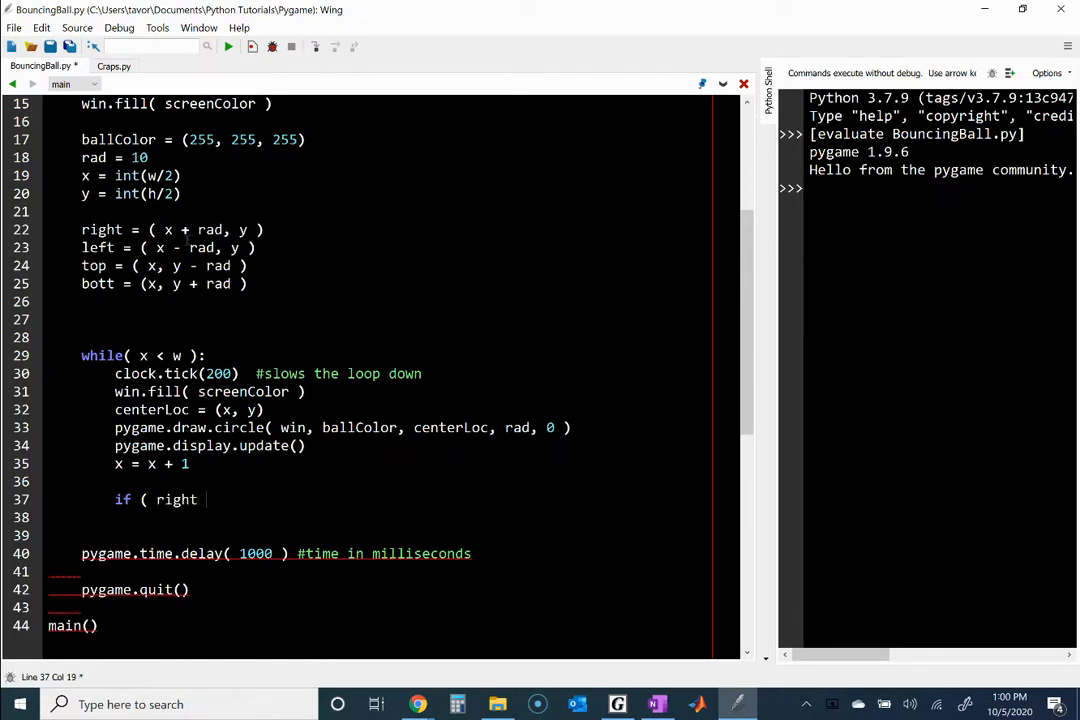
double_click(190, 228)
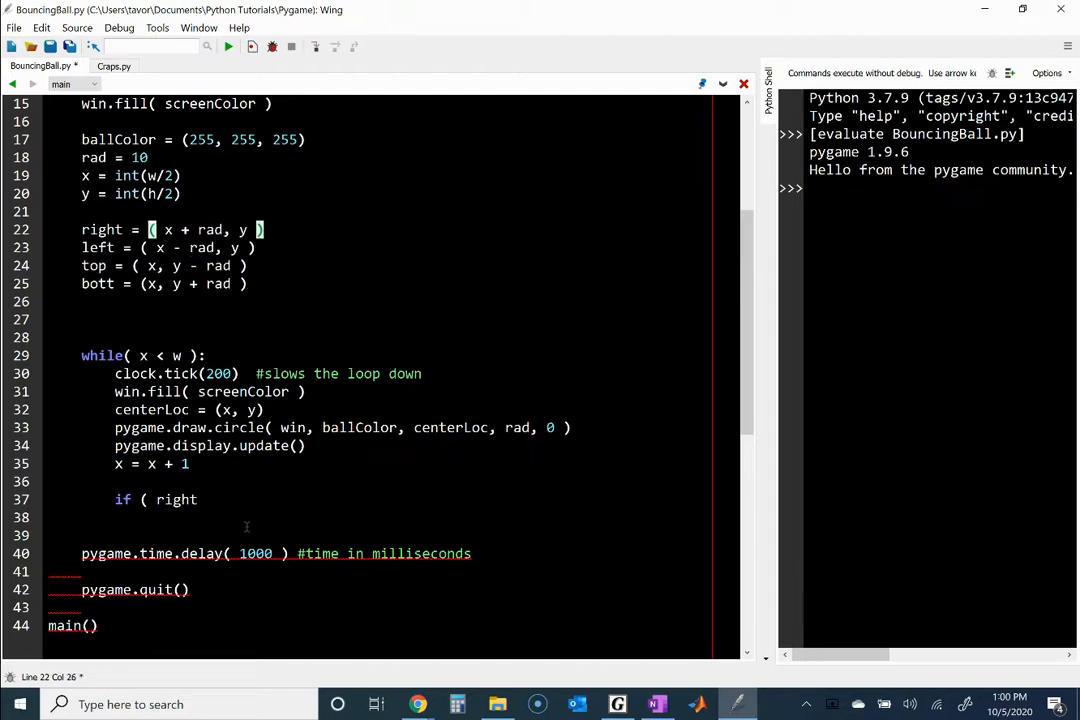
click(210, 500)
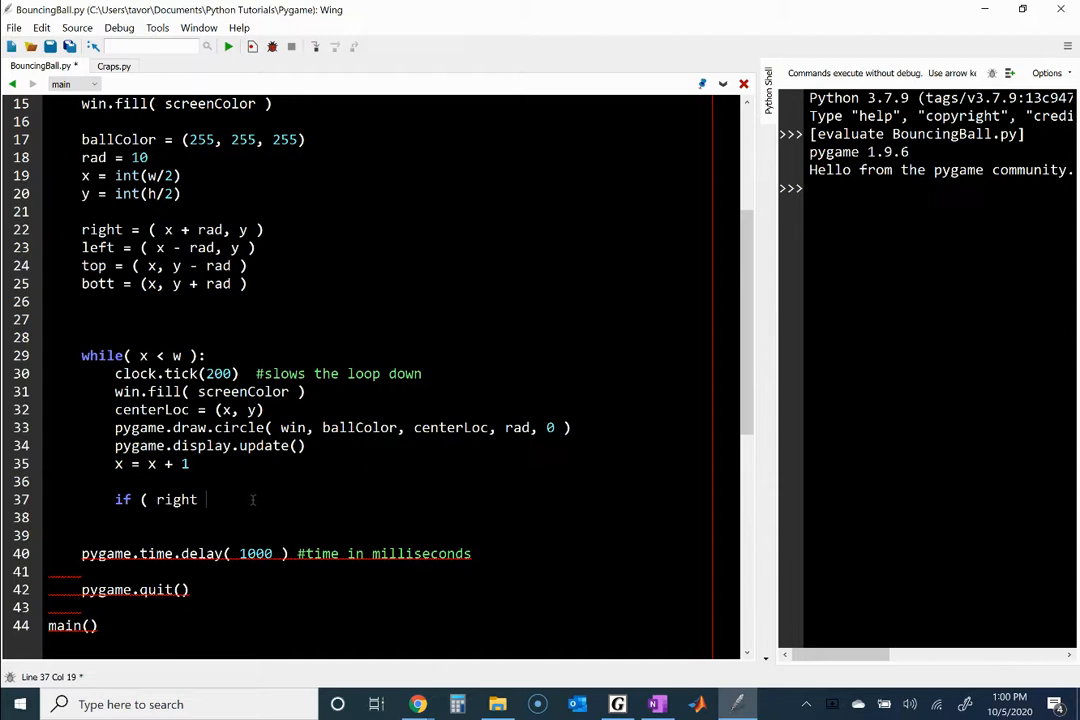
- Rewrite the condition as if ( x + rad and bring up the OneNote edge-point sketch
key(BackSpace)
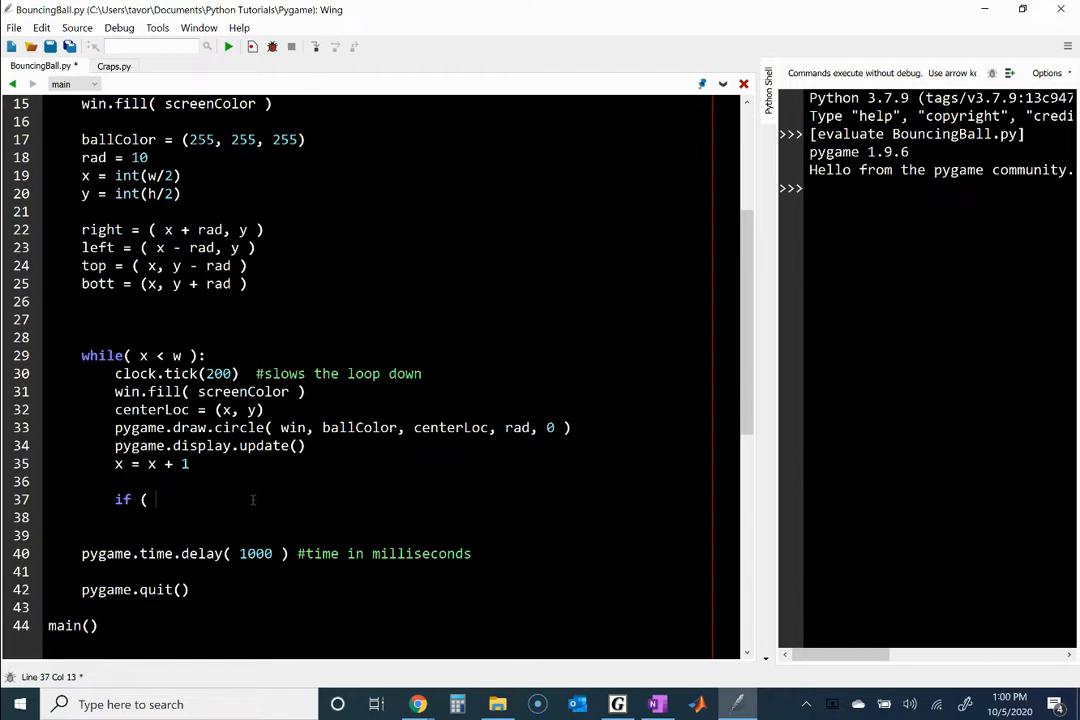
text(x + rad)
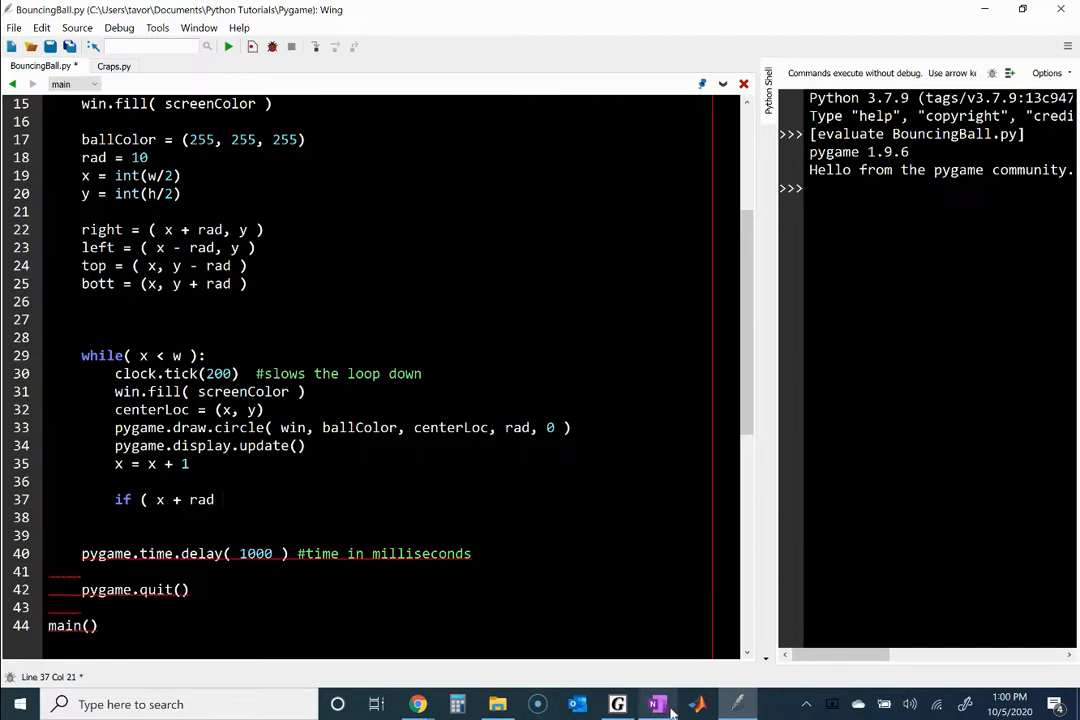
click(656, 704)
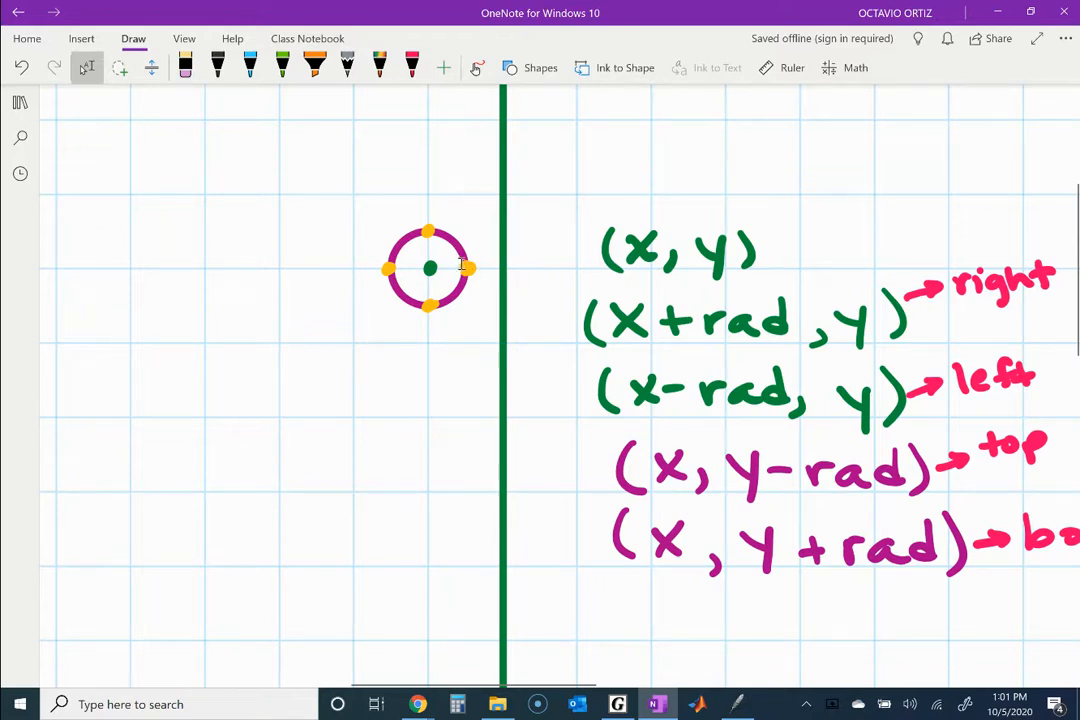
mouse_move(518, 348)
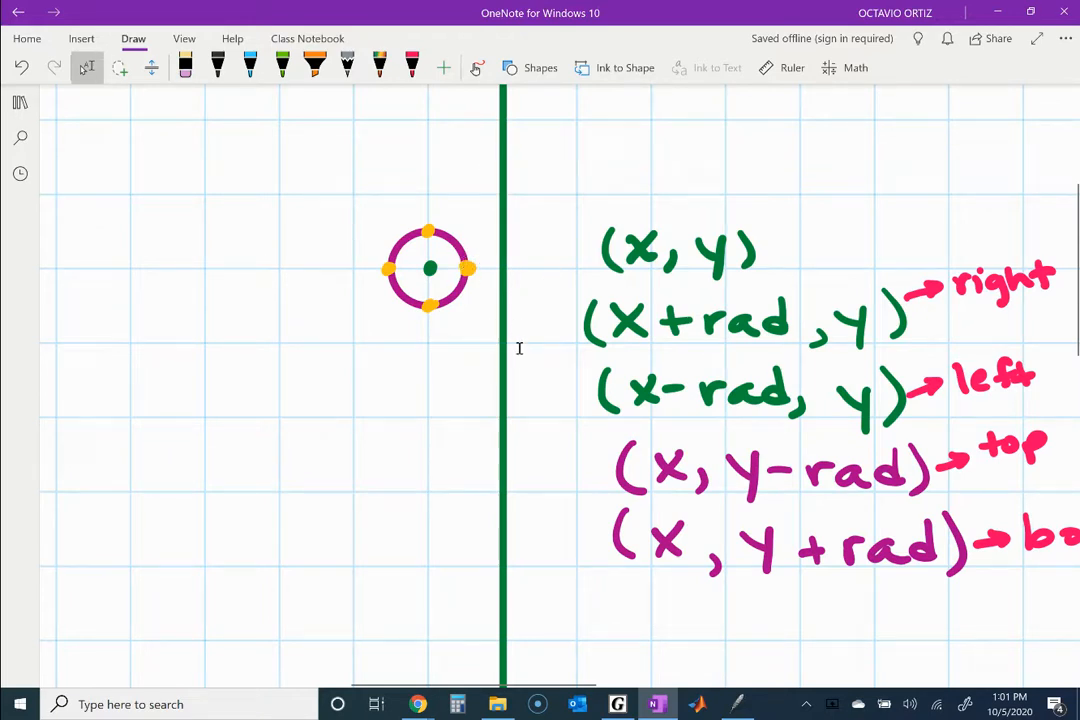
mouse_move(536, 284)
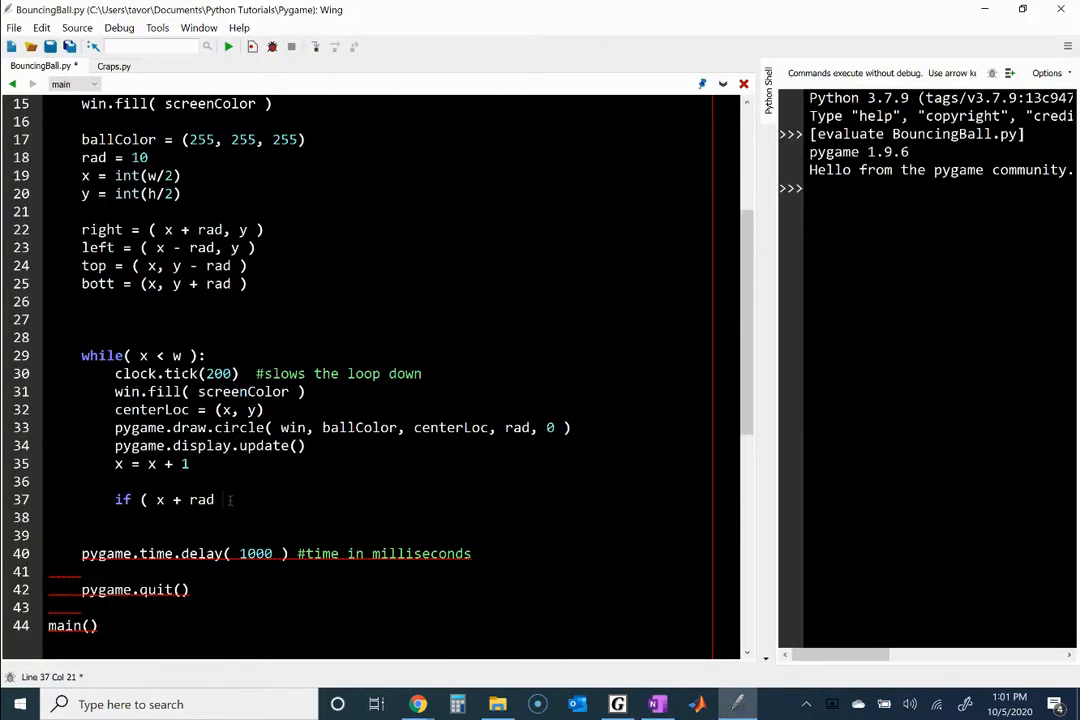
- Finish the line as if ( x + rad >= w ): with a comment about colliding with the right edge
text(>=)
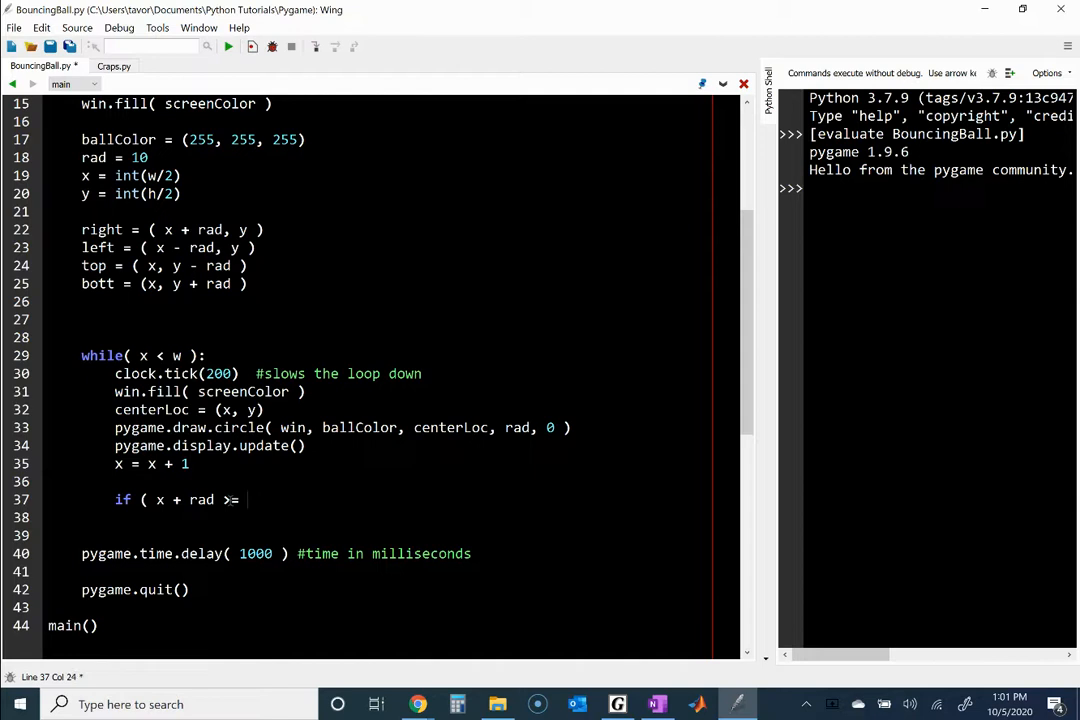
text(w ))
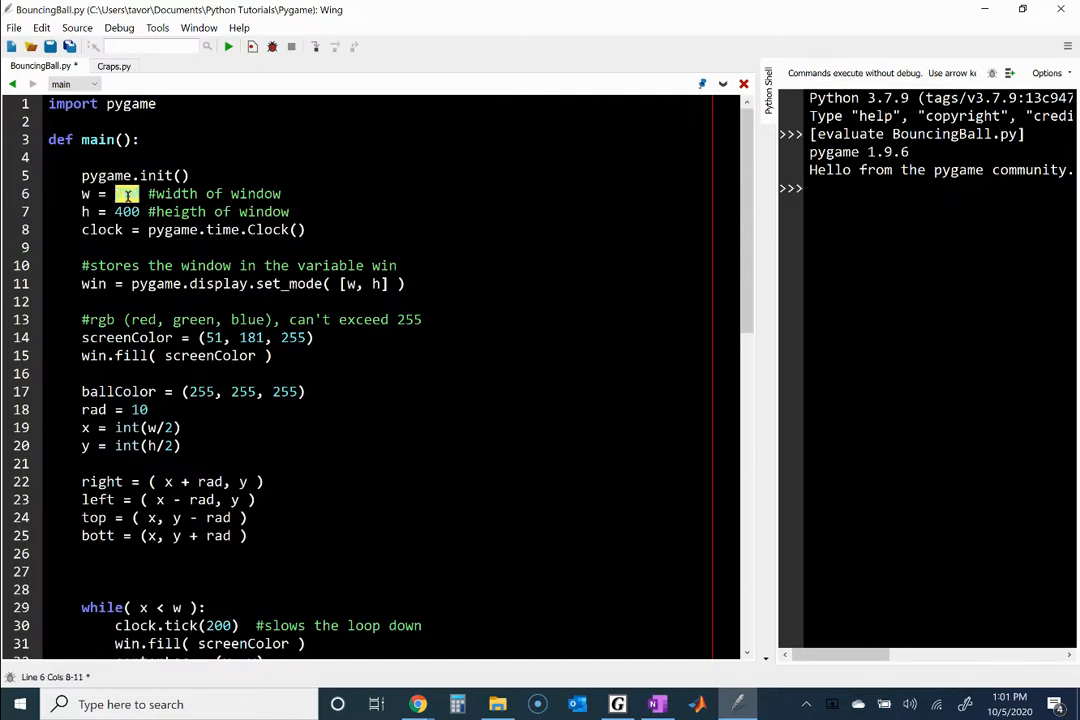
scroll(down, 3)
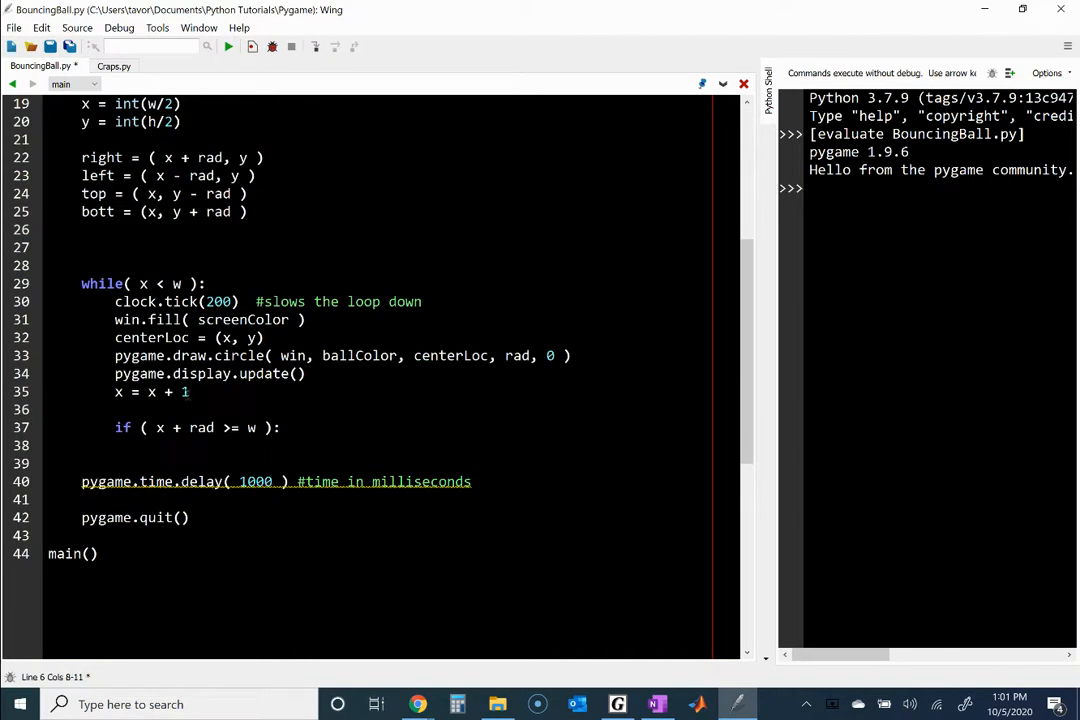
click(288, 428)
text(  #the ball ha)
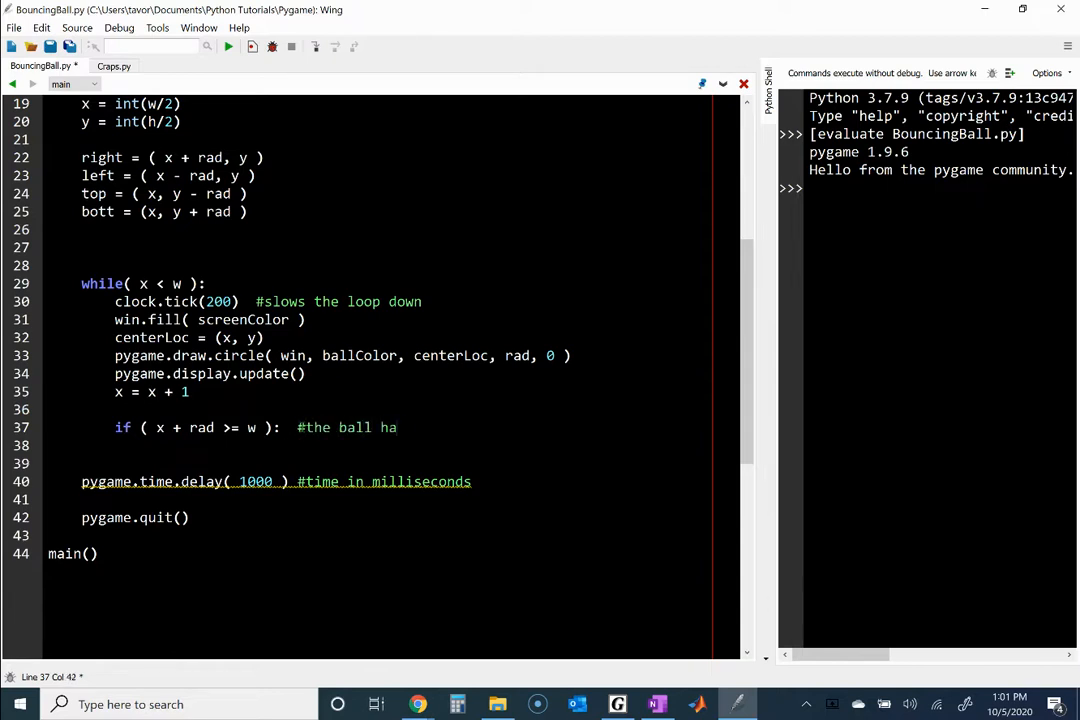
text(s collided with the right)
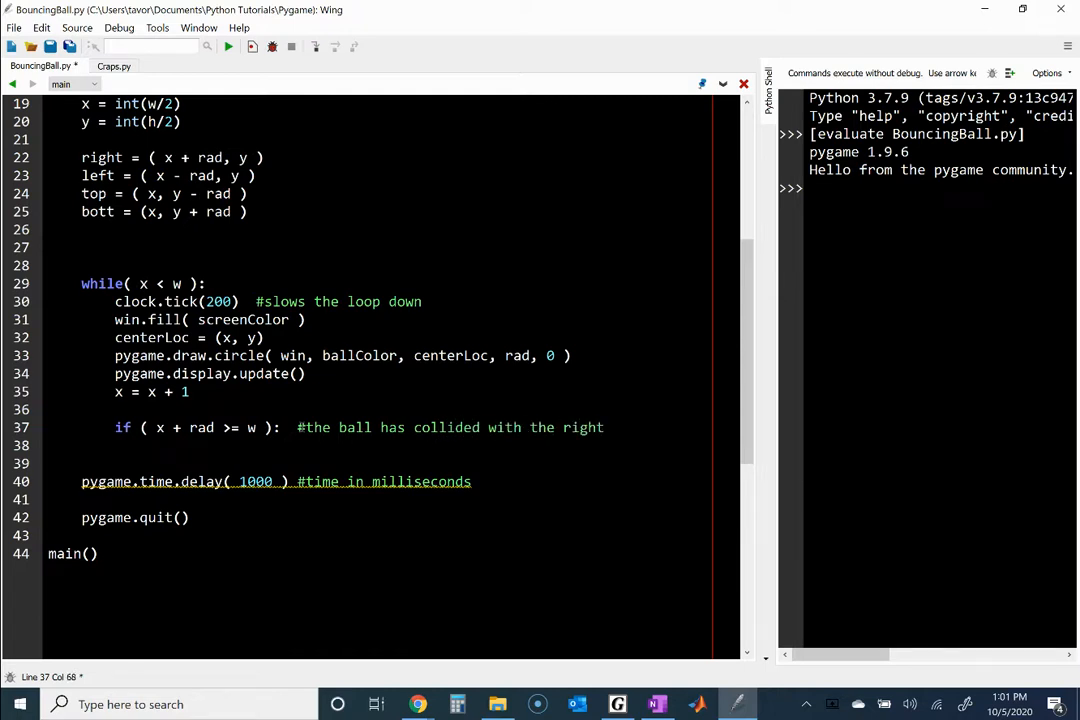
text(boundary)
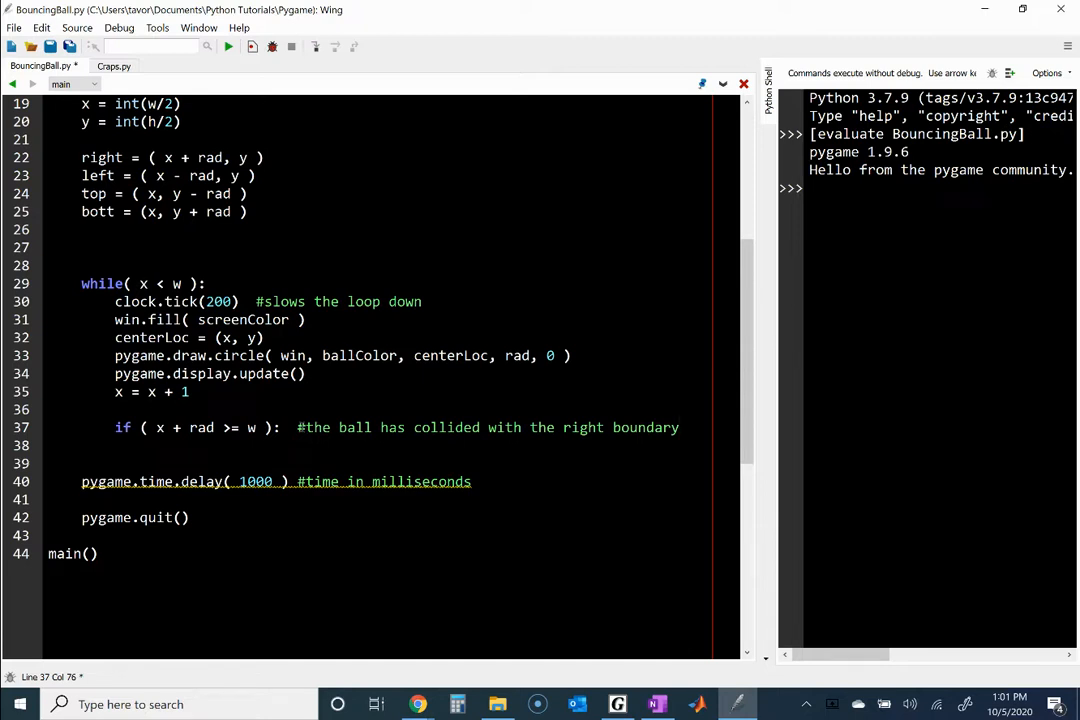
text(edge)
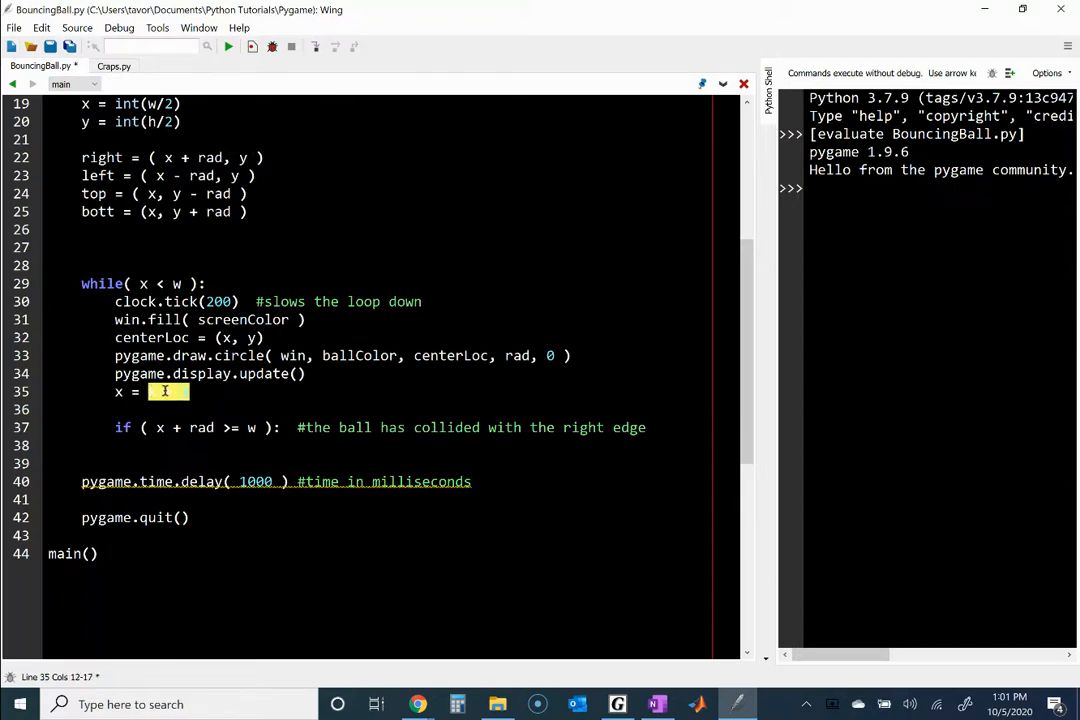
- Change the loop's x update to x = x + deltaX
text(x + 1)
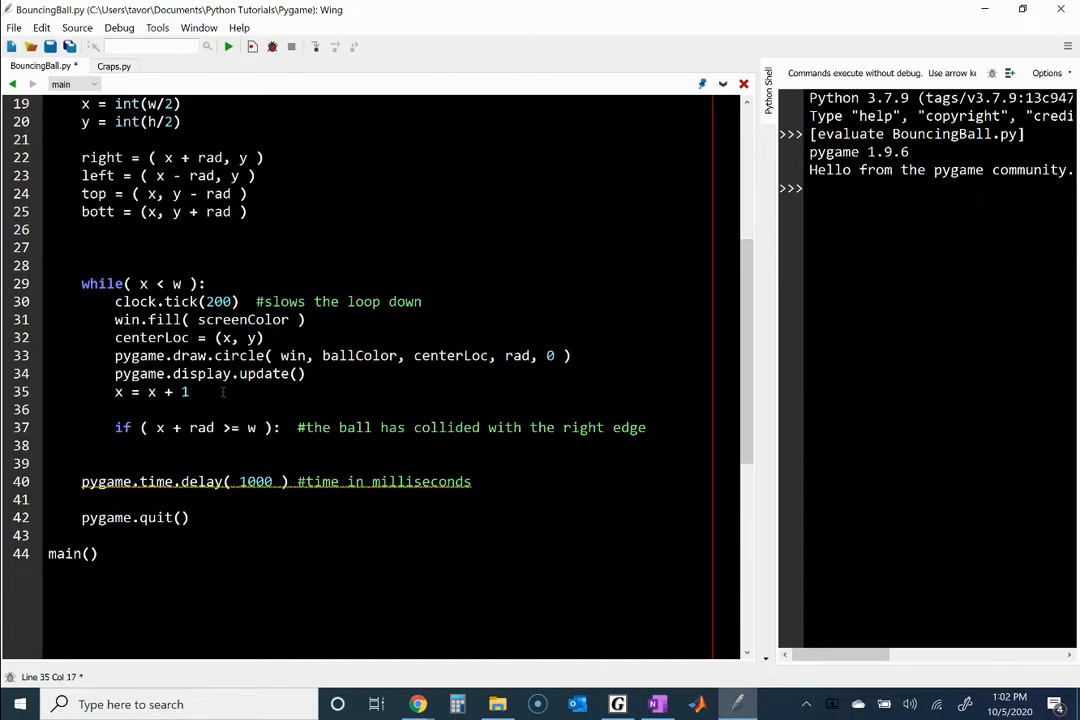
key(BackSpace)
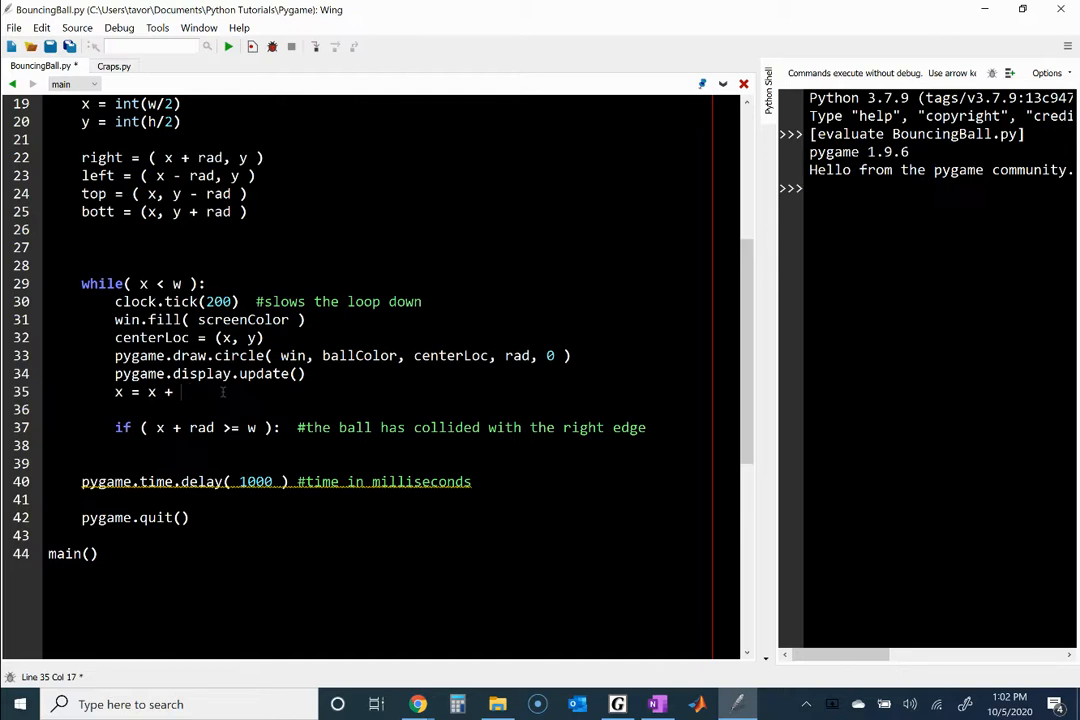
text(delt)
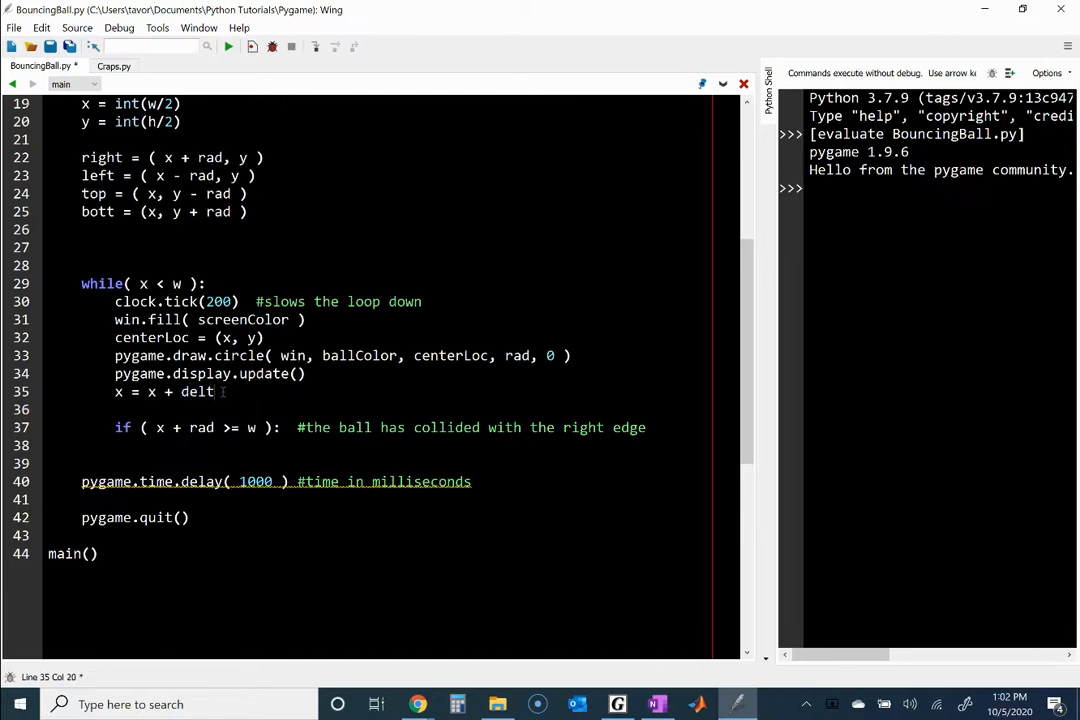
text(aX)
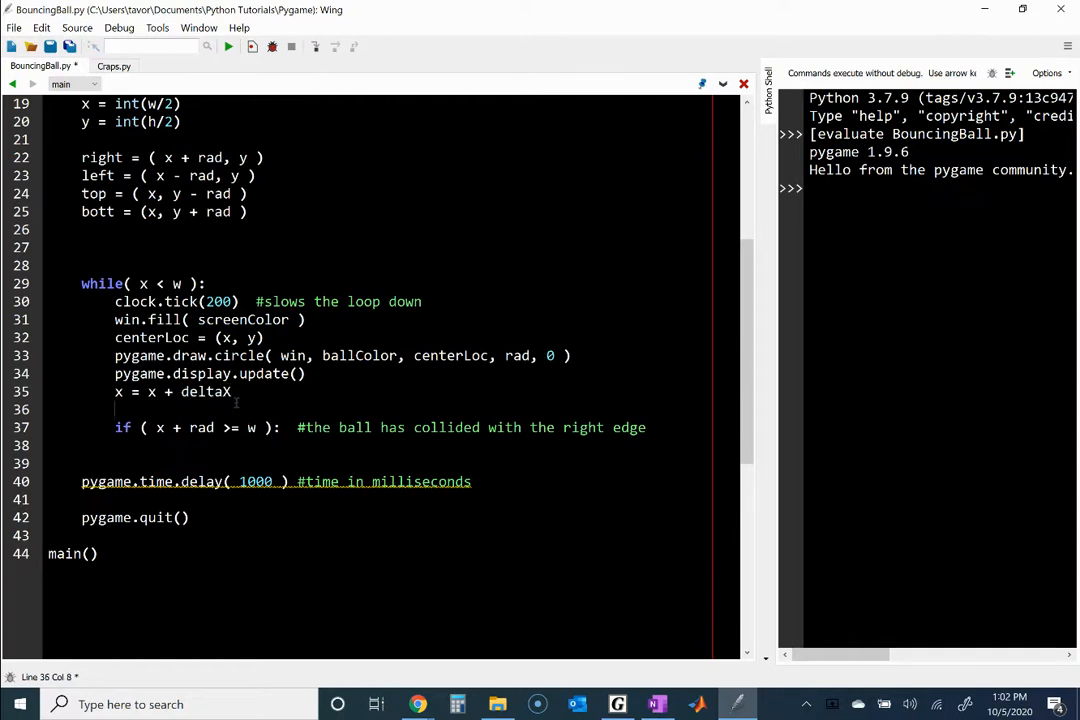
- Add deltaX = 1 after the centre coordinates y = int(h/2)
double_click(200, 390)
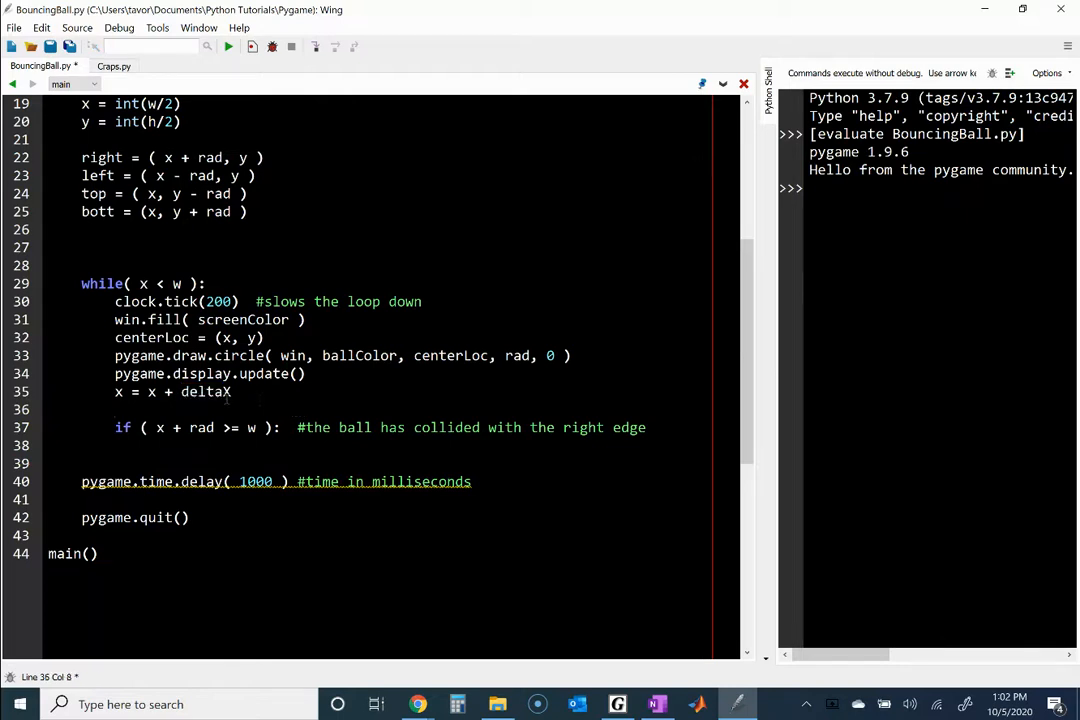
double_click(204, 390)
text(d)
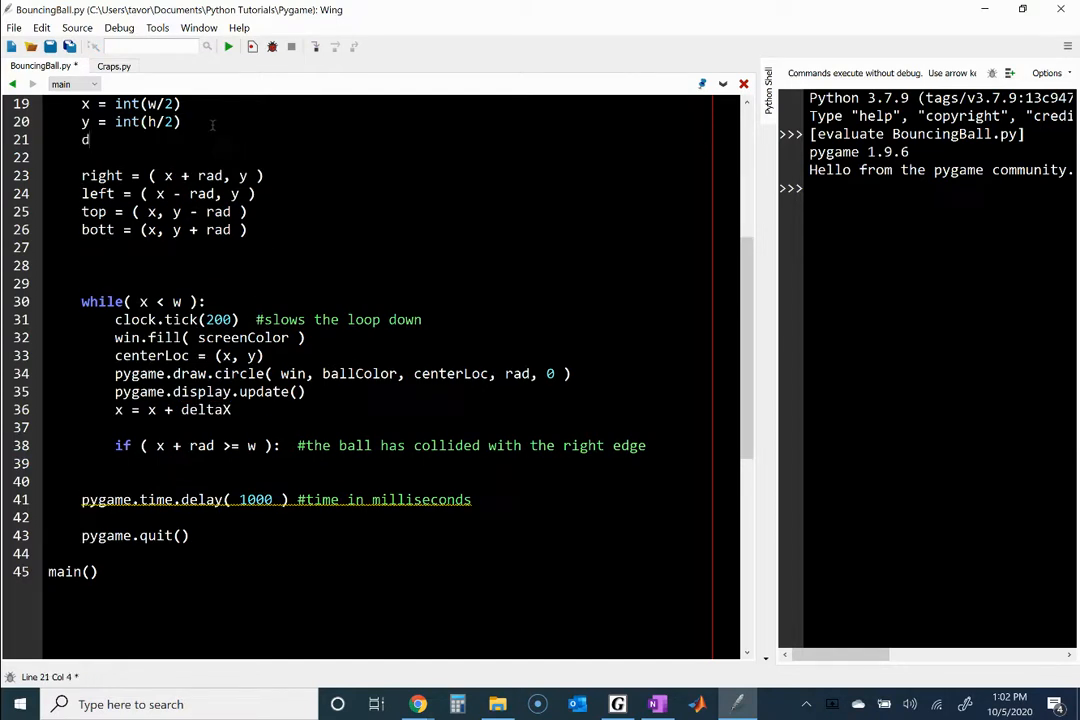
text(eltaX = 1)
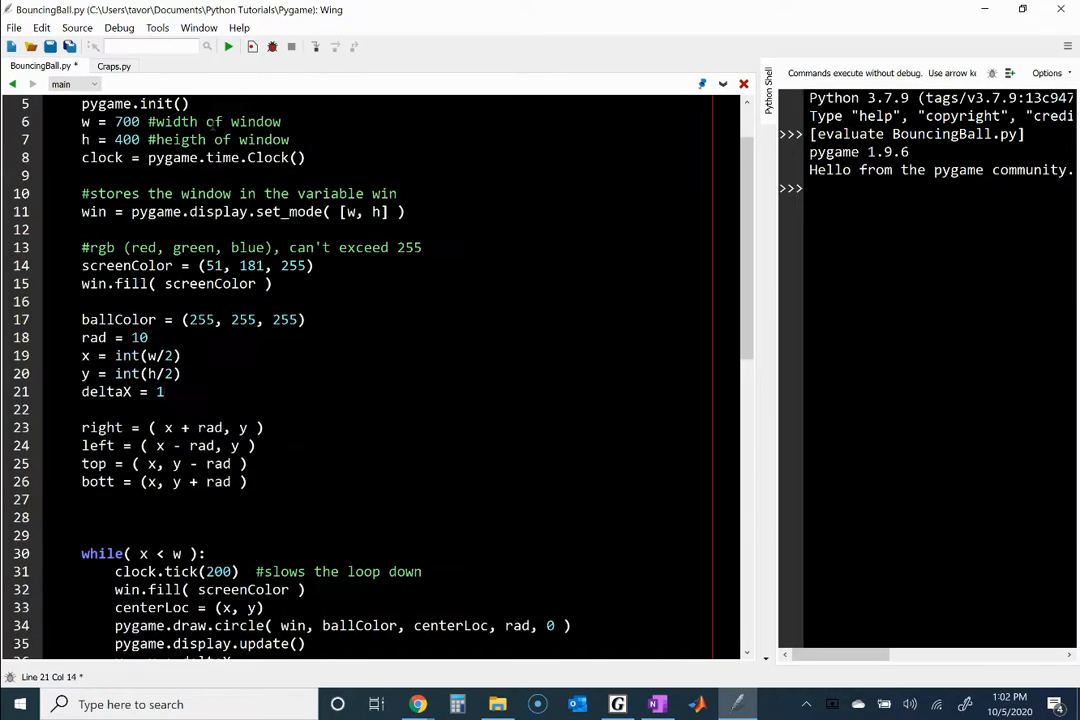
scroll(down, 3)
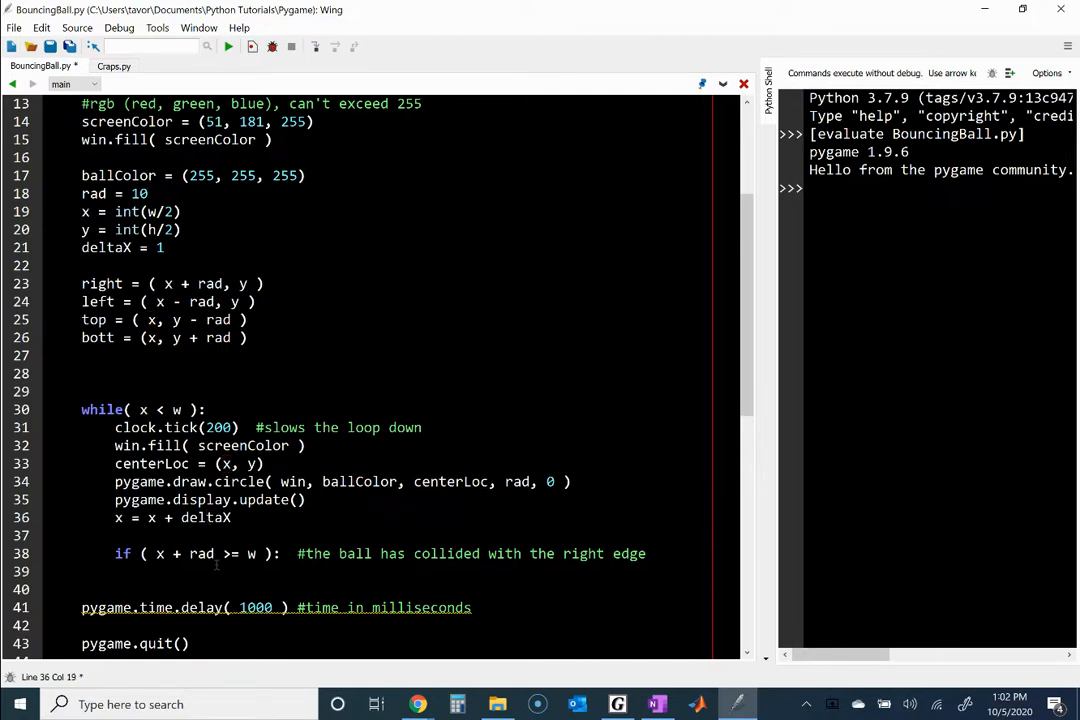
scroll(down, 3)
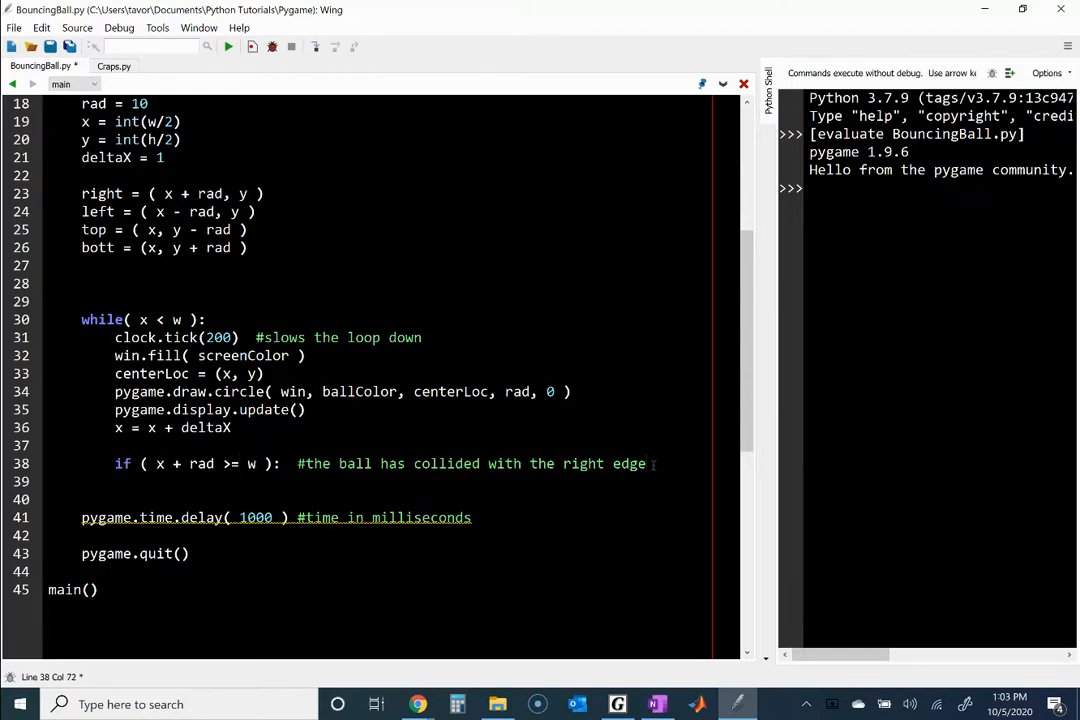
- Inside the right-edge if block, reverse direction with deltaX = -1 * deltaX
text(e)
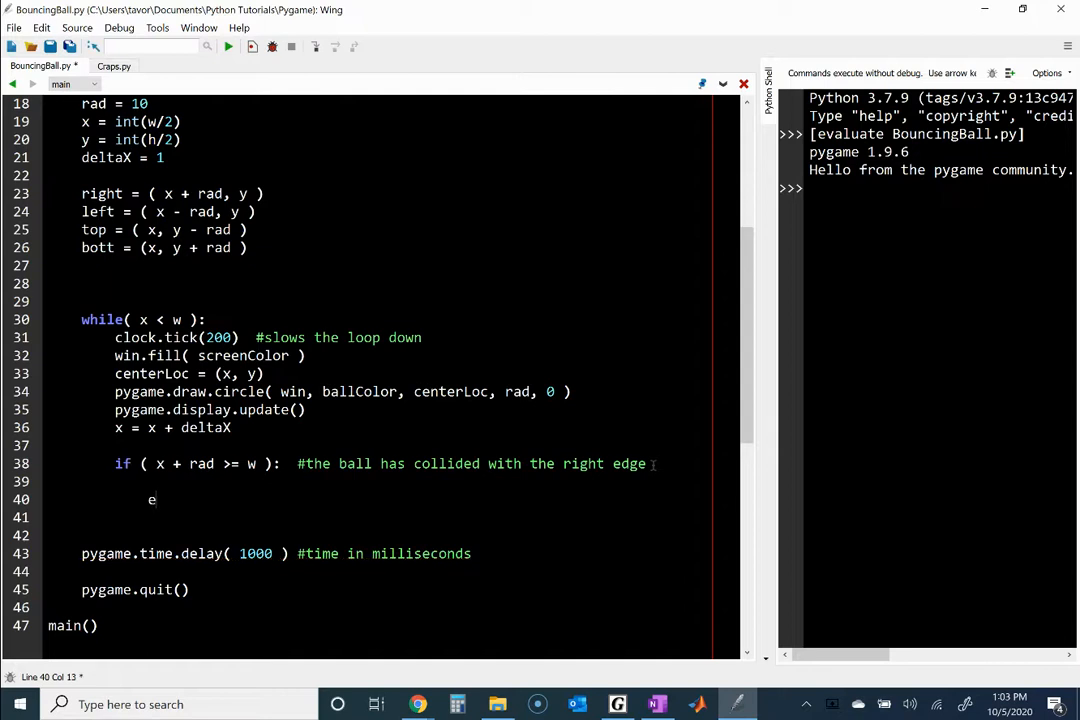
text(eltaX)
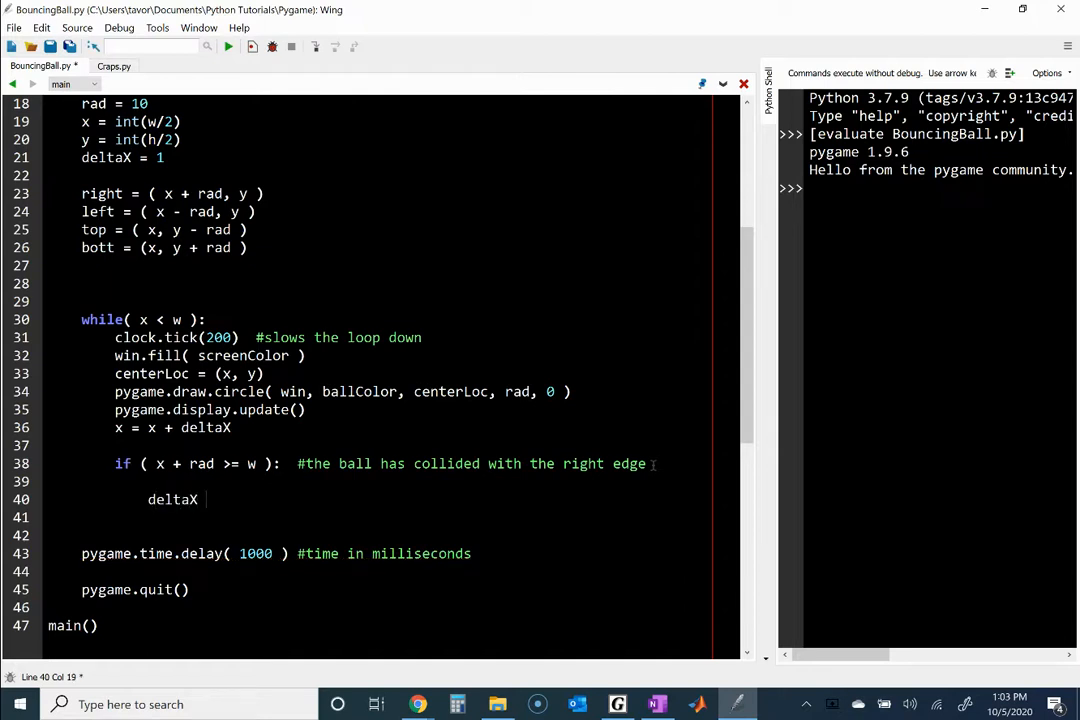
text(=)
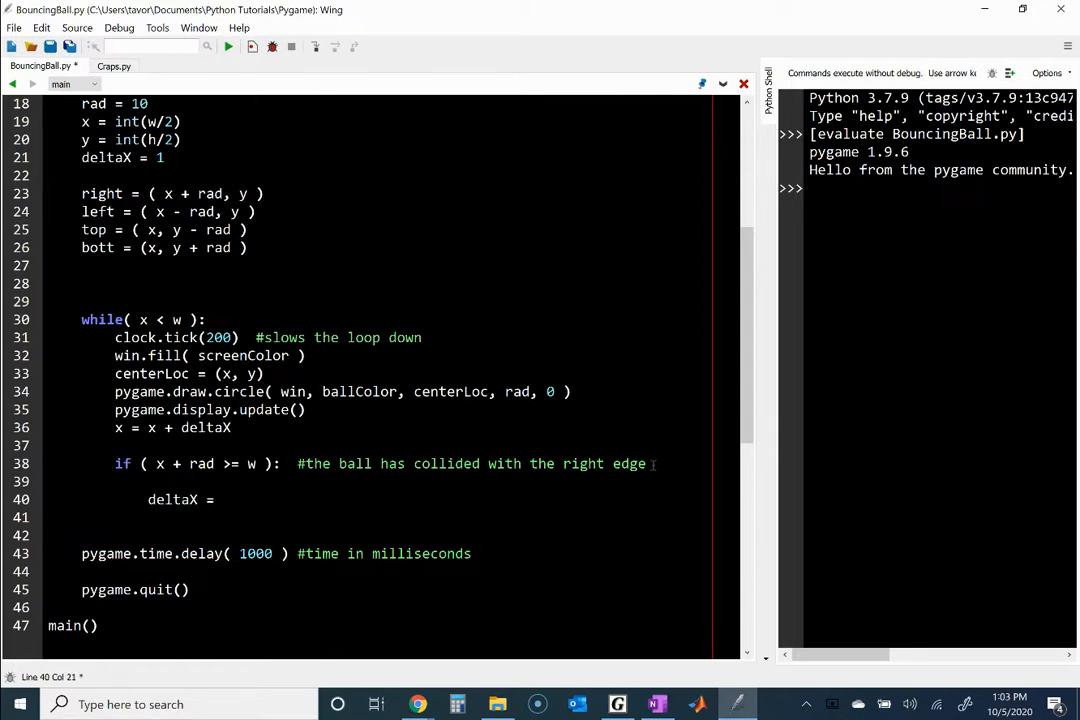
text(-1 * deltaX)
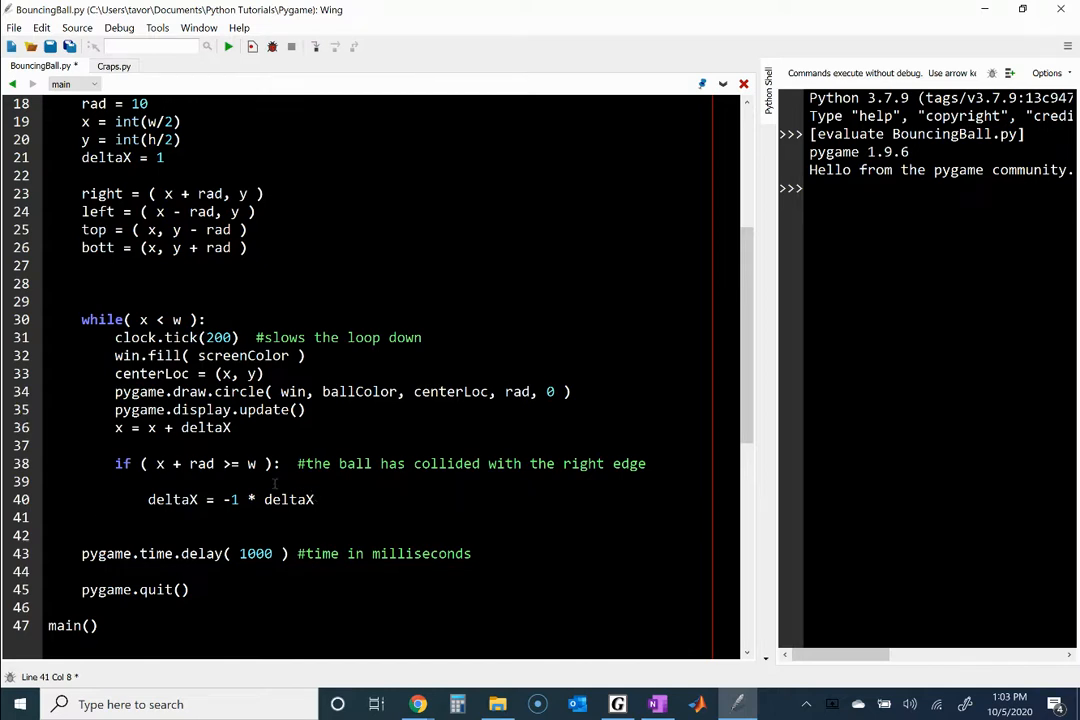
mouse_move(340, 510)
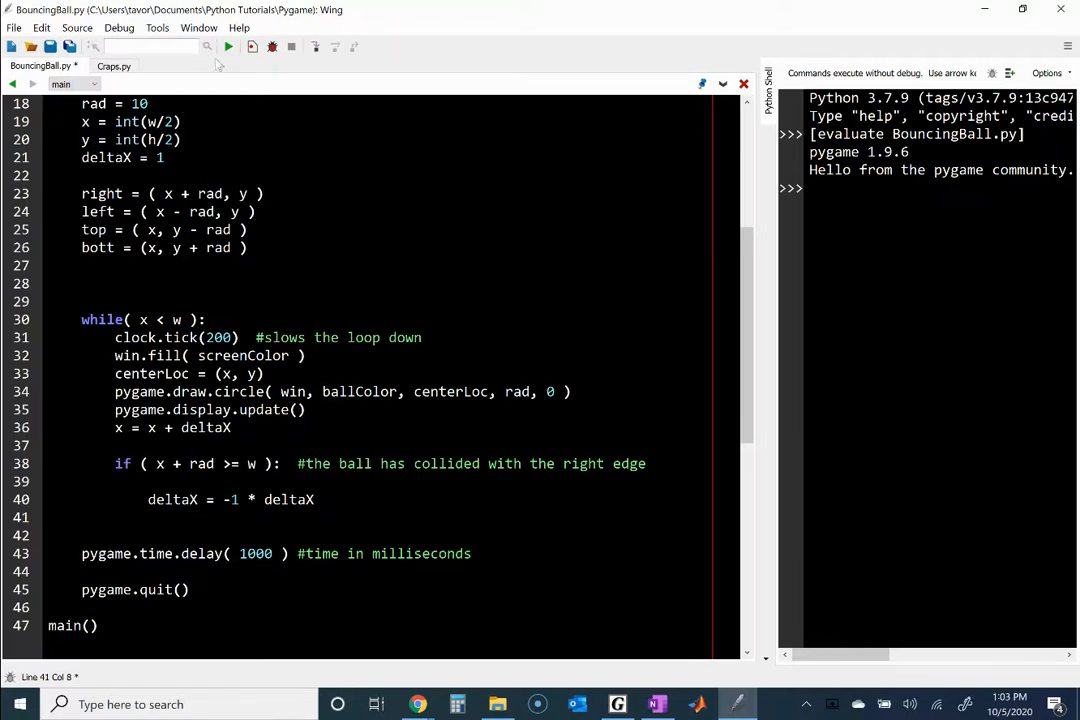
- Run the script, which shows a plain blue pygame window without a visible ball
click(228, 48)
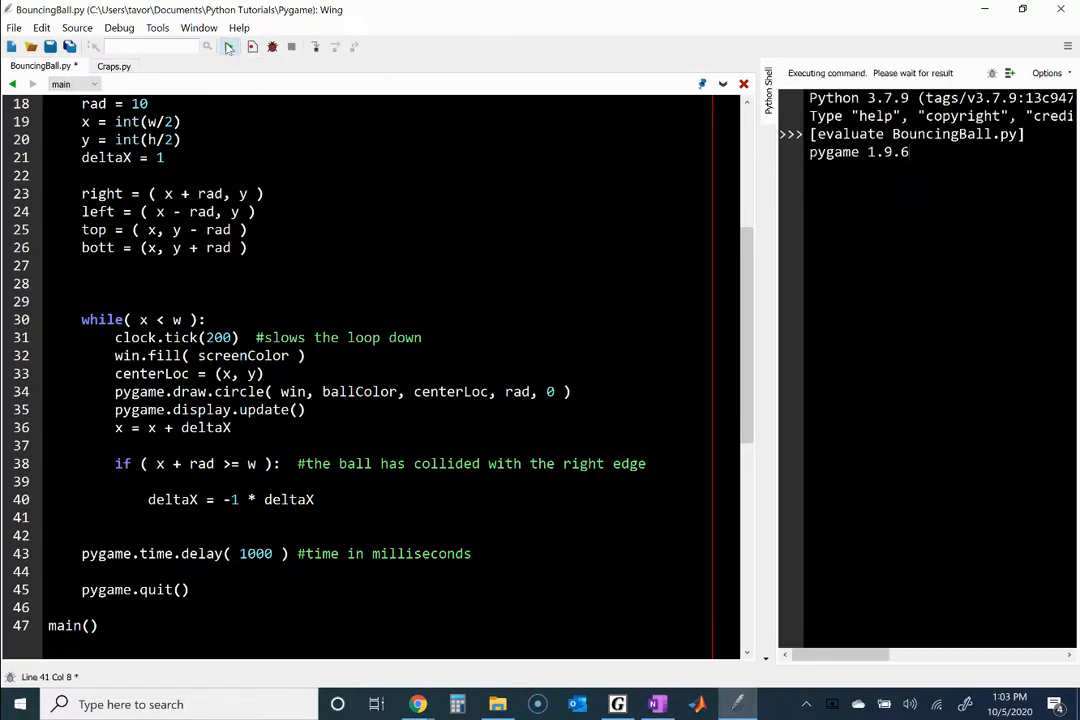
click(252, 48)
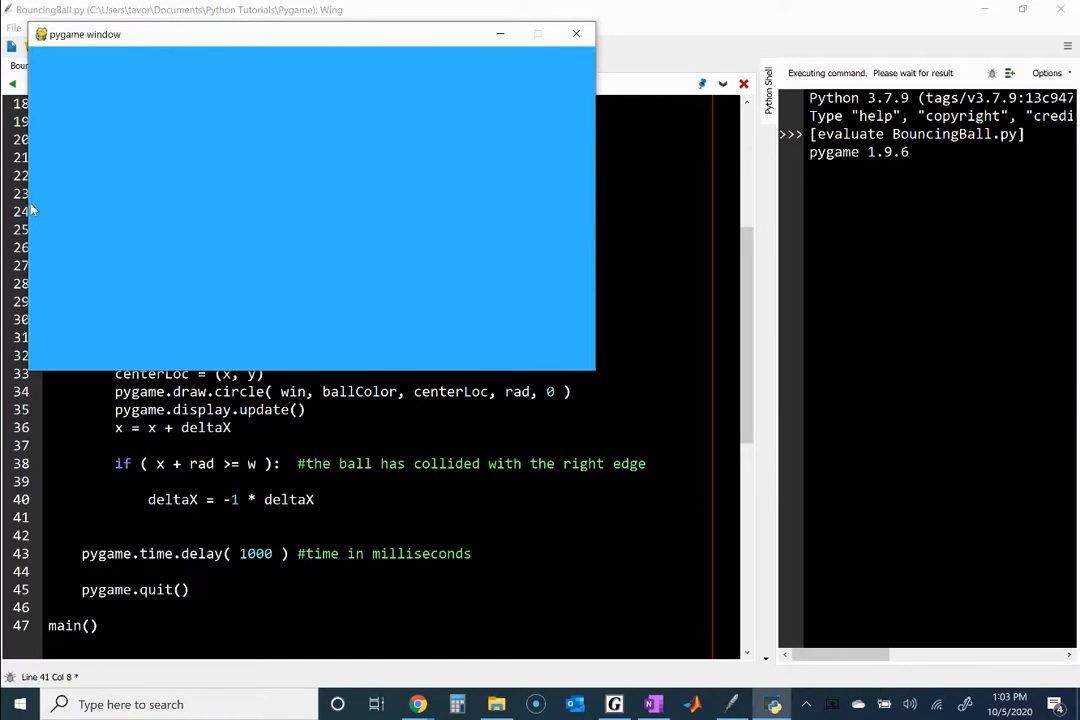
mouse_move(76, 200)
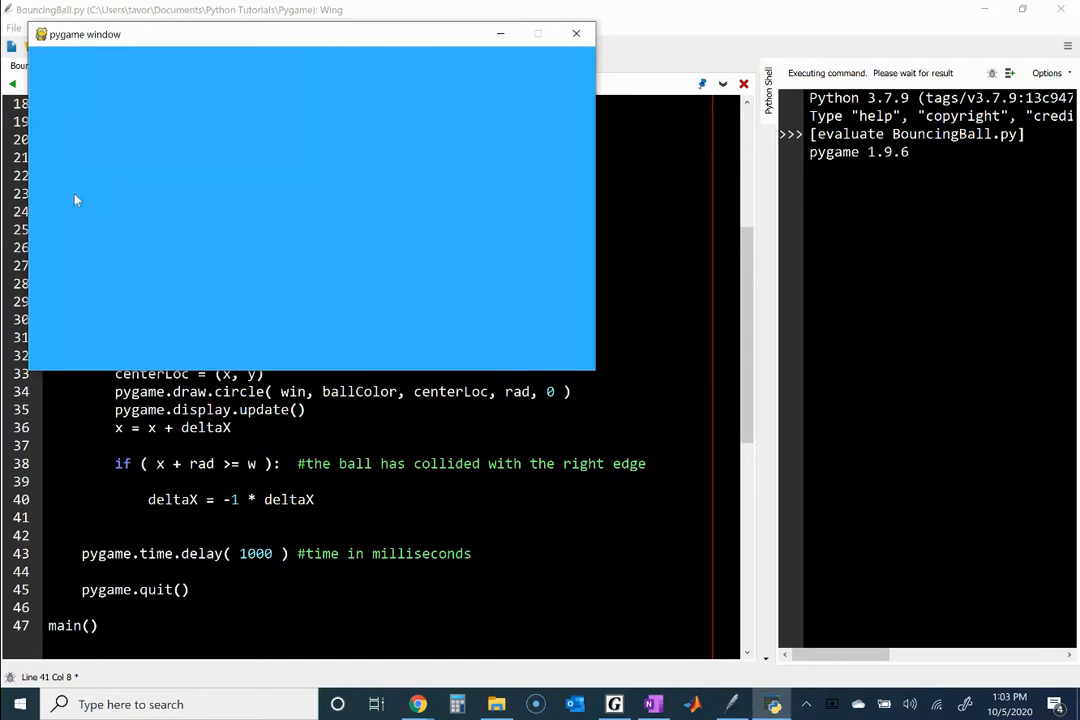
mouse_move(204, 134)
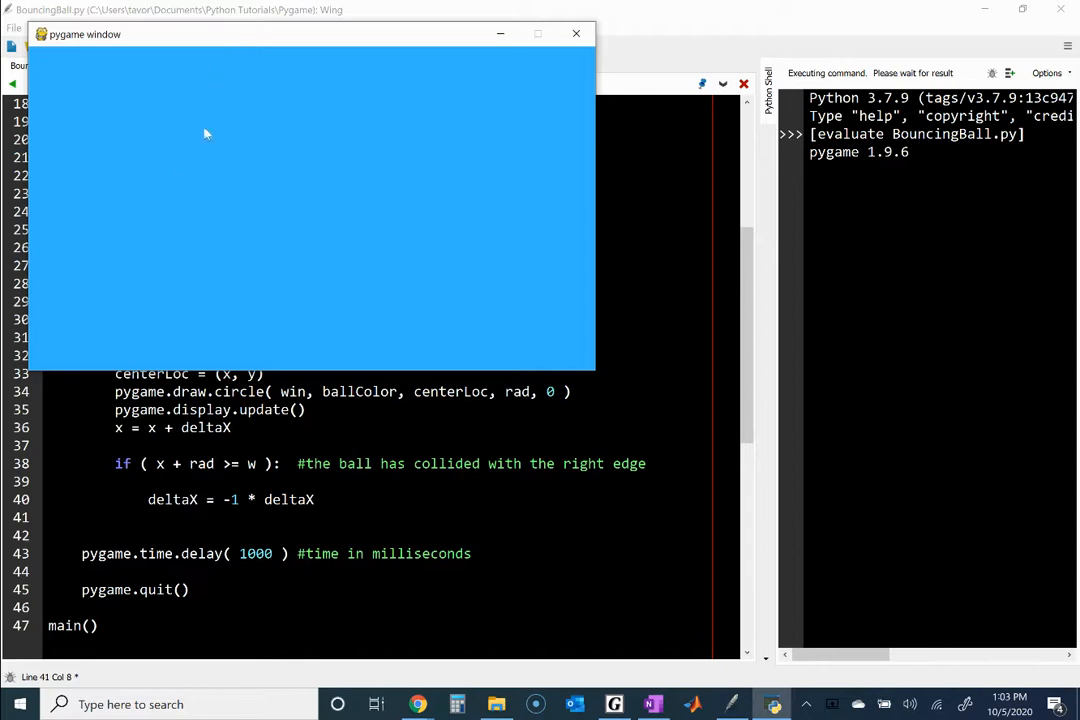
mouse_move(576, 40)
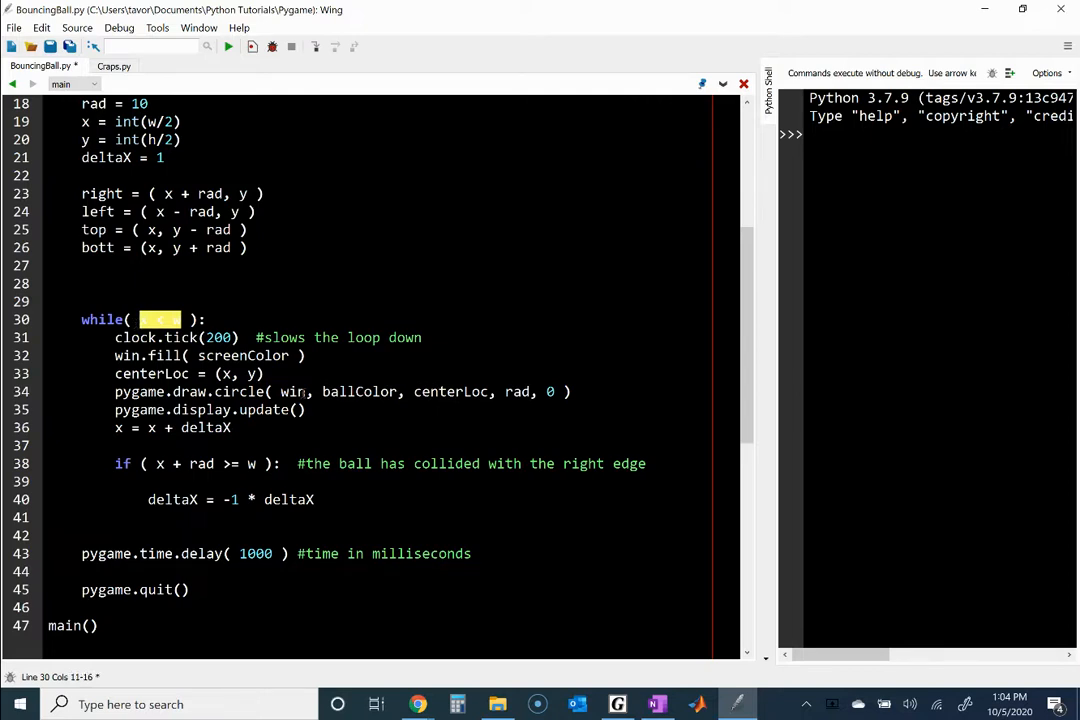
- Change the main loop condition to while( True ): and run the script
text(true)
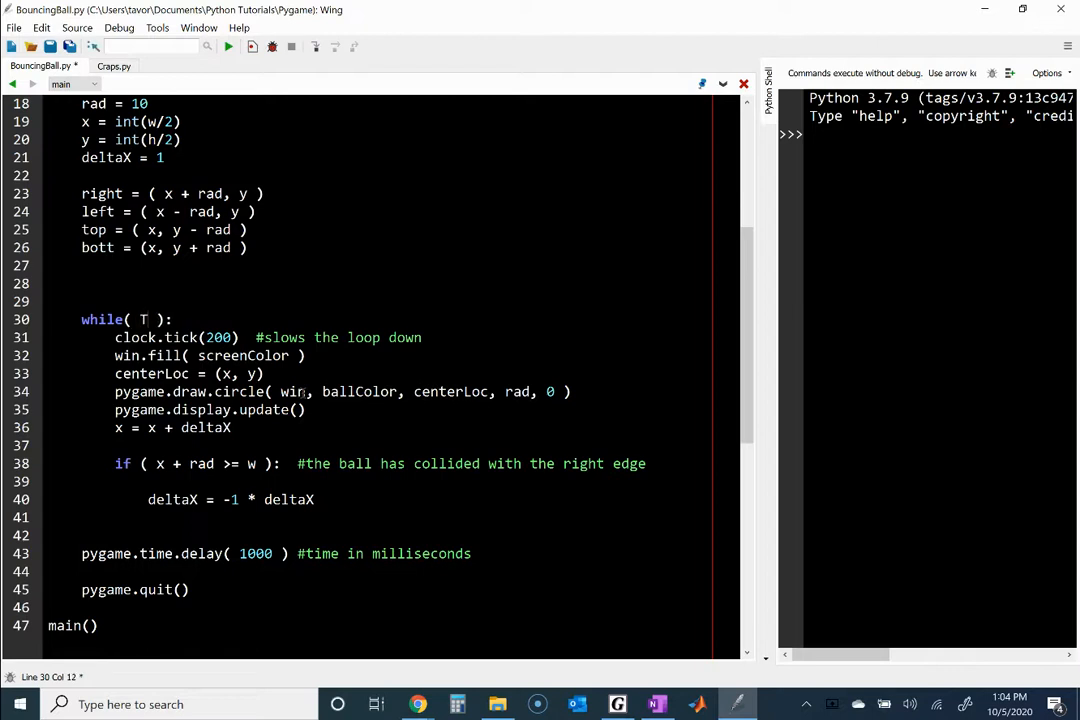
text(rue)
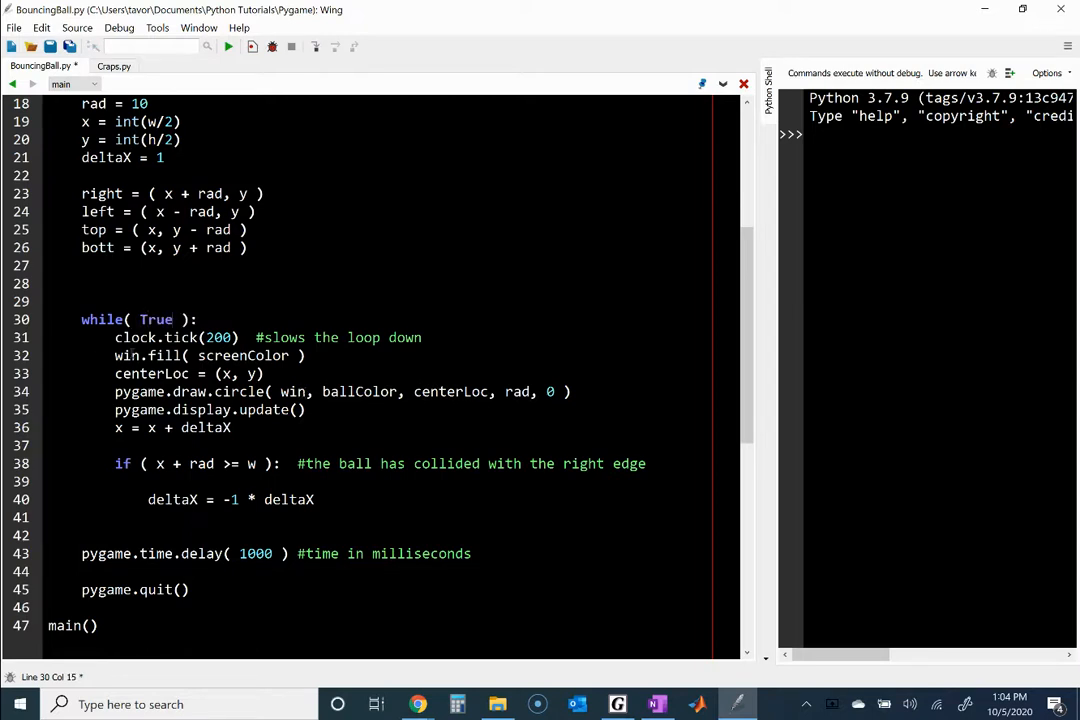
double_click(156, 320)
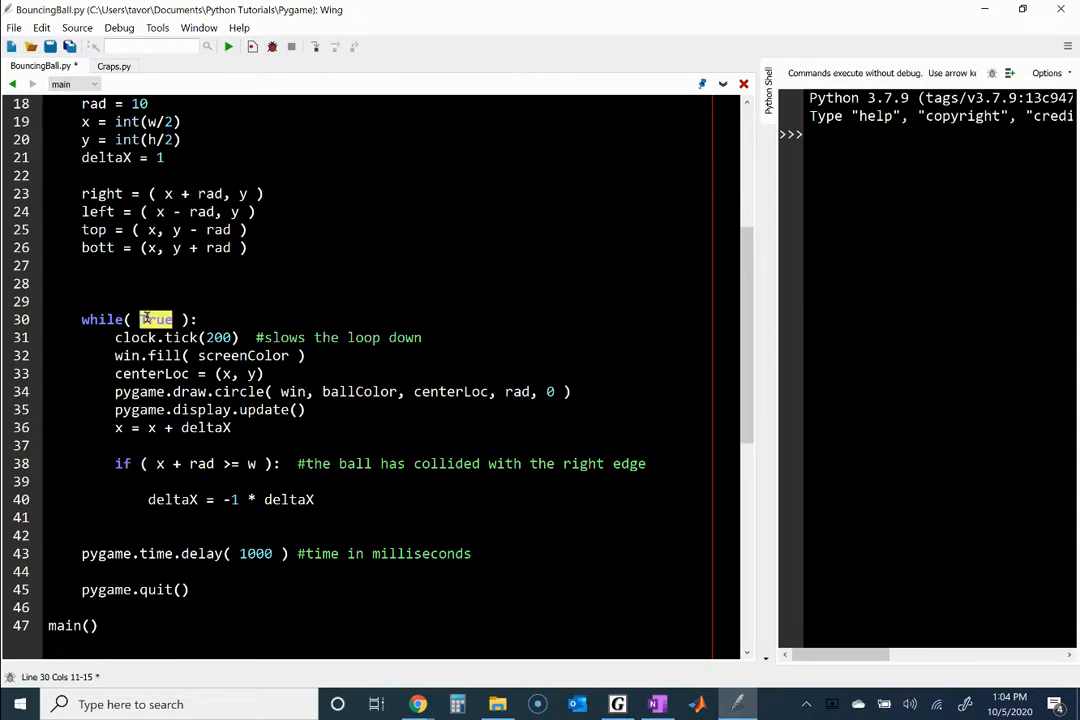
mouse_move(310, 312)
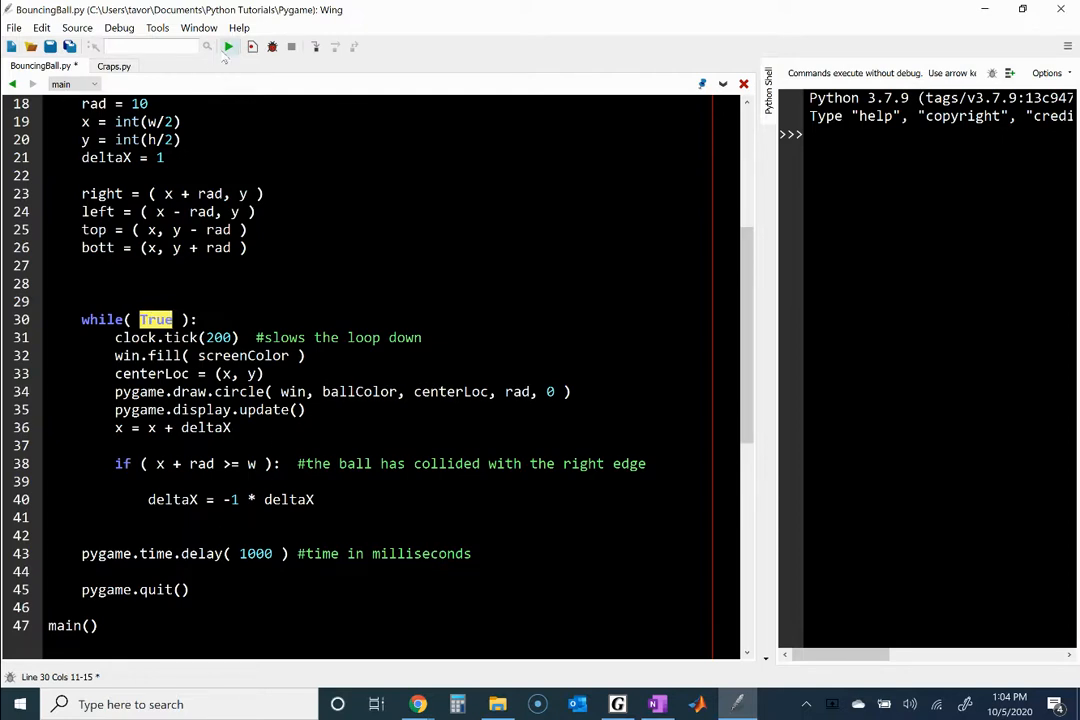
click(228, 46)
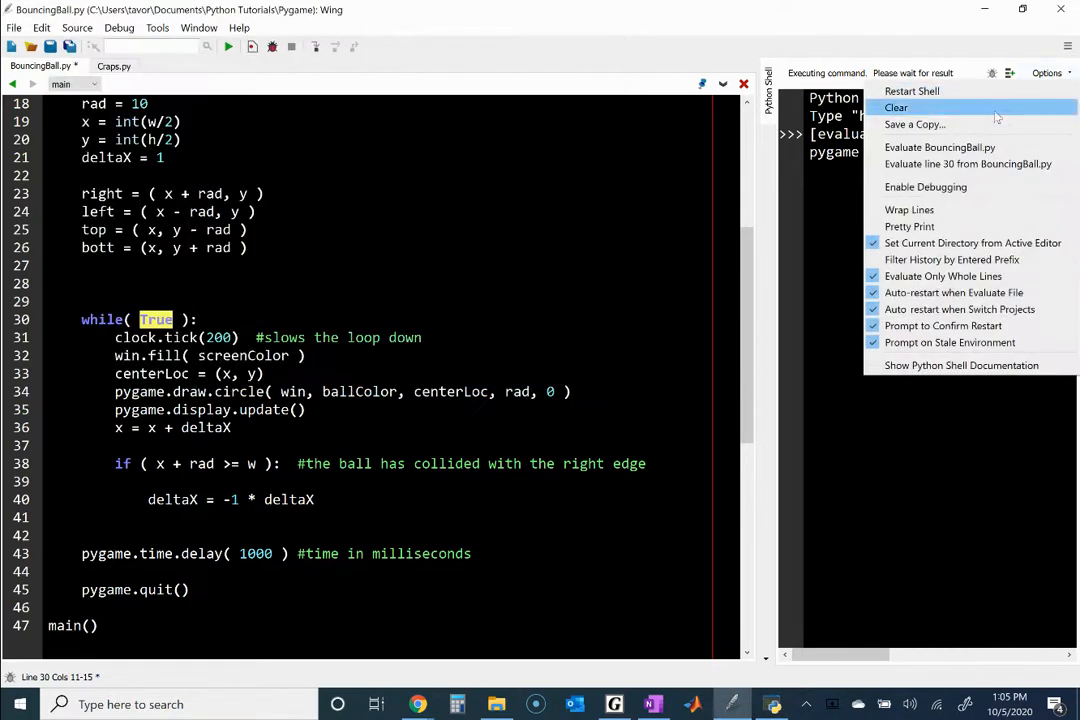
- Restart the Python shell to stop the endless loop
click(912, 92)
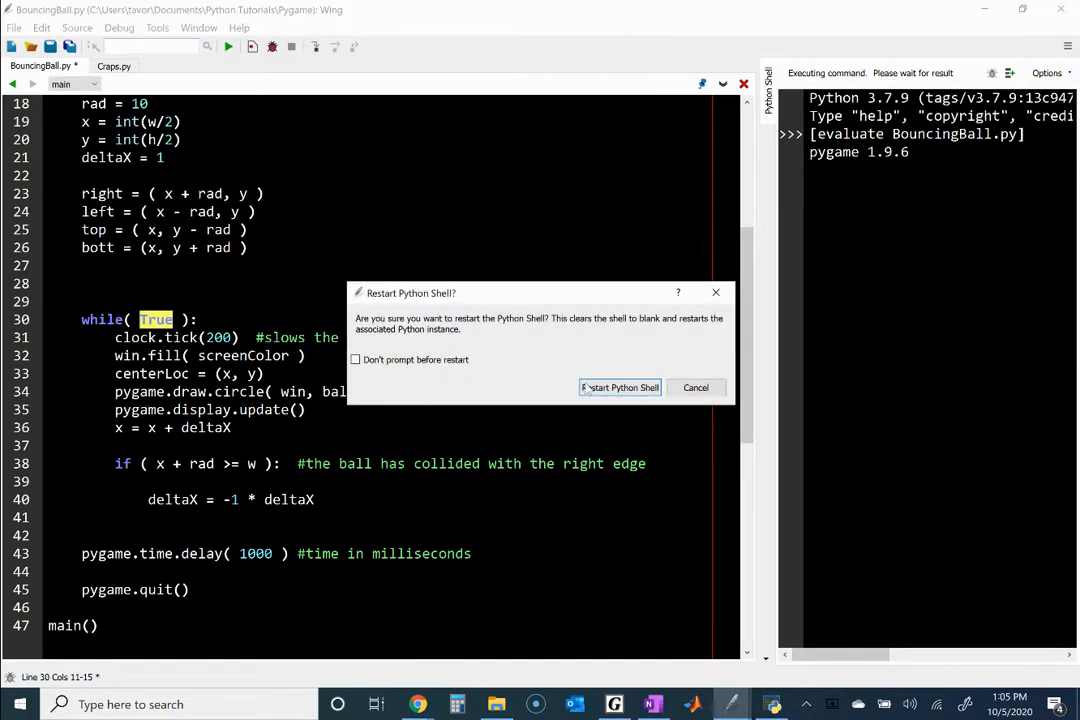
click(620, 388)
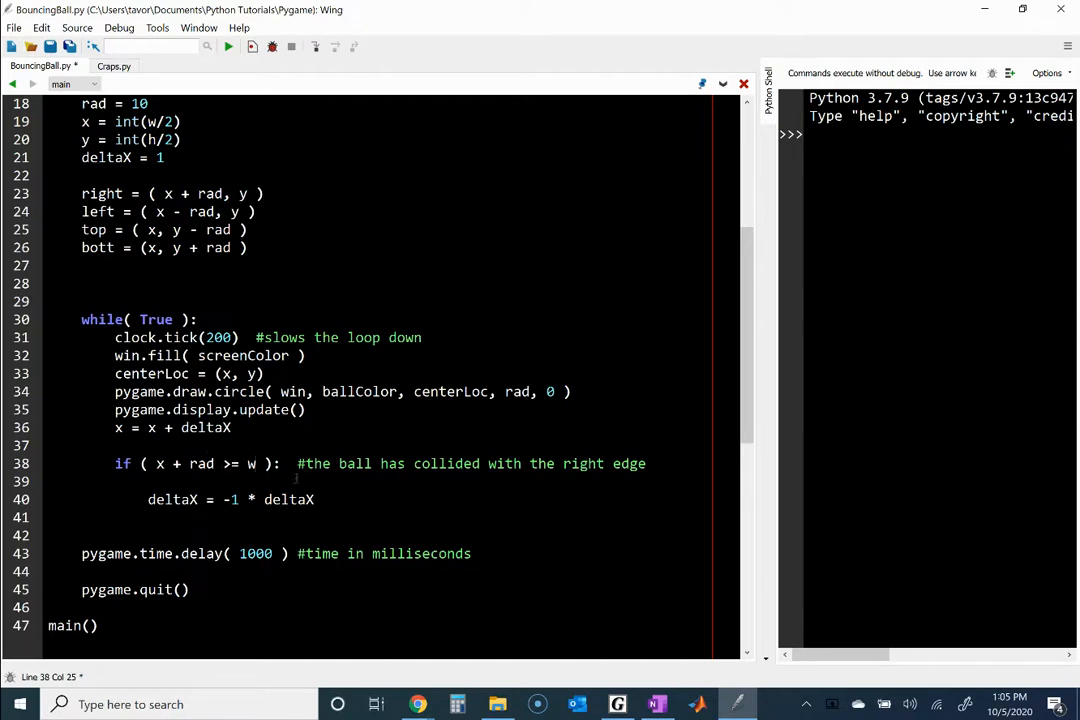
- Remove the unused right = ( x + rad, y ) line and rerun, showing a white ball on blue
click(158, 464)
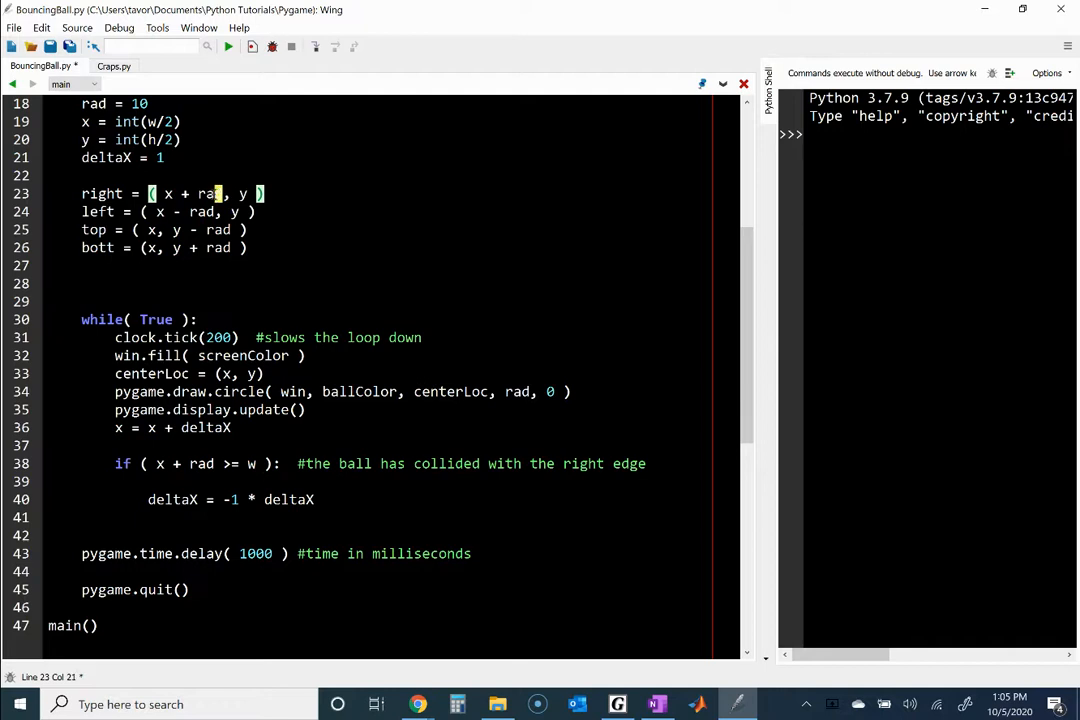
double_click(190, 192)
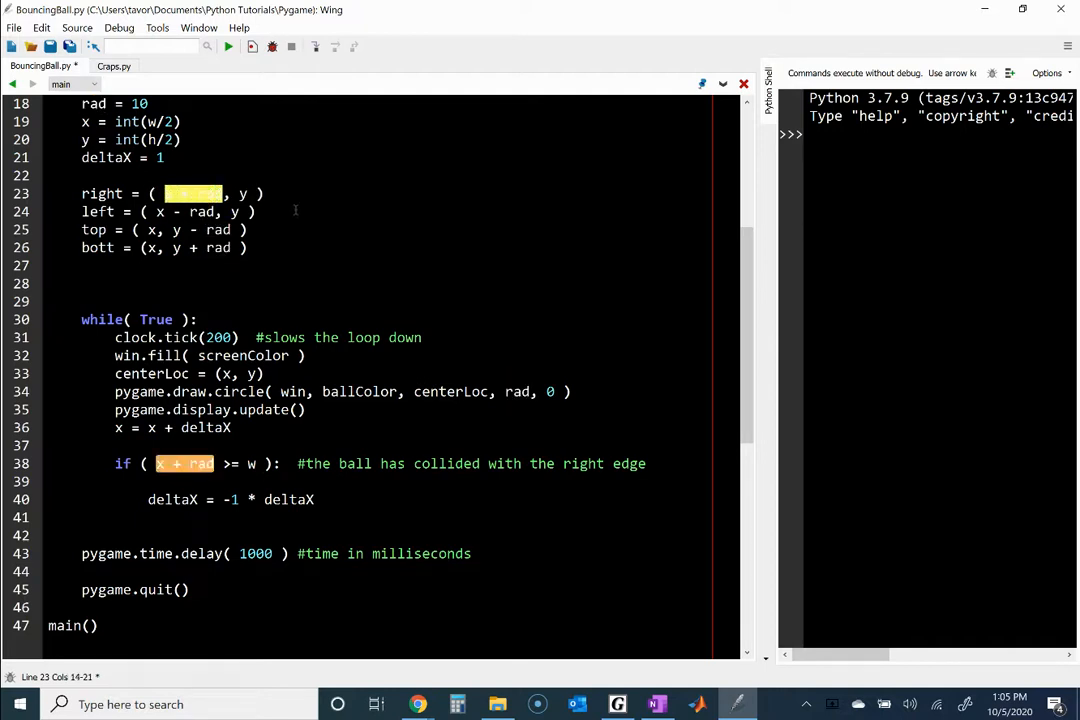
text(x + rad)
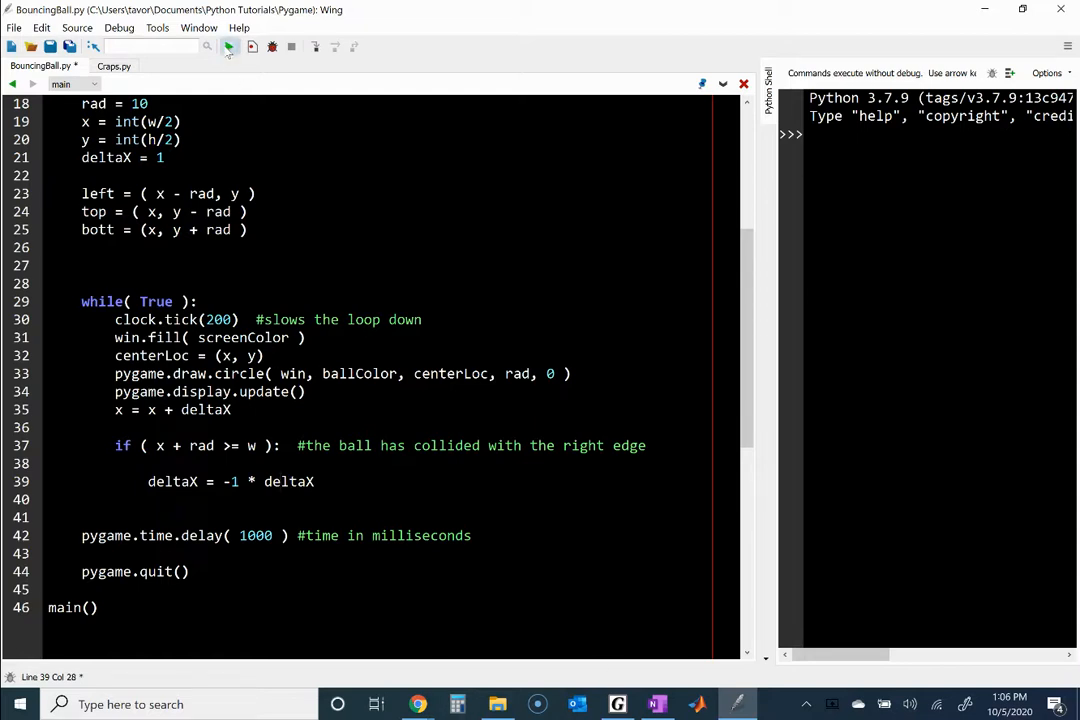
click(228, 48)
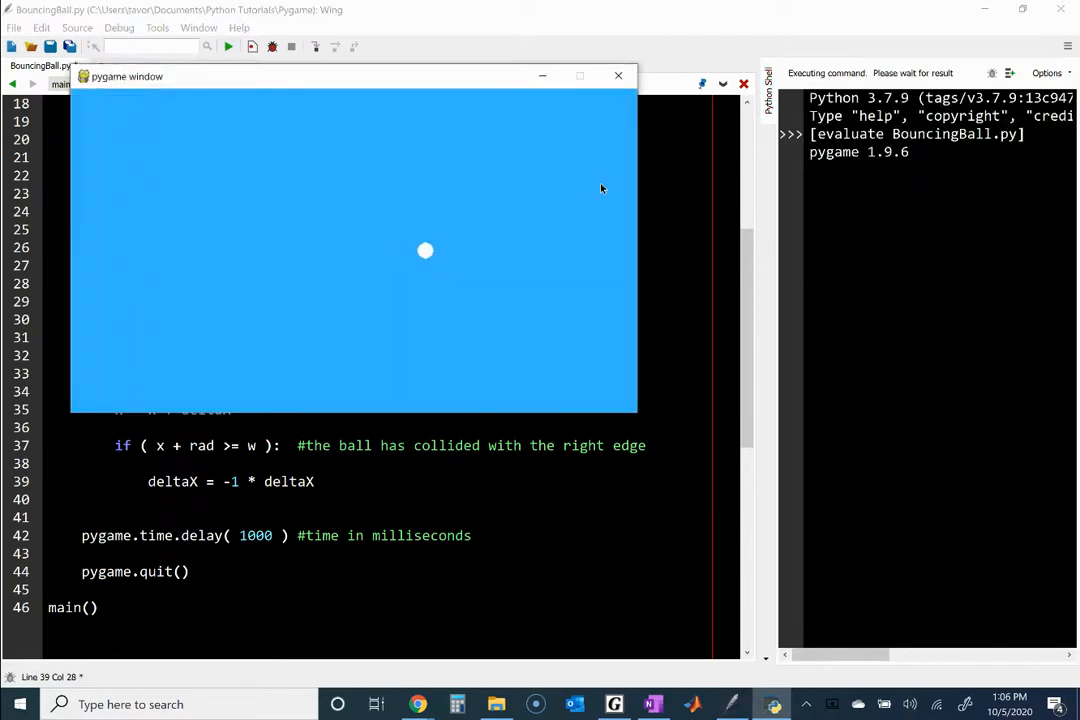